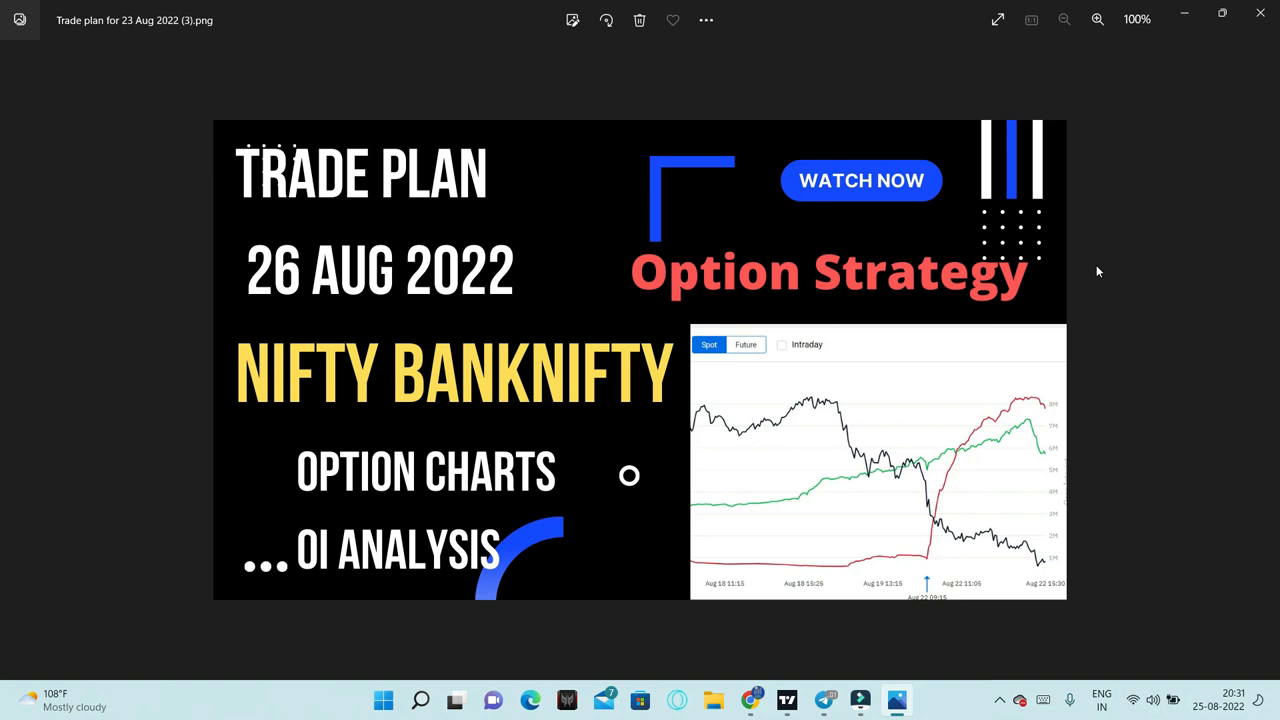
pyautogui.moveTo(1091, 277)
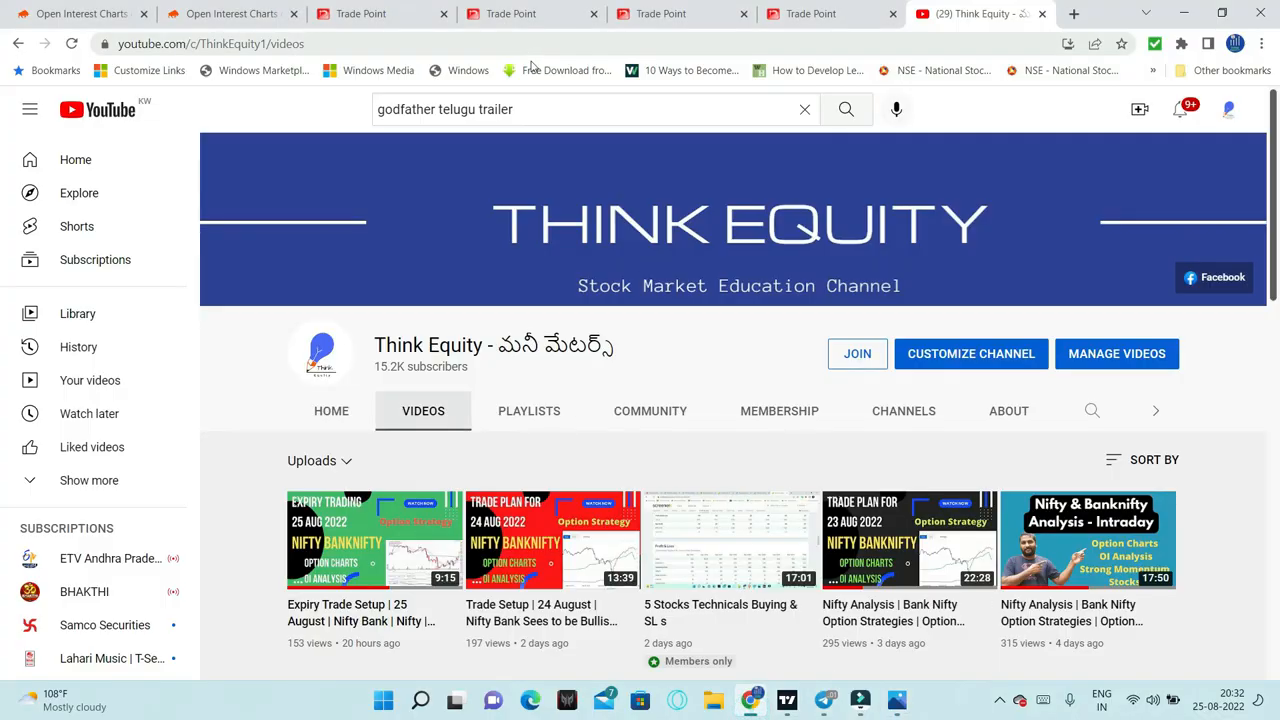
pyautogui.moveTo(396, 60)
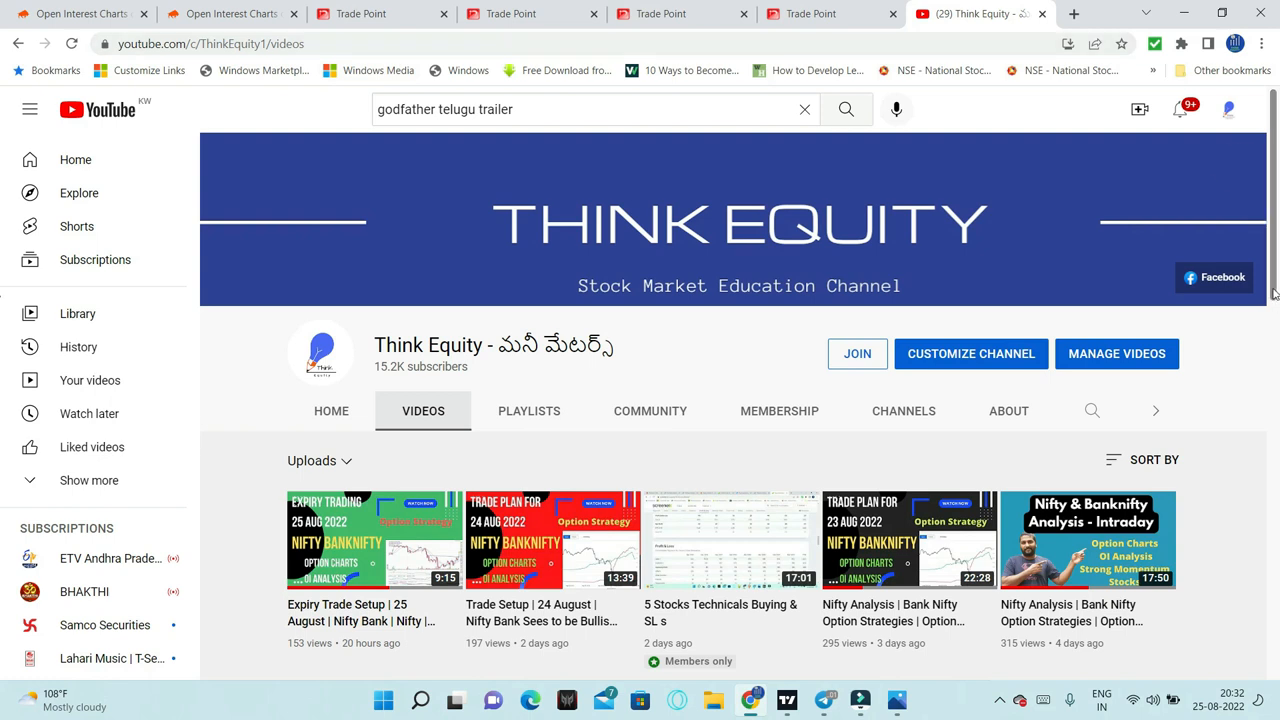
# Browse Think Equity's uploaded videos, including the trade plan and expiry setup videos
pyautogui.scroll(-3)
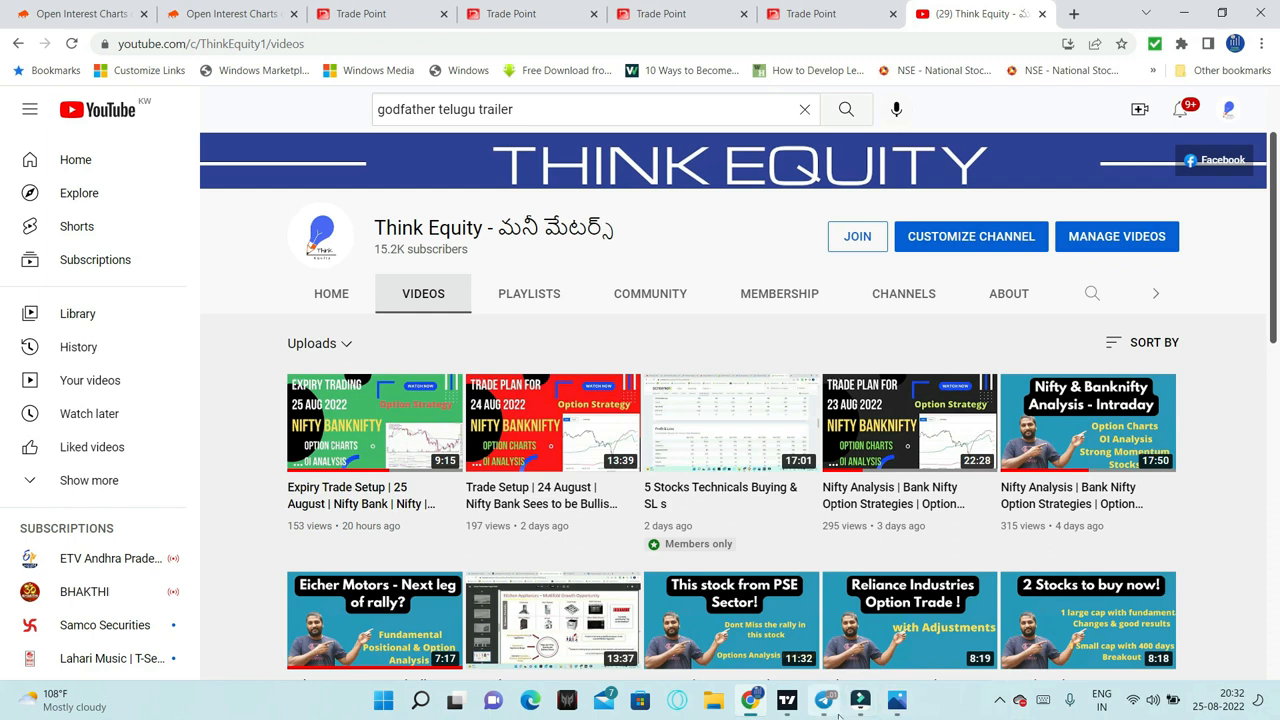
pyautogui.click(823, 699)
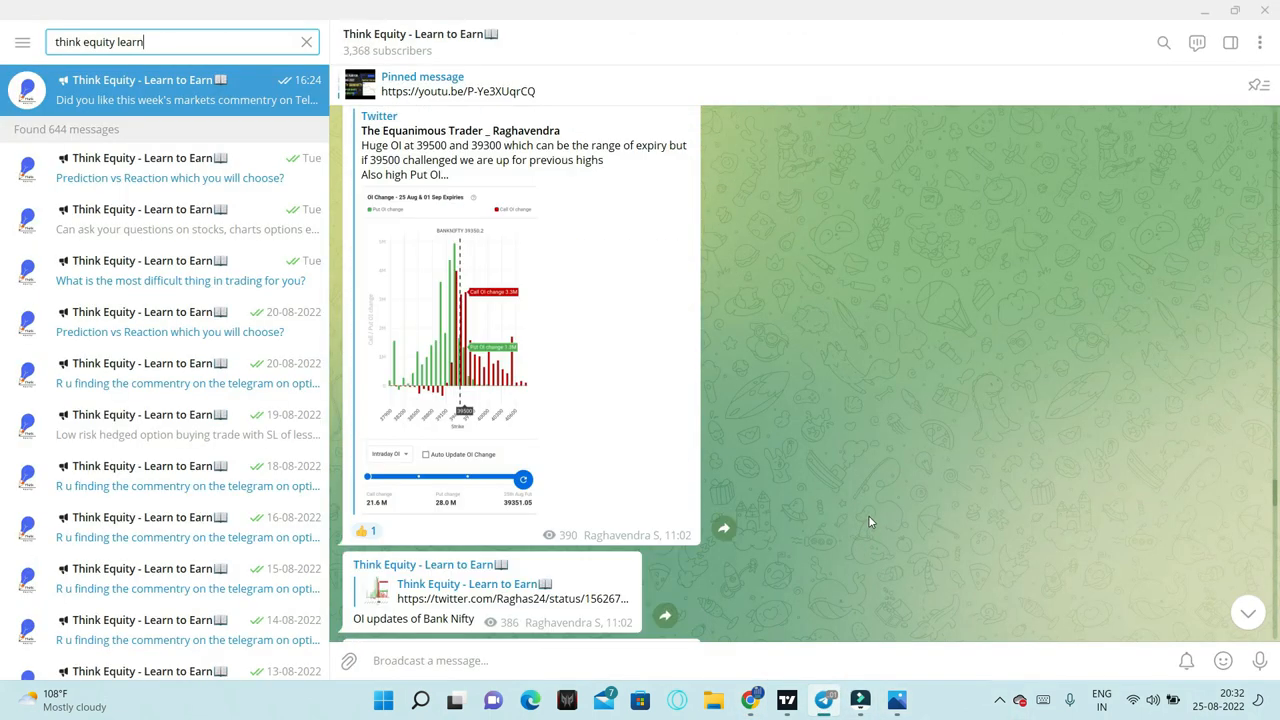
# Scroll the Think Equity – Learn to Earn feed down to the latest open-interest chart post
pyautogui.scroll(-3)
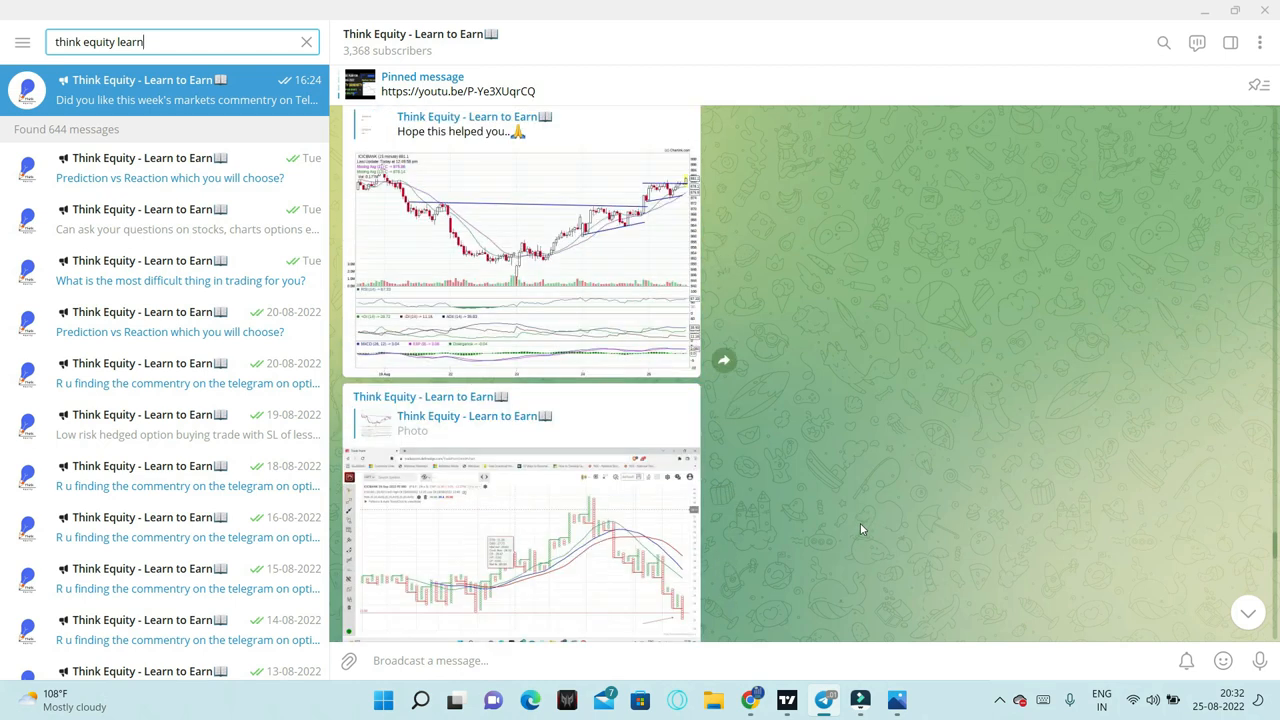
pyautogui.scroll(-3)
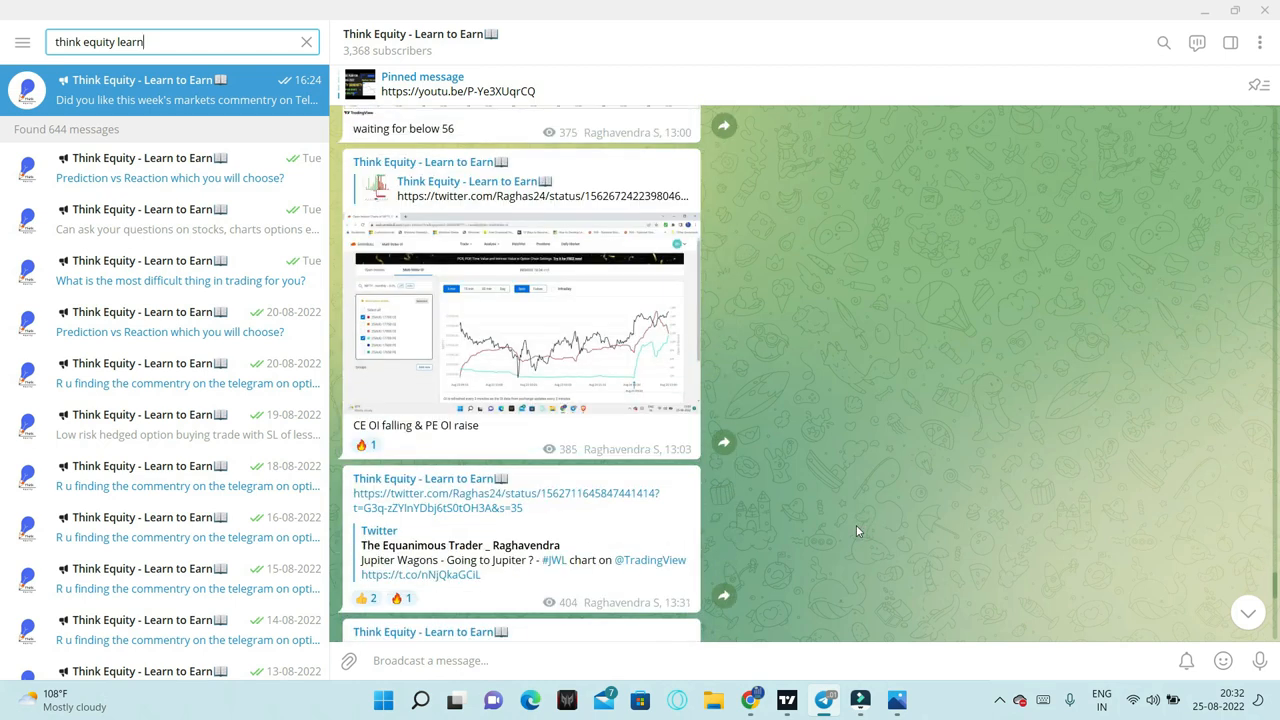
pyautogui.scroll(-3)
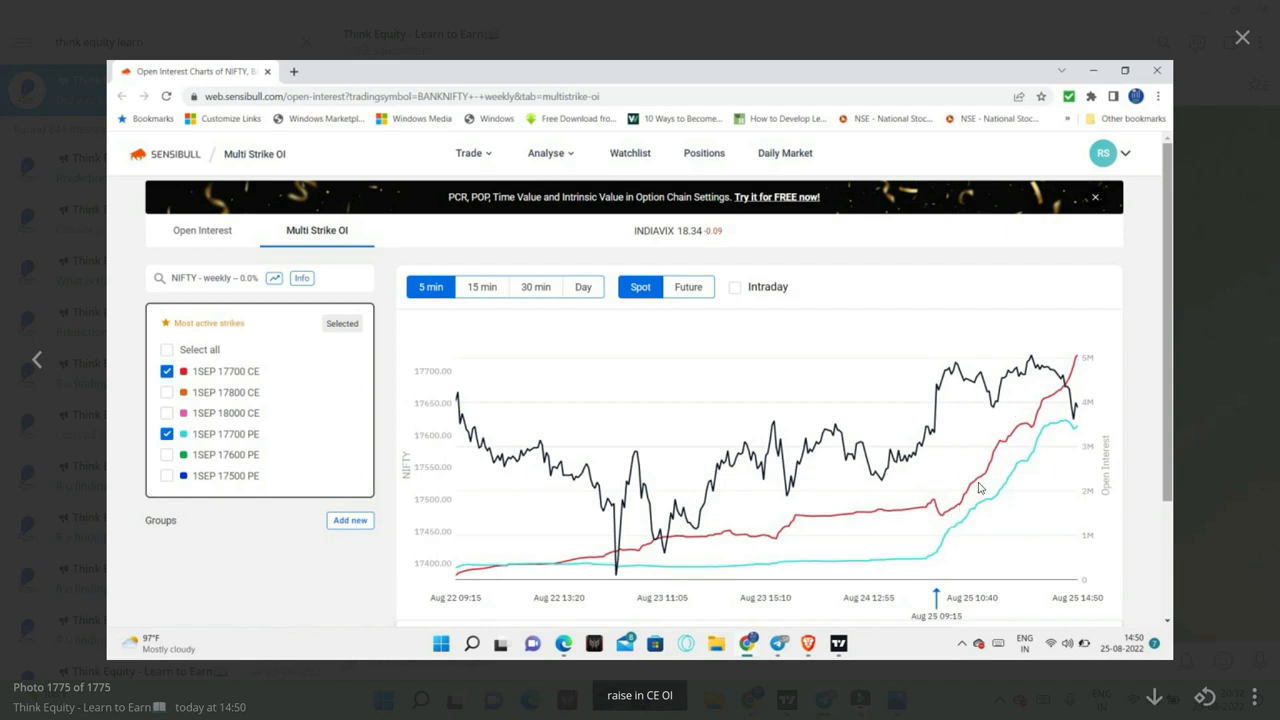
pyautogui.moveTo(1035, 402)
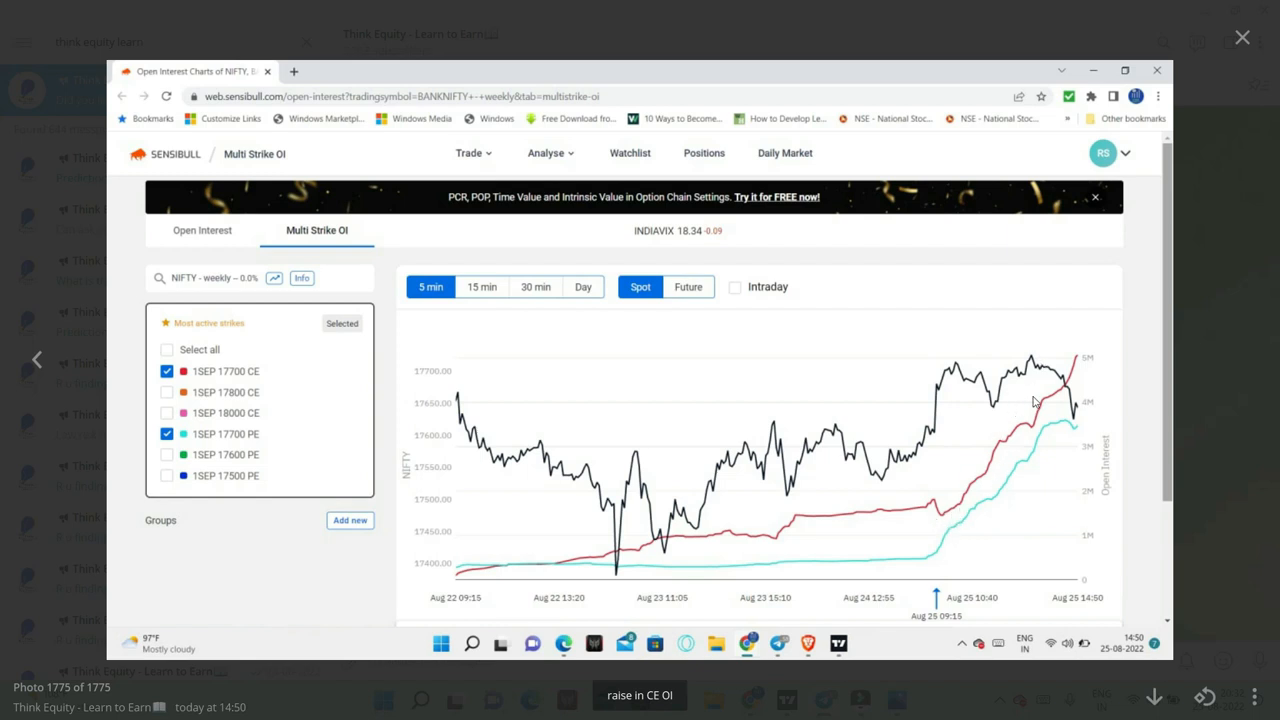
pyautogui.moveTo(953, 515)
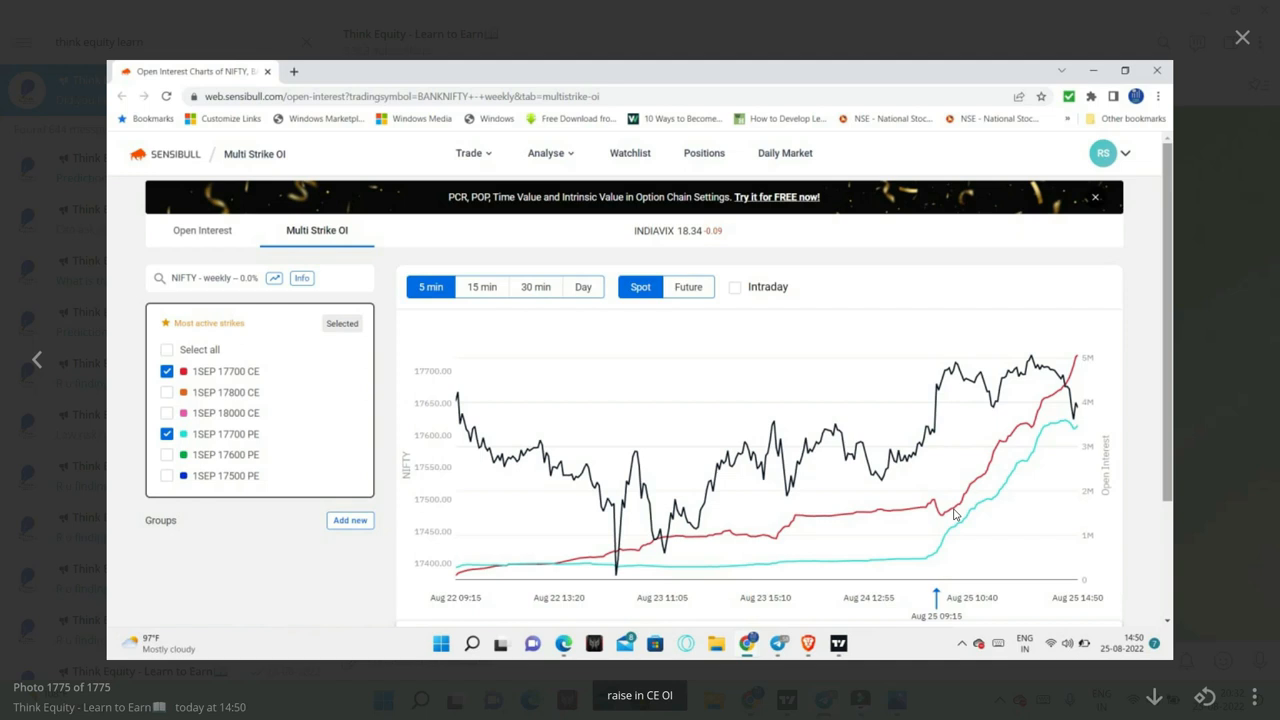
pyautogui.moveTo(630, 427)
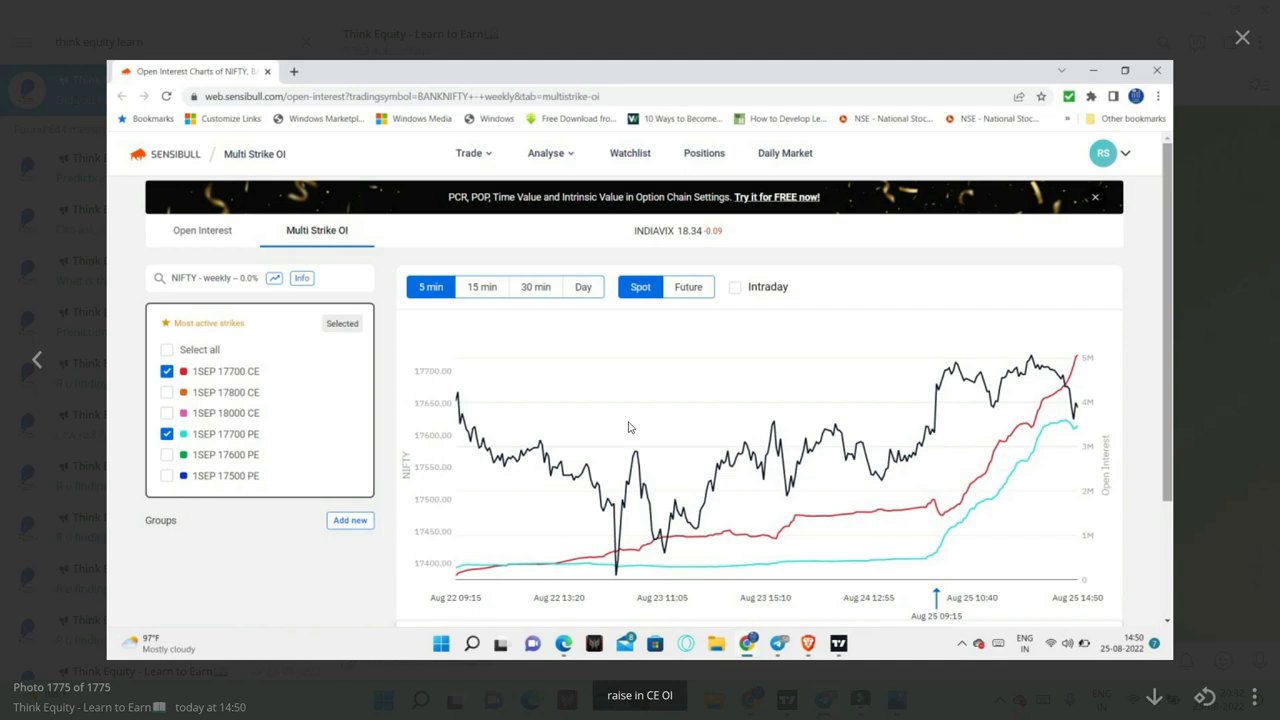
pyautogui.moveTo(407, 417)
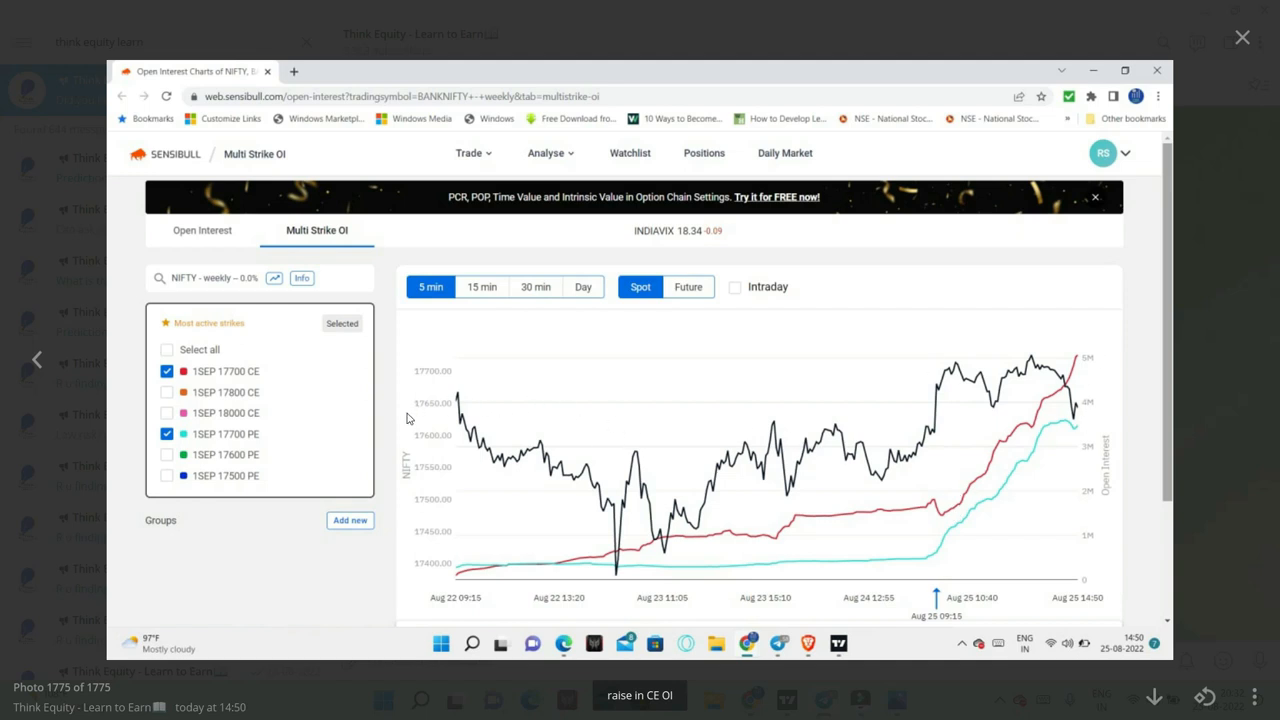
pyautogui.moveTo(1077, 402)
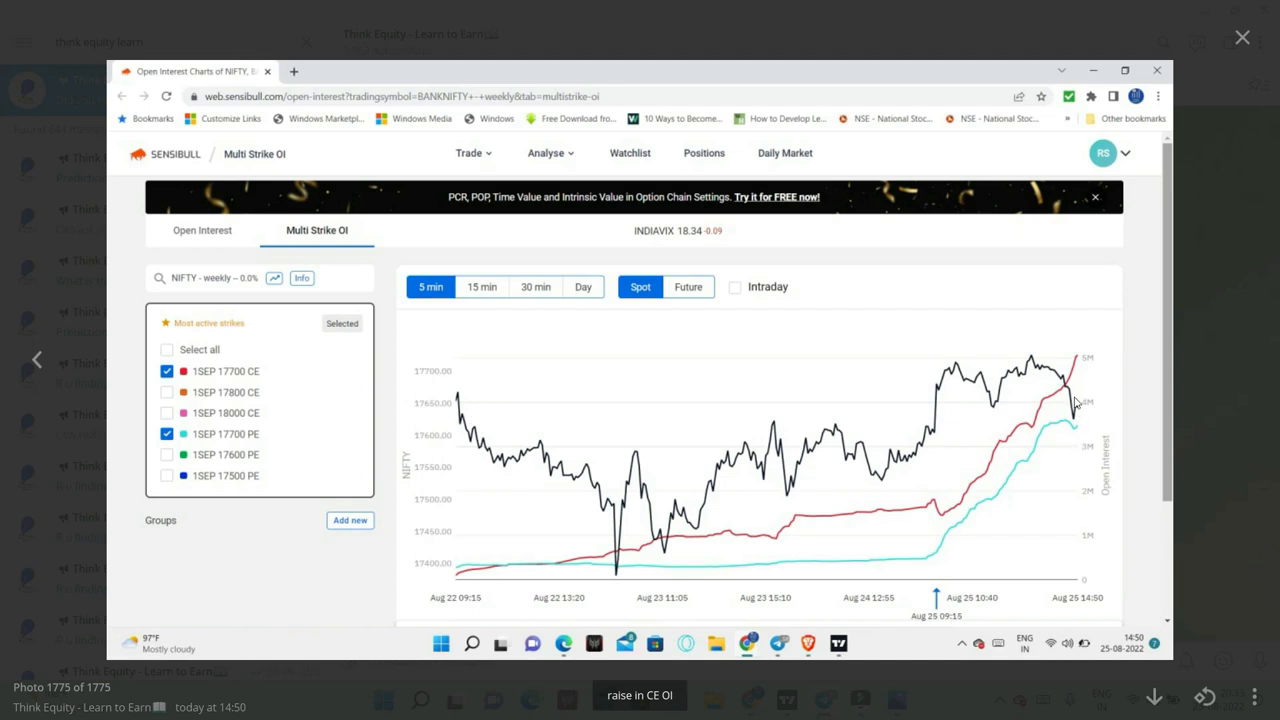
pyautogui.moveTo(1024, 432)
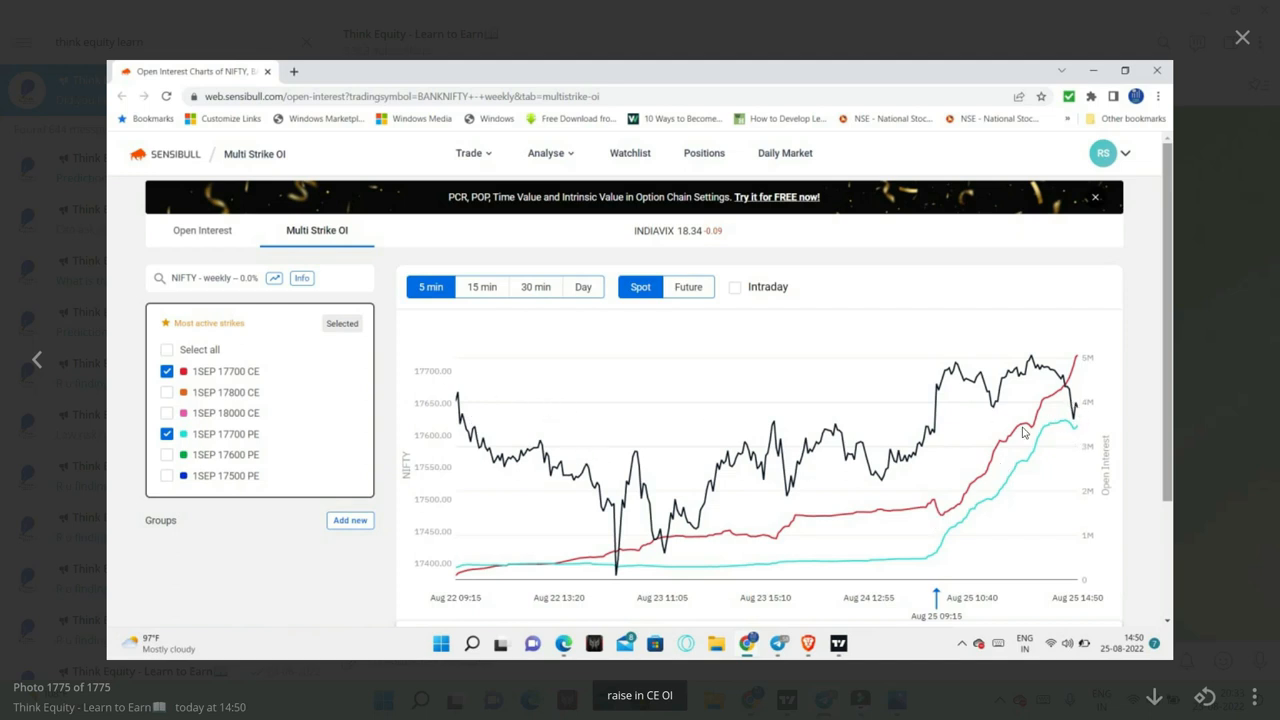
pyautogui.moveTo(421, 415)
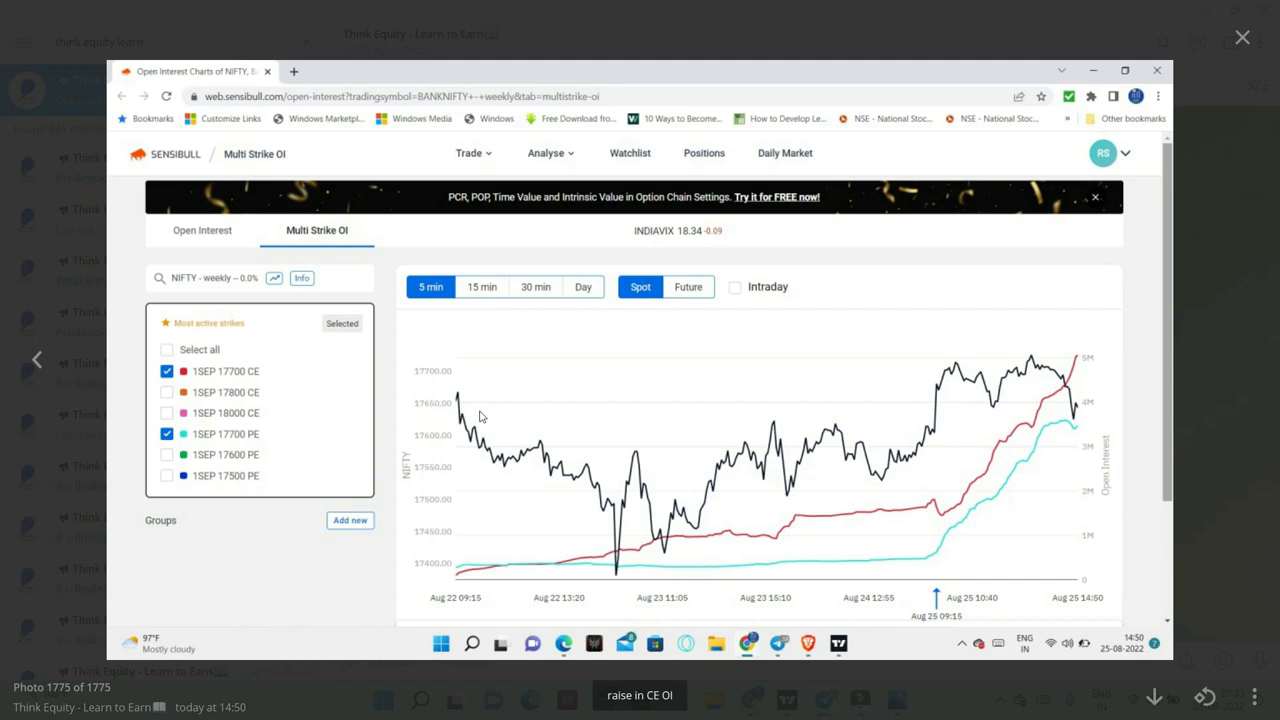
pyautogui.moveTo(1070, 408)
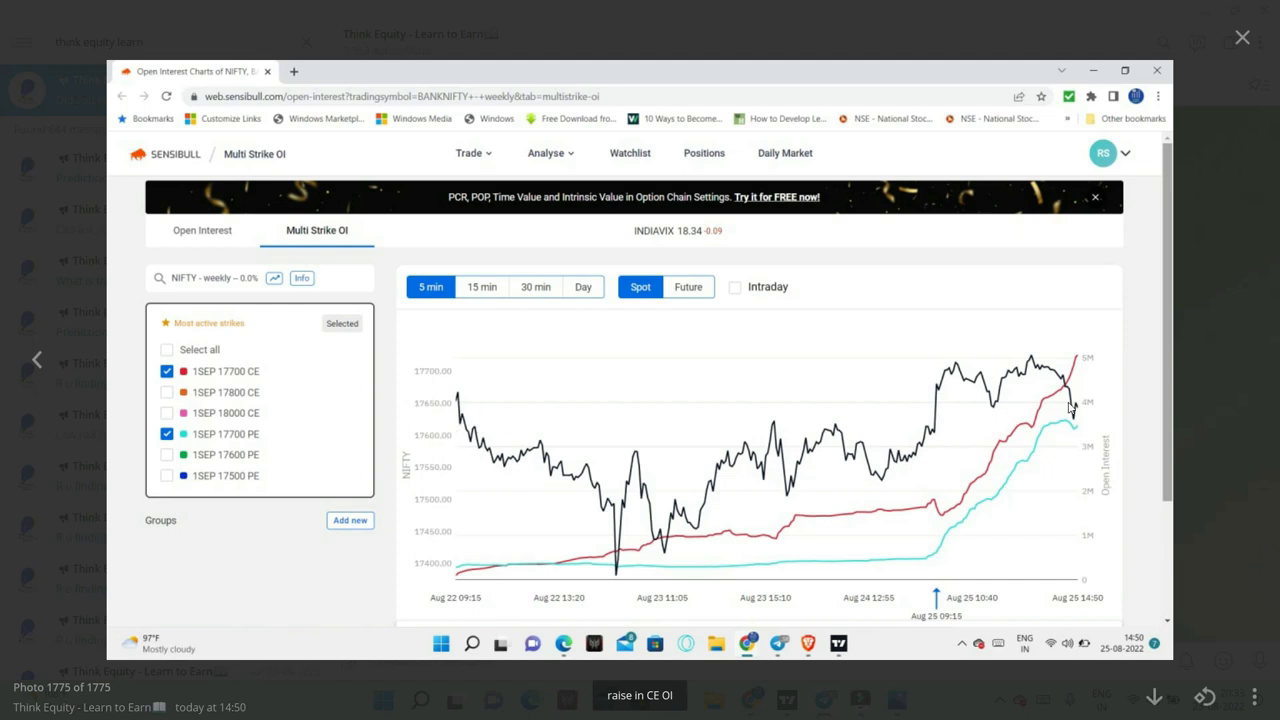
pyautogui.moveTo(1087, 403)
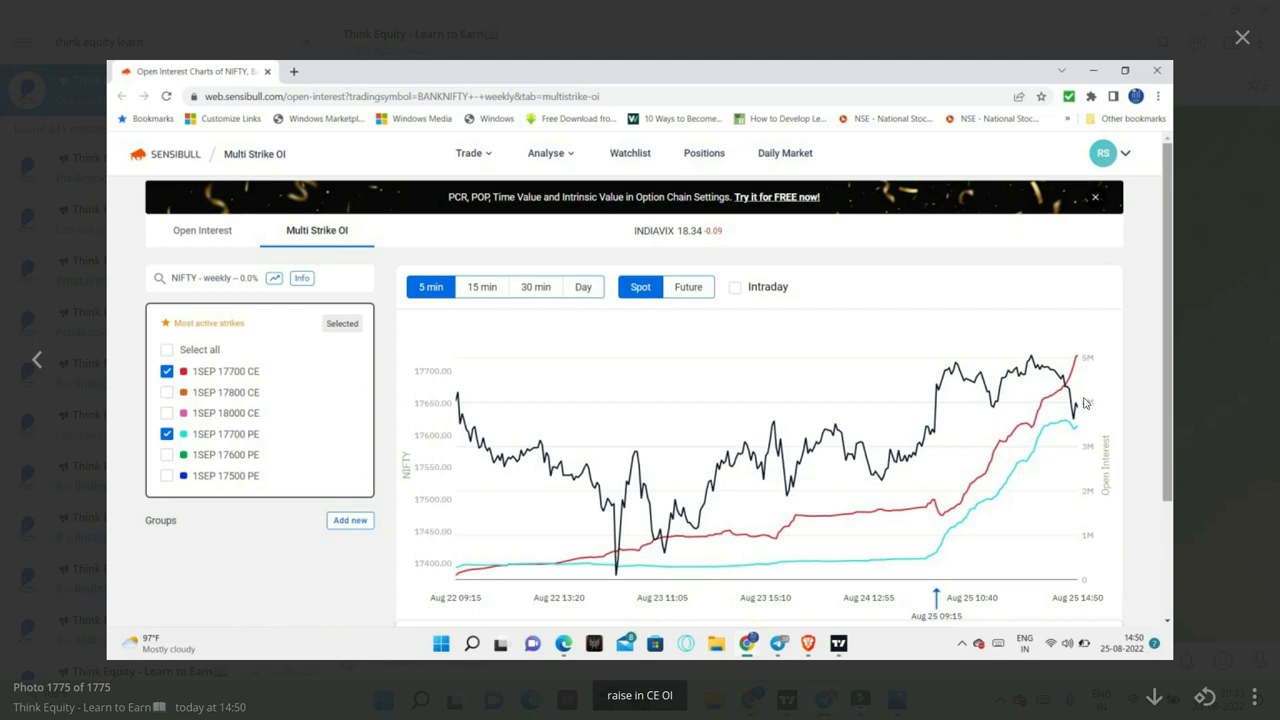
pyautogui.moveTo(1033, 431)
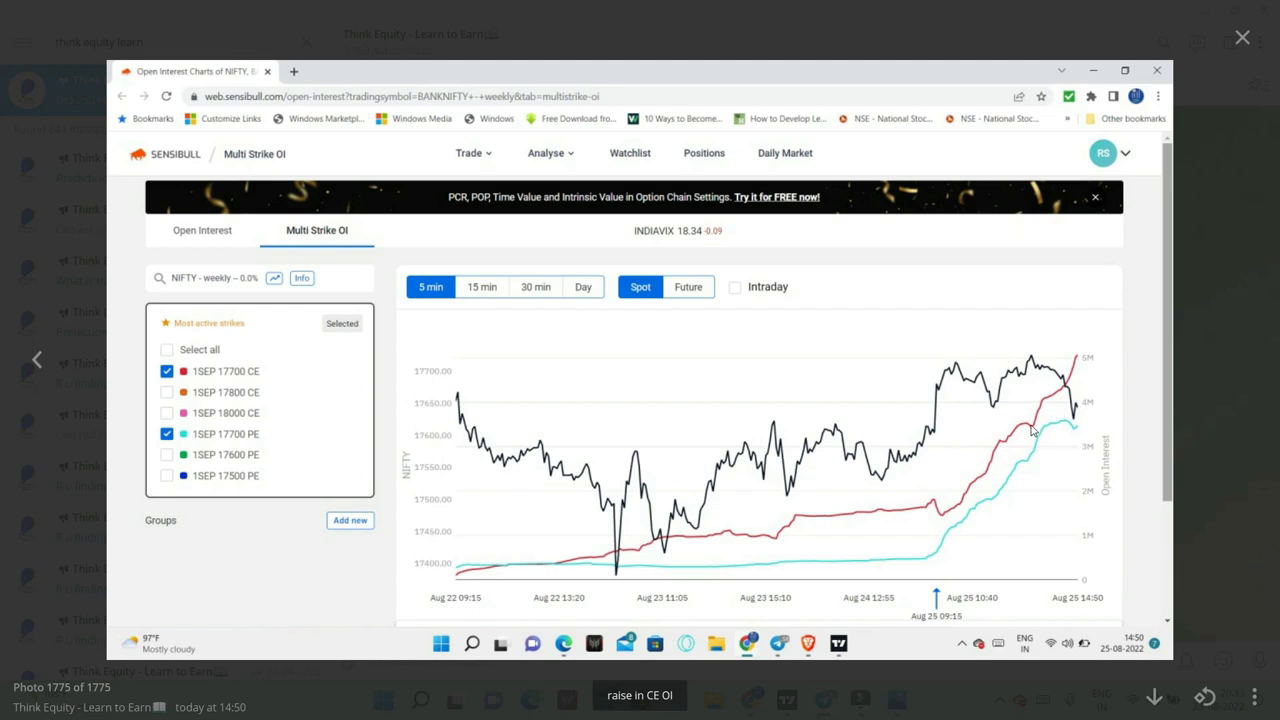
pyautogui.moveTo(1028, 437)
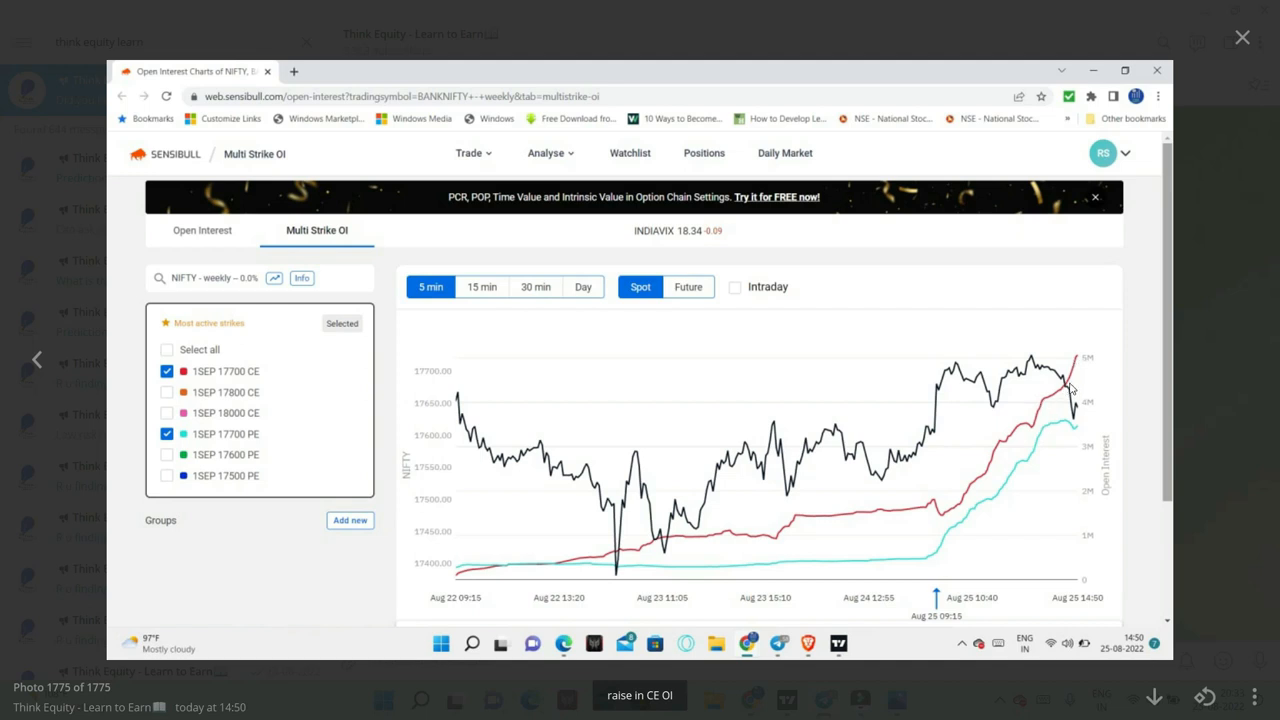
pyautogui.moveTo(1086, 361)
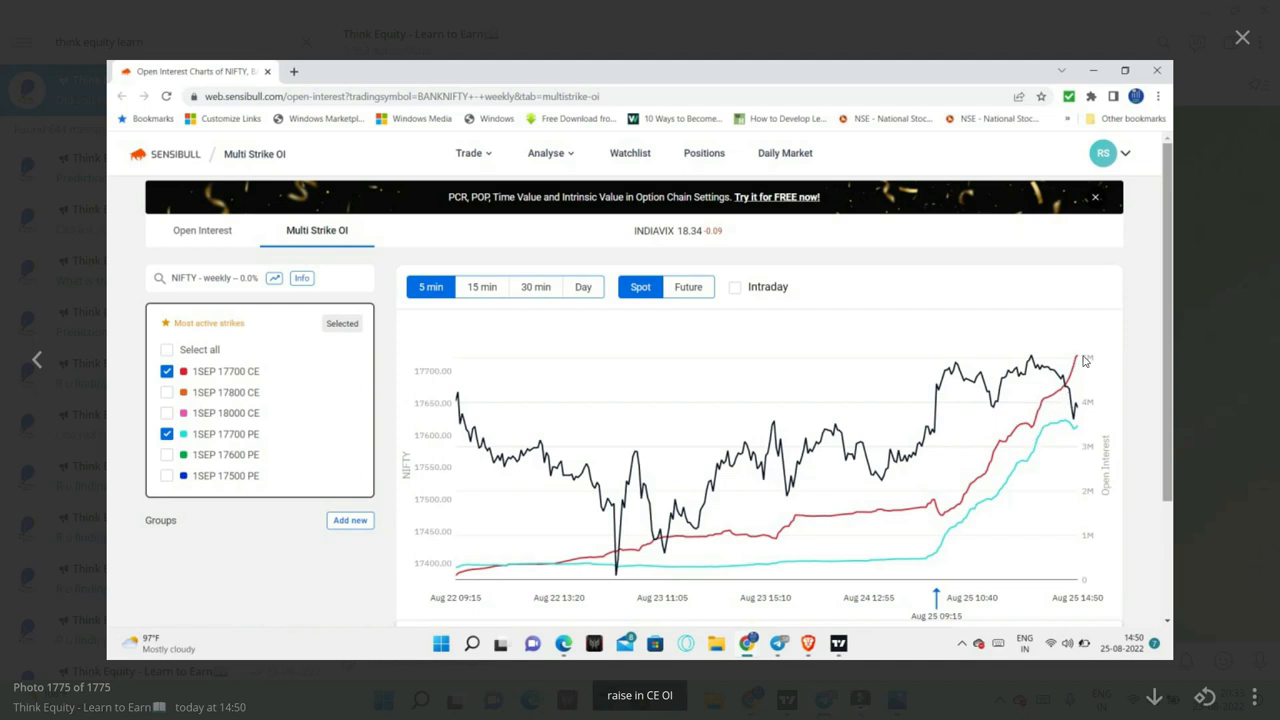
pyautogui.moveTo(1077, 393)
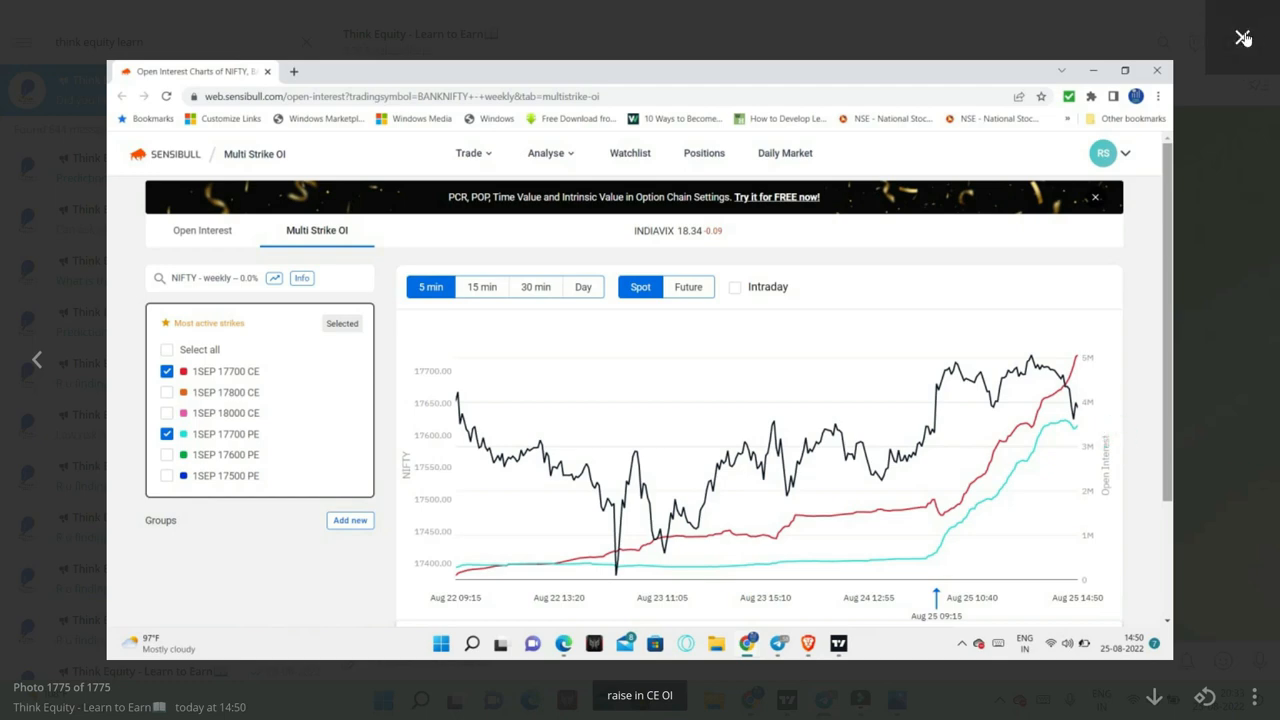
# Close the full-size Sensibull Bank Nifty multi-strike OI chart photo
pyautogui.click(1244, 38)
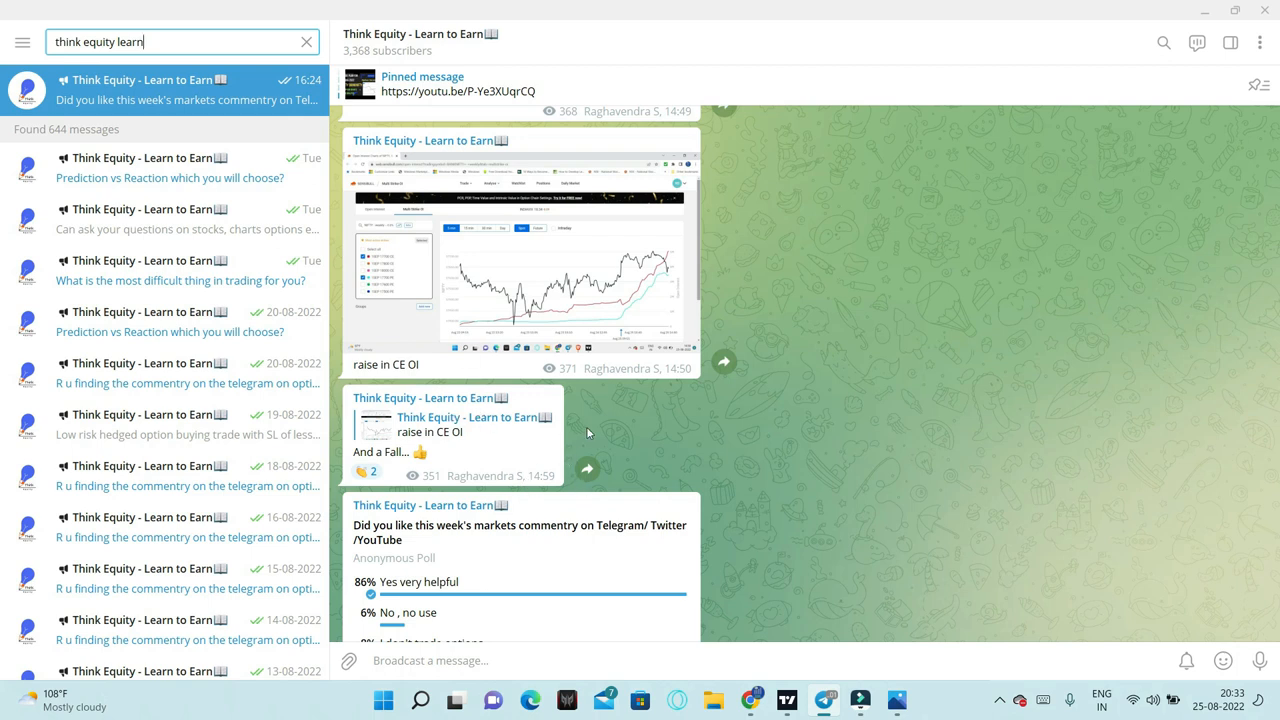
pyautogui.moveTo(645, 508)
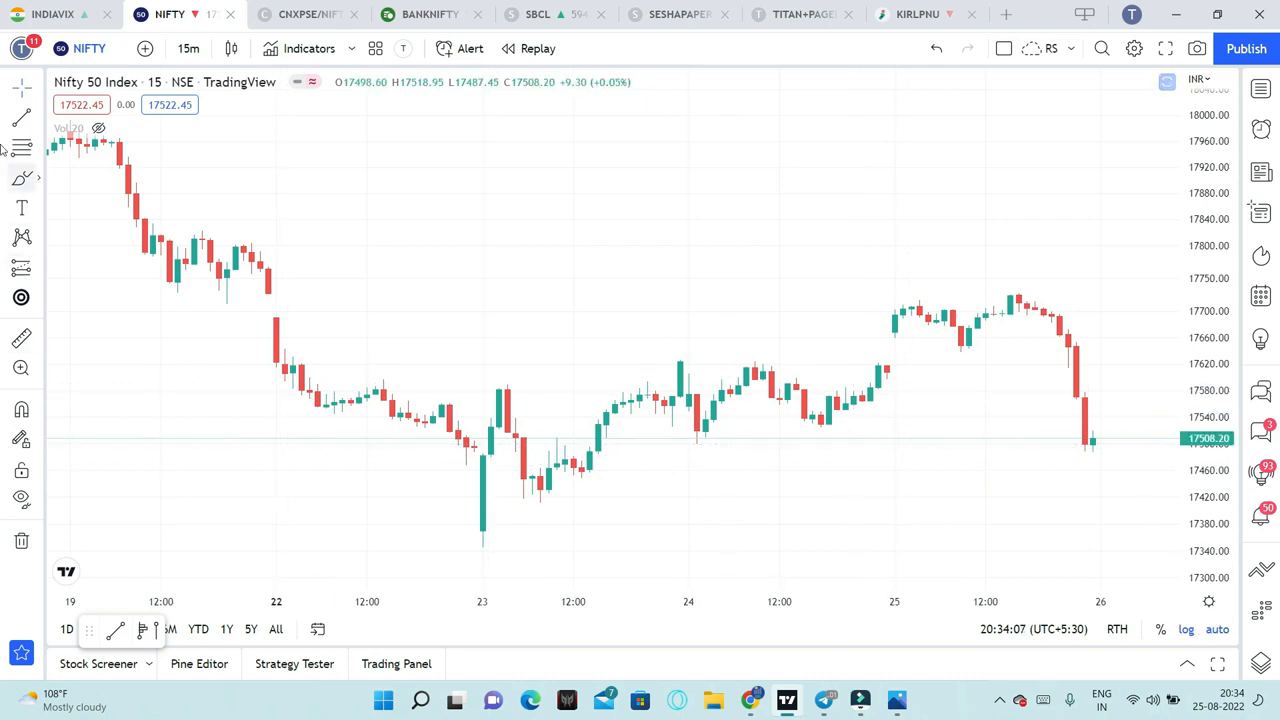
pyautogui.moveTo(343, 447)
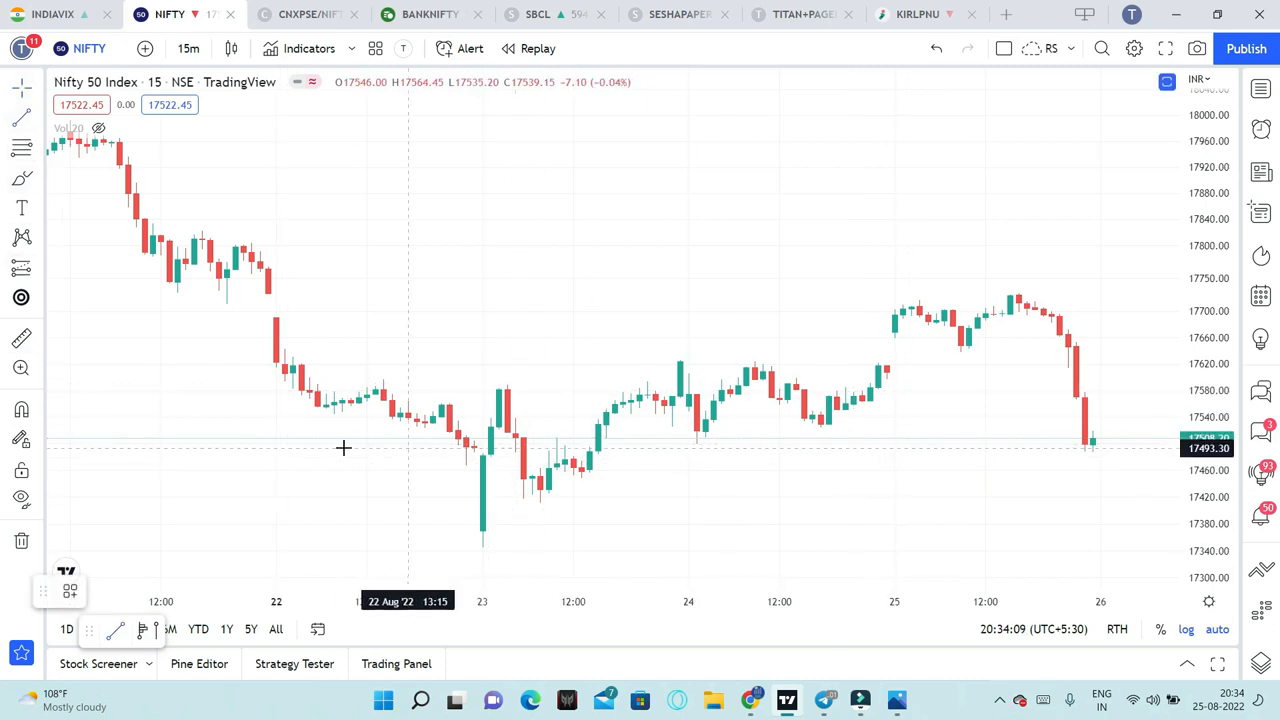
pyautogui.moveTo(299, 445)
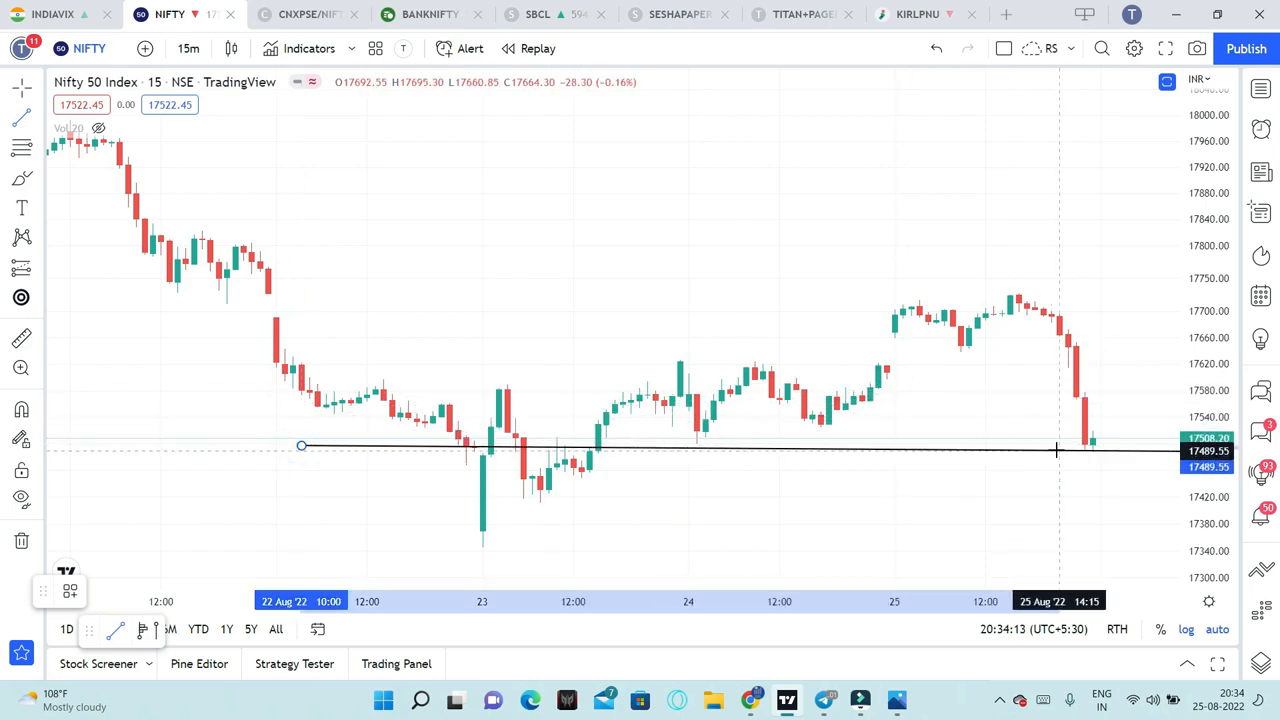
# Draw horizontal support lines near 17490, 17412 and 17350 on the Nifty 15-minute chart
pyautogui.click(1058, 448)
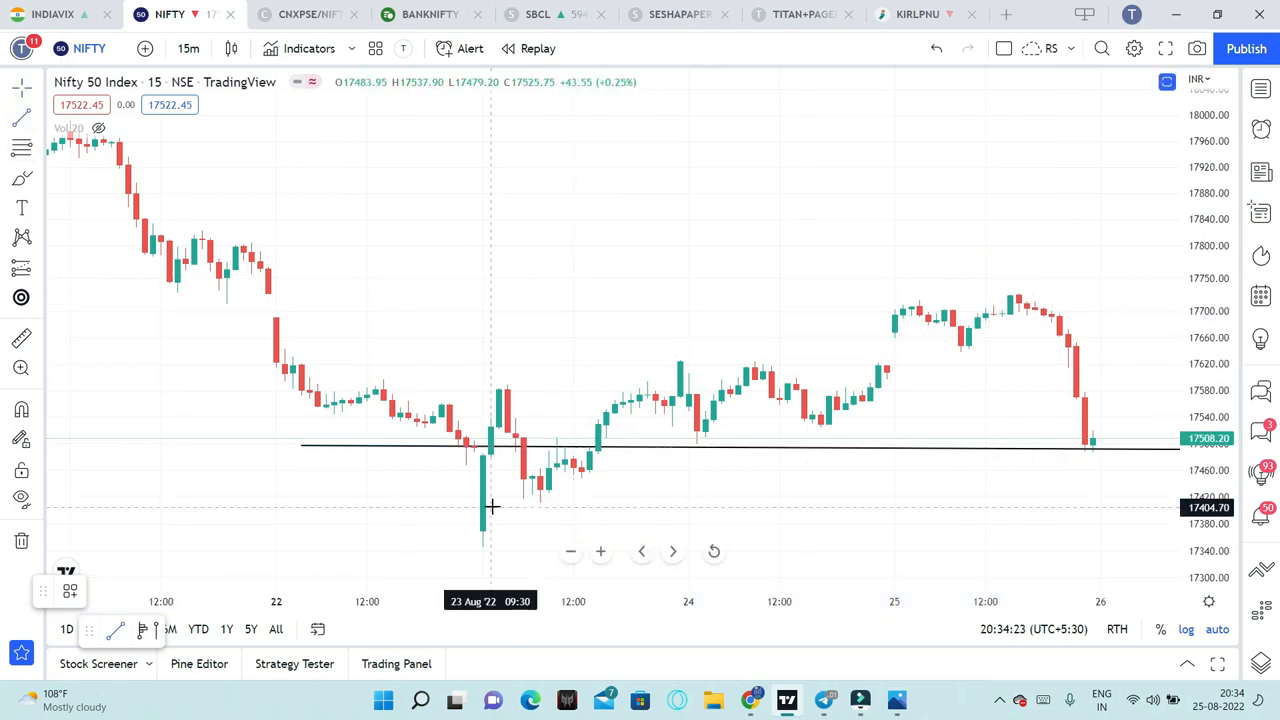
pyautogui.moveTo(372, 503)
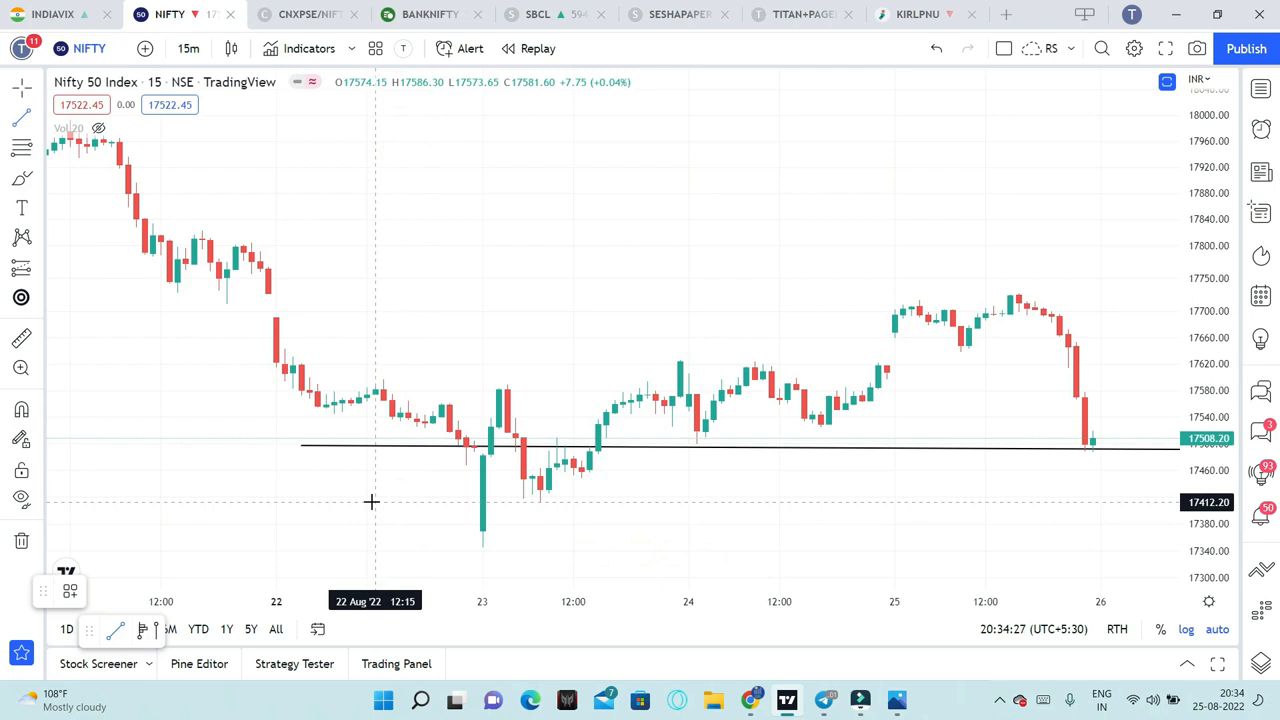
pyautogui.moveTo(375, 501); pyautogui.dragTo(1107, 493)
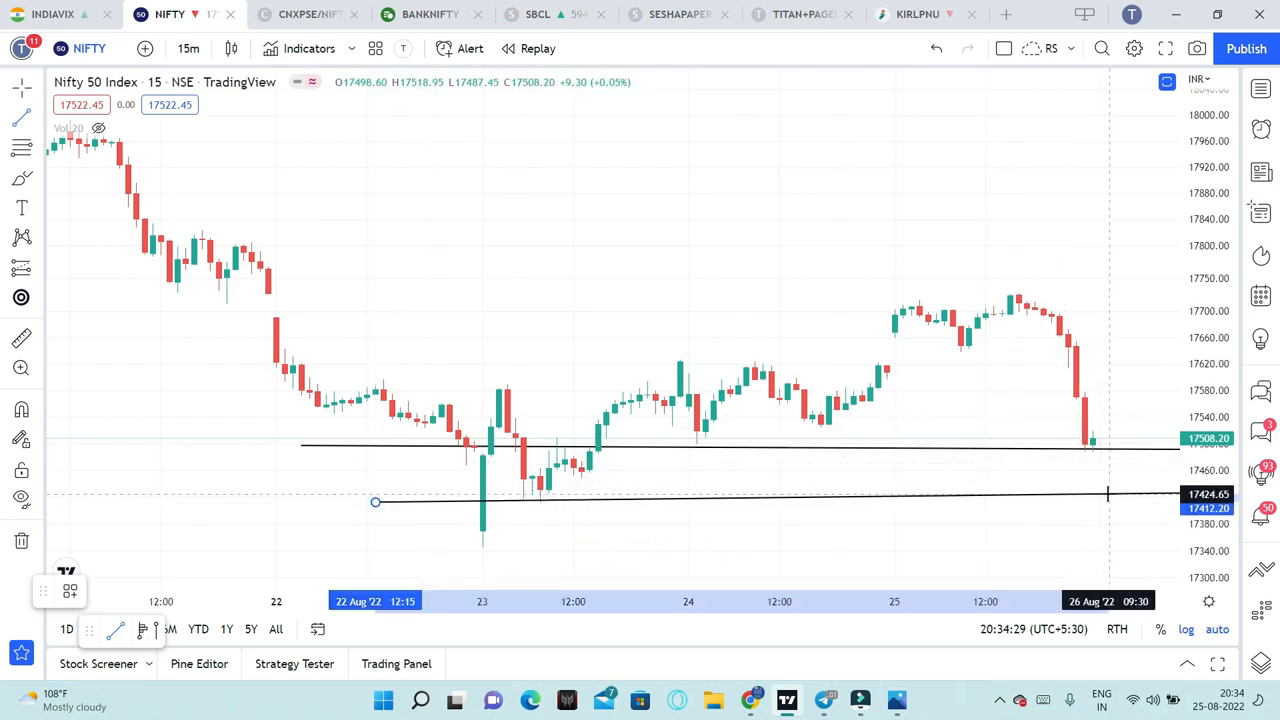
pyautogui.moveTo(1107, 494); pyautogui.dragTo(1120, 499)
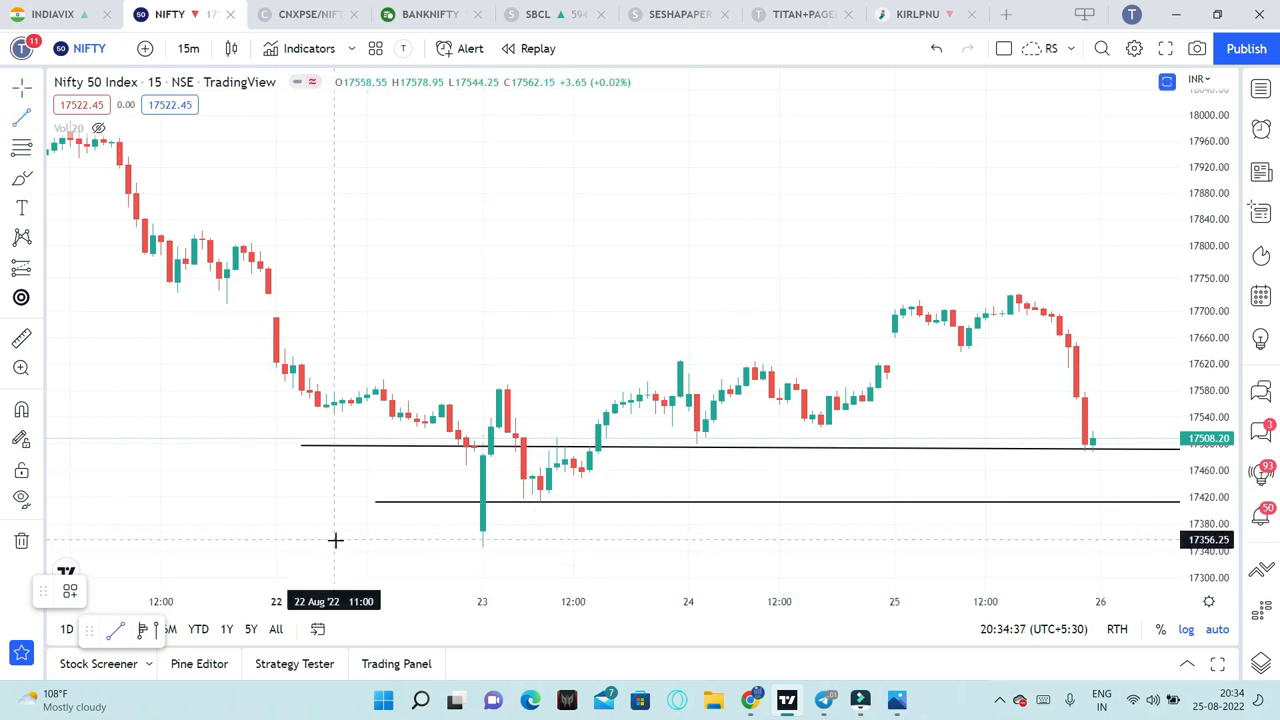
pyautogui.moveTo(335, 543); pyautogui.dragTo(1030, 537)
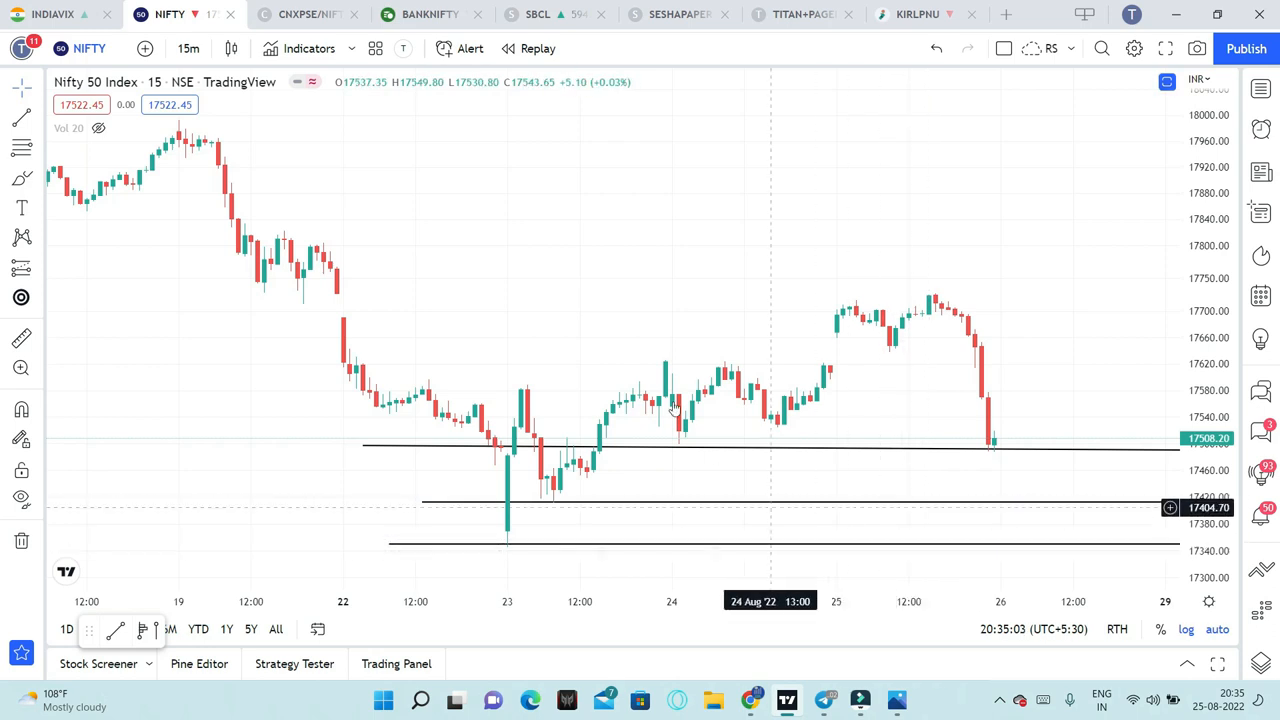
pyautogui.moveTo(795, 286)
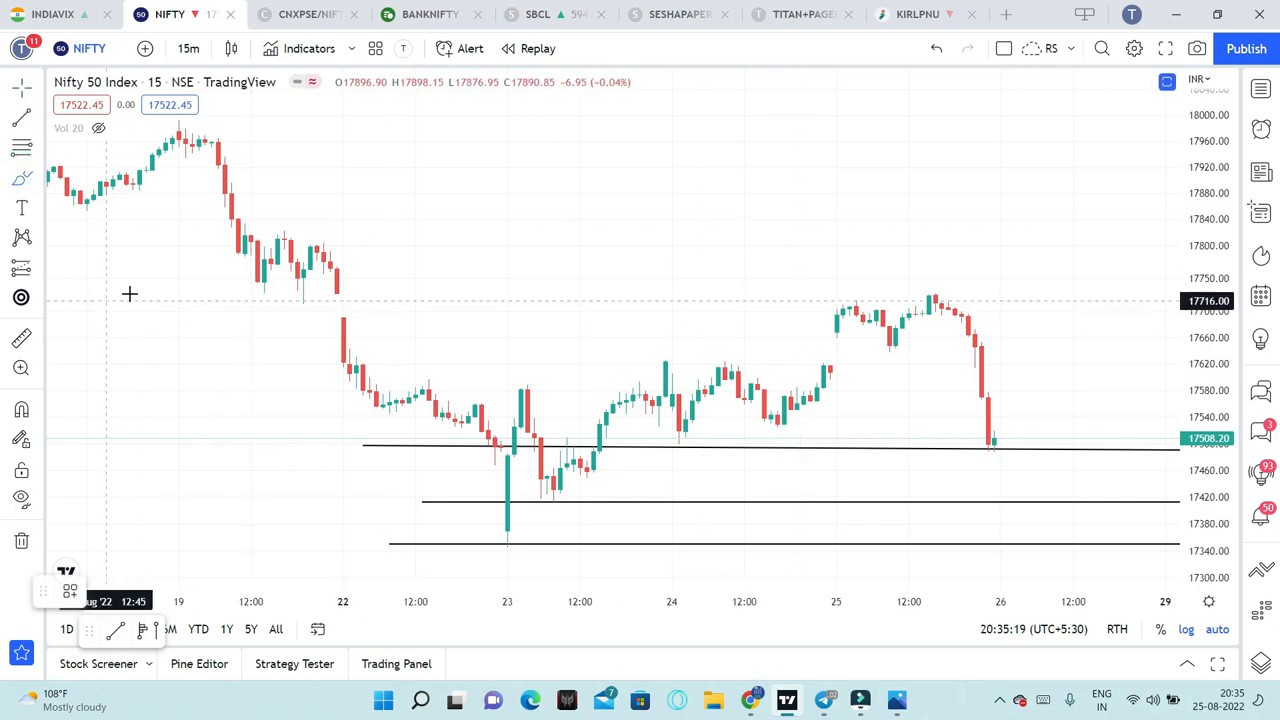
pyautogui.moveTo(227, 295)
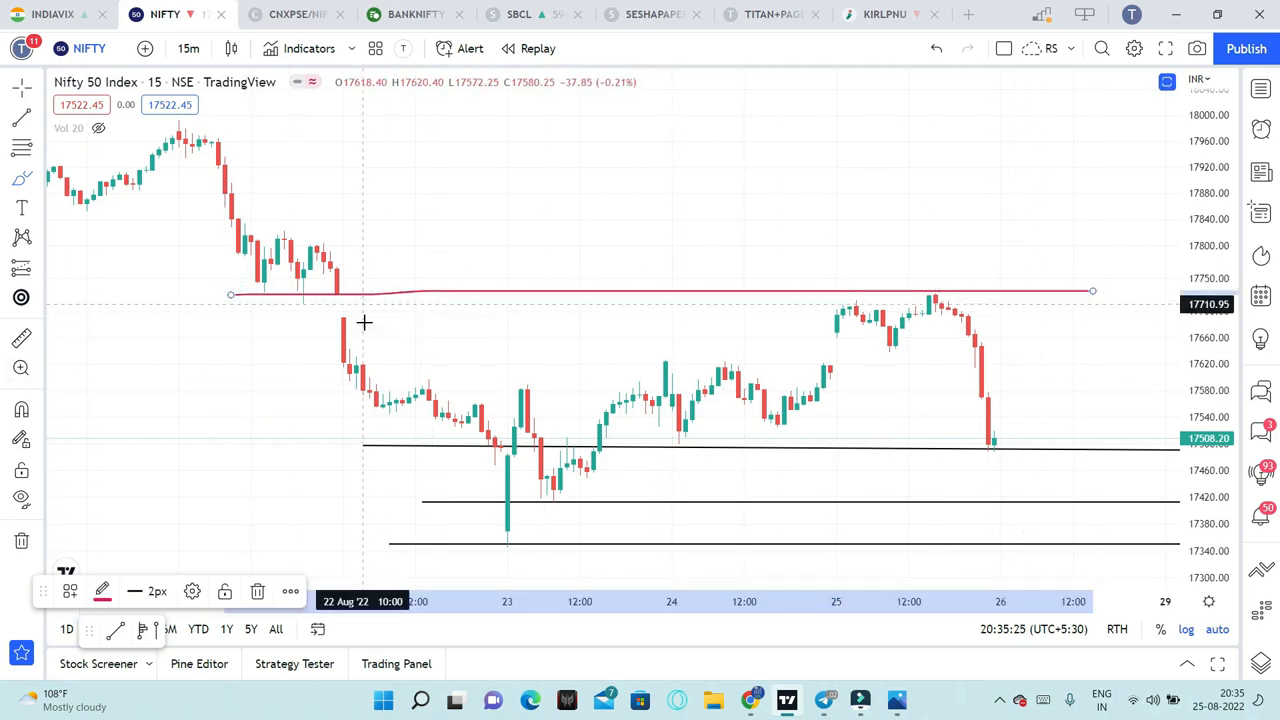
pyautogui.moveTo(813, 291)
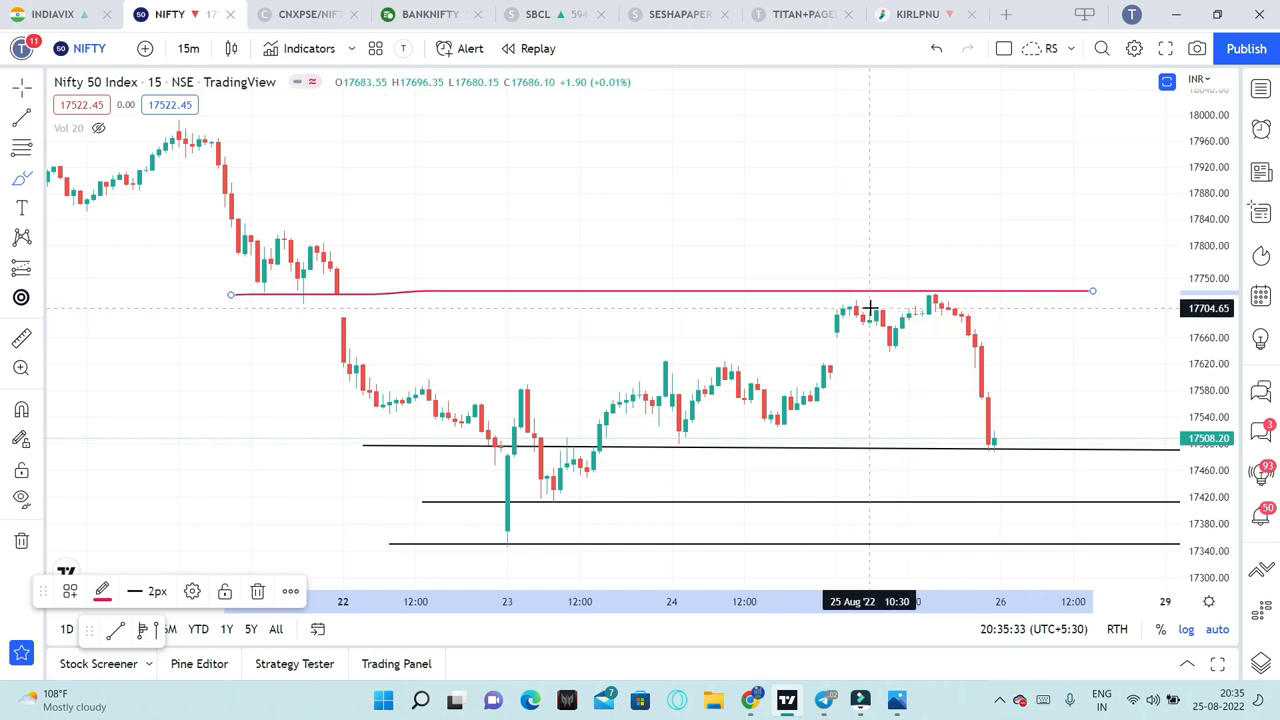
pyautogui.moveTo(850, 317)
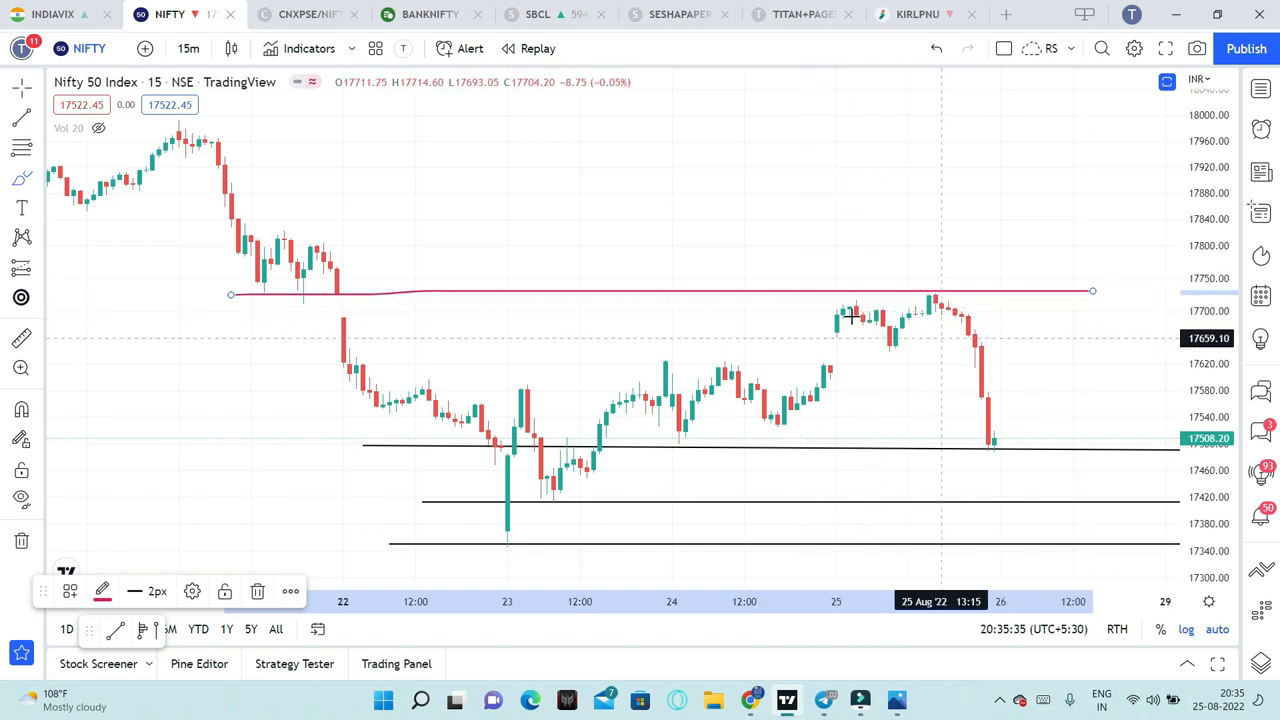
pyautogui.moveTo(895, 302)
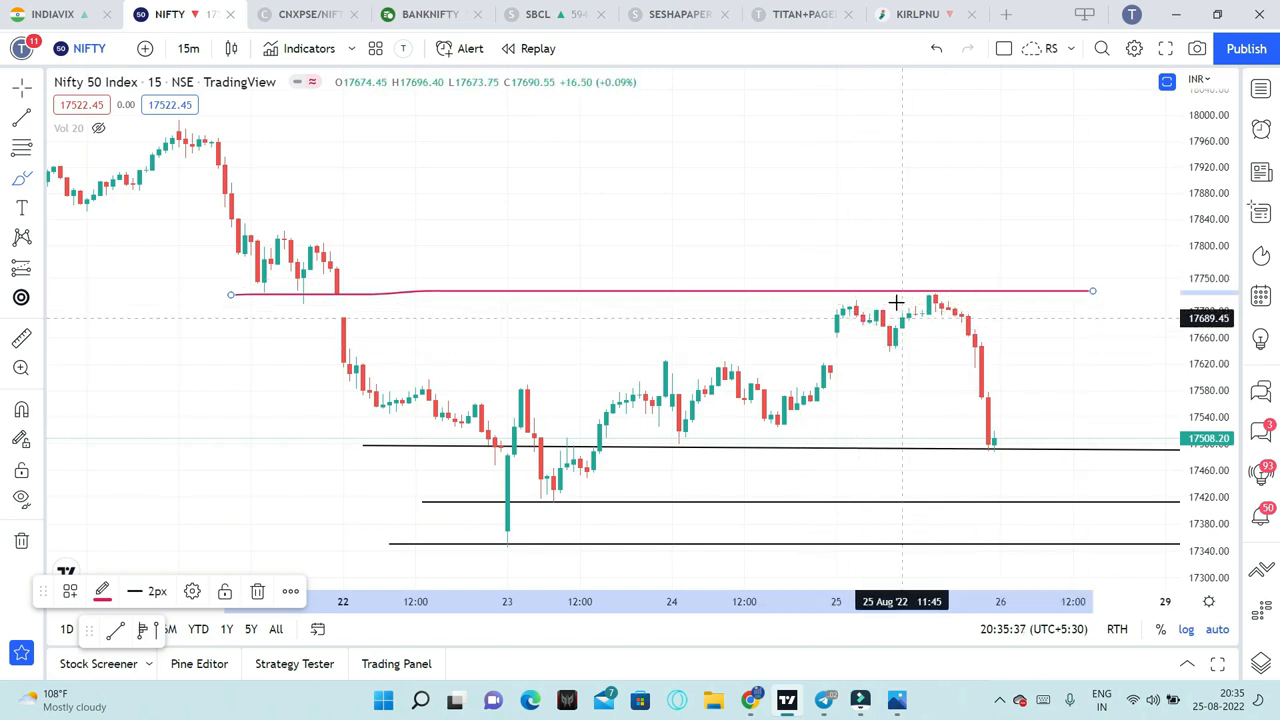
pyautogui.moveTo(980, 281)
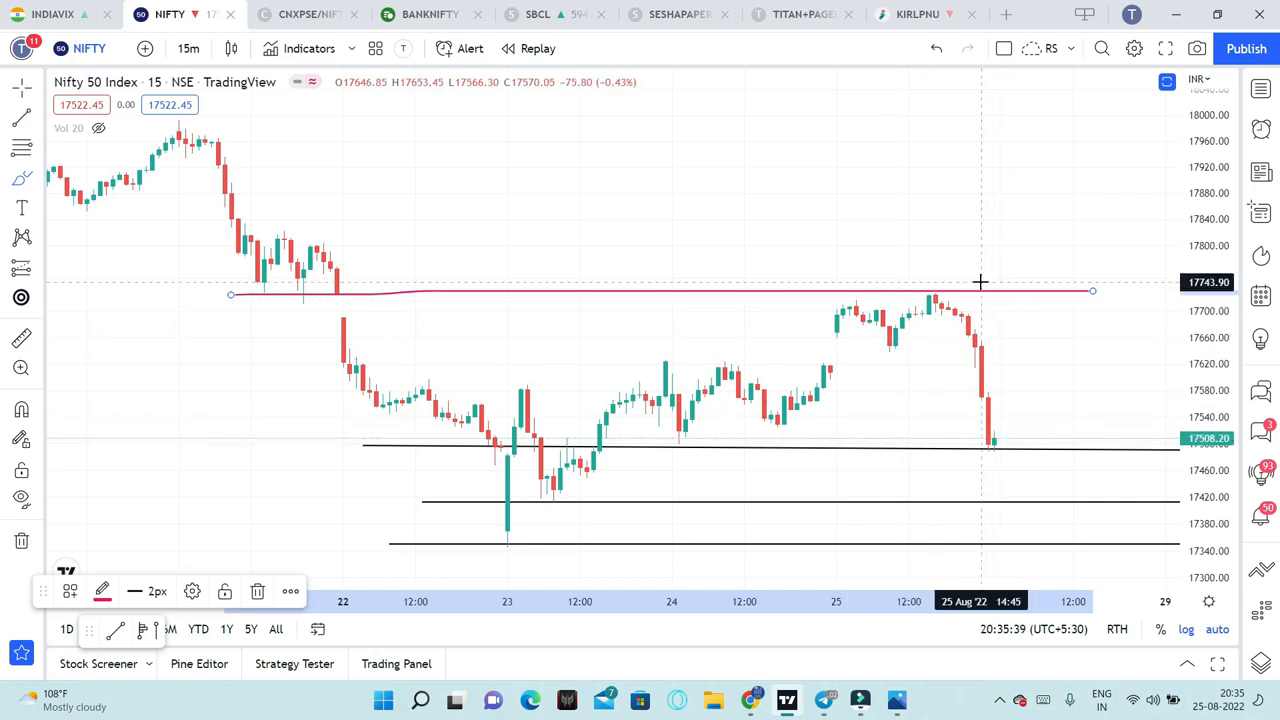
pyautogui.moveTo(970, 318)
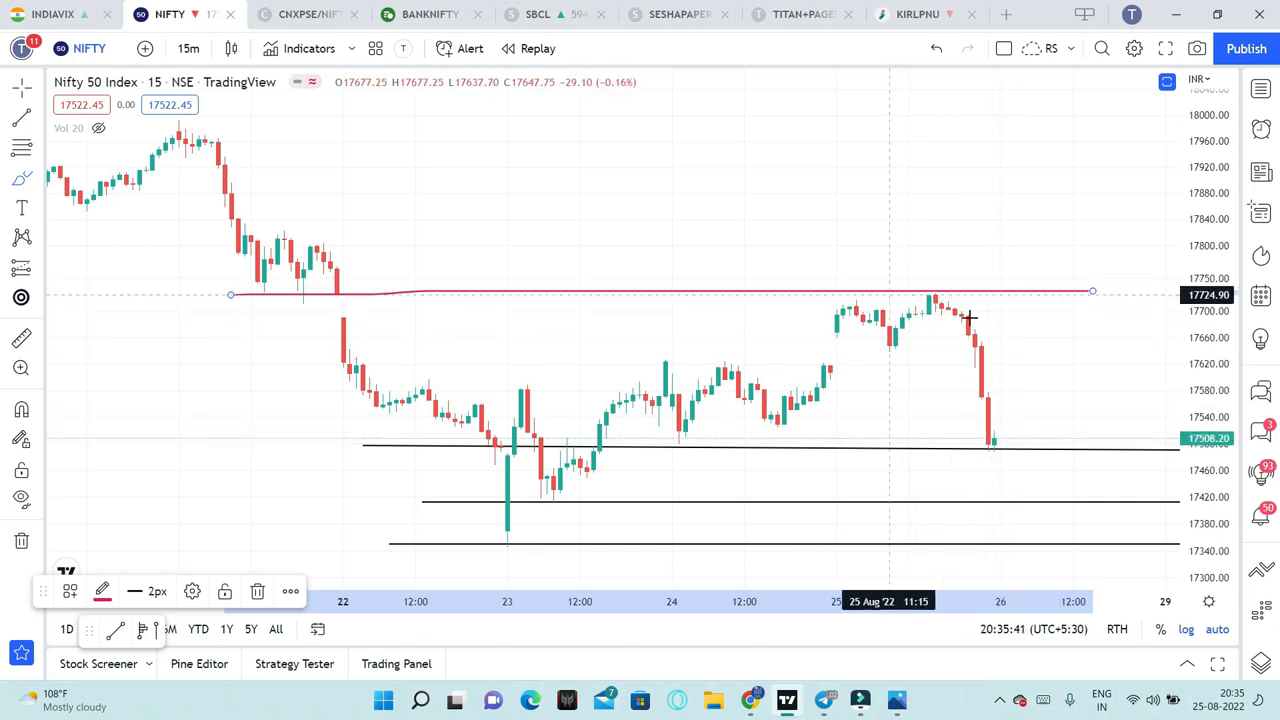
pyautogui.moveTo(408, 372)
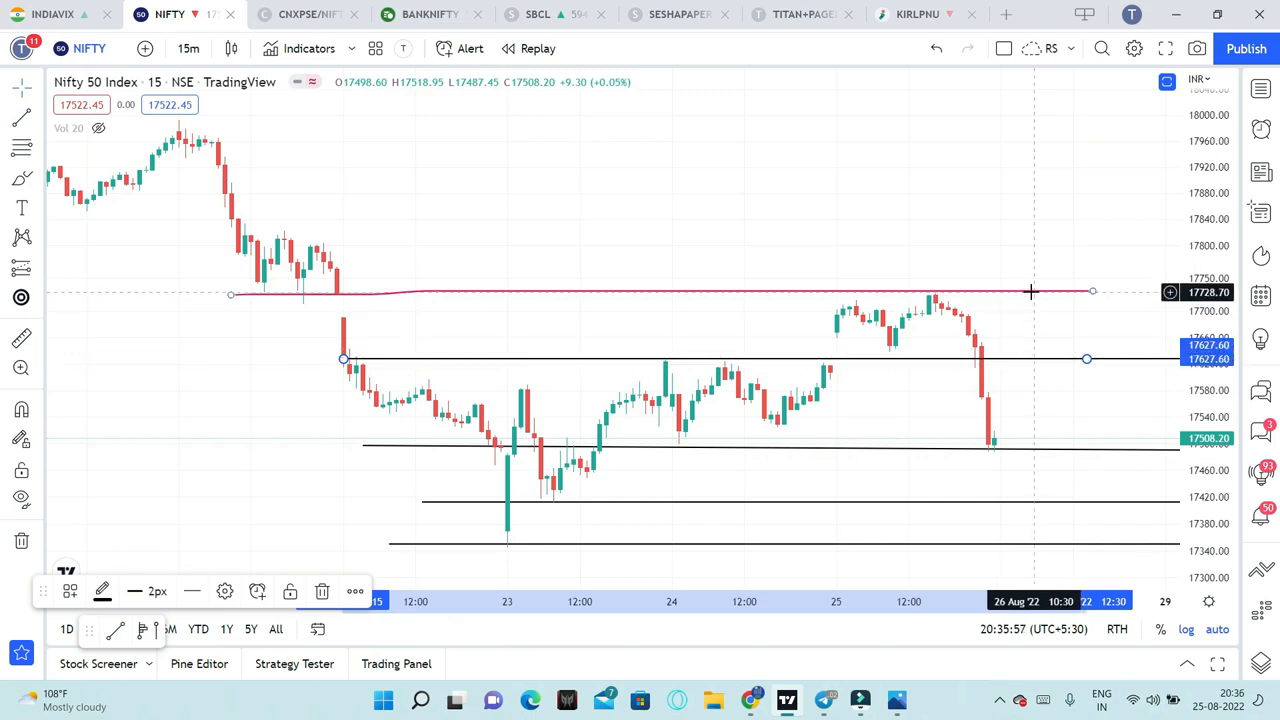
pyautogui.moveTo(1055, 293)
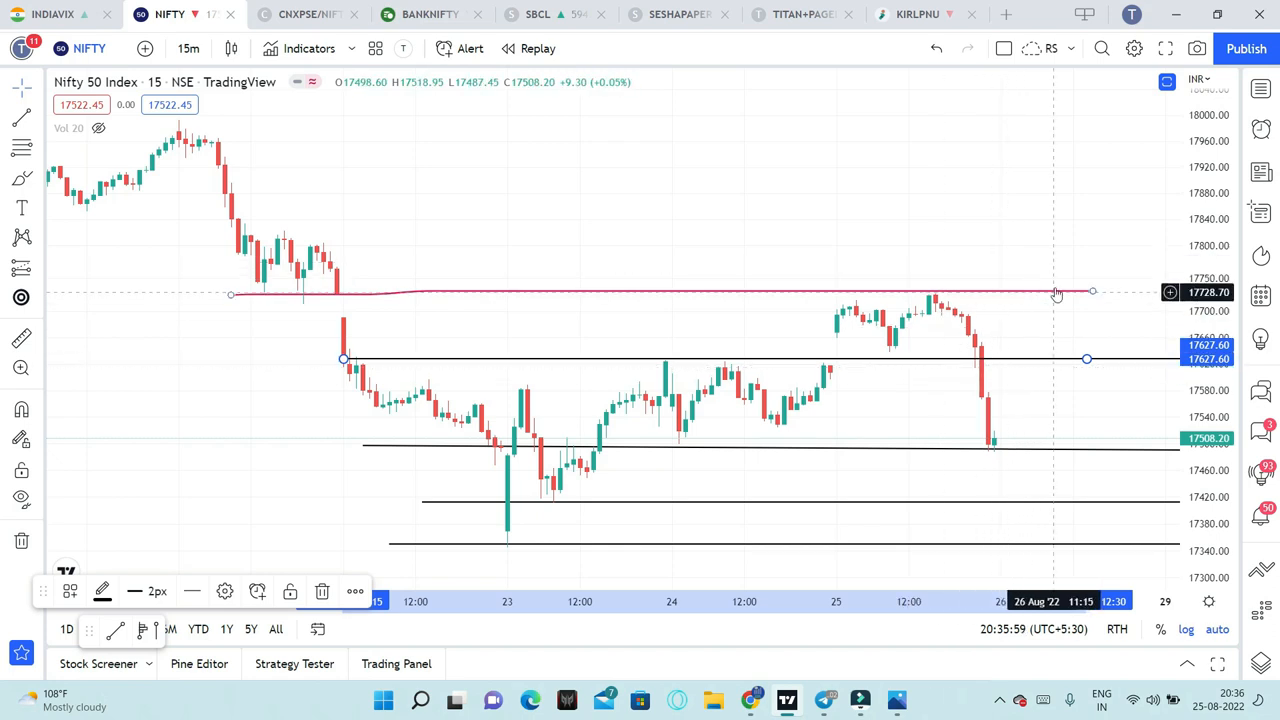
pyautogui.moveTo(890, 297)
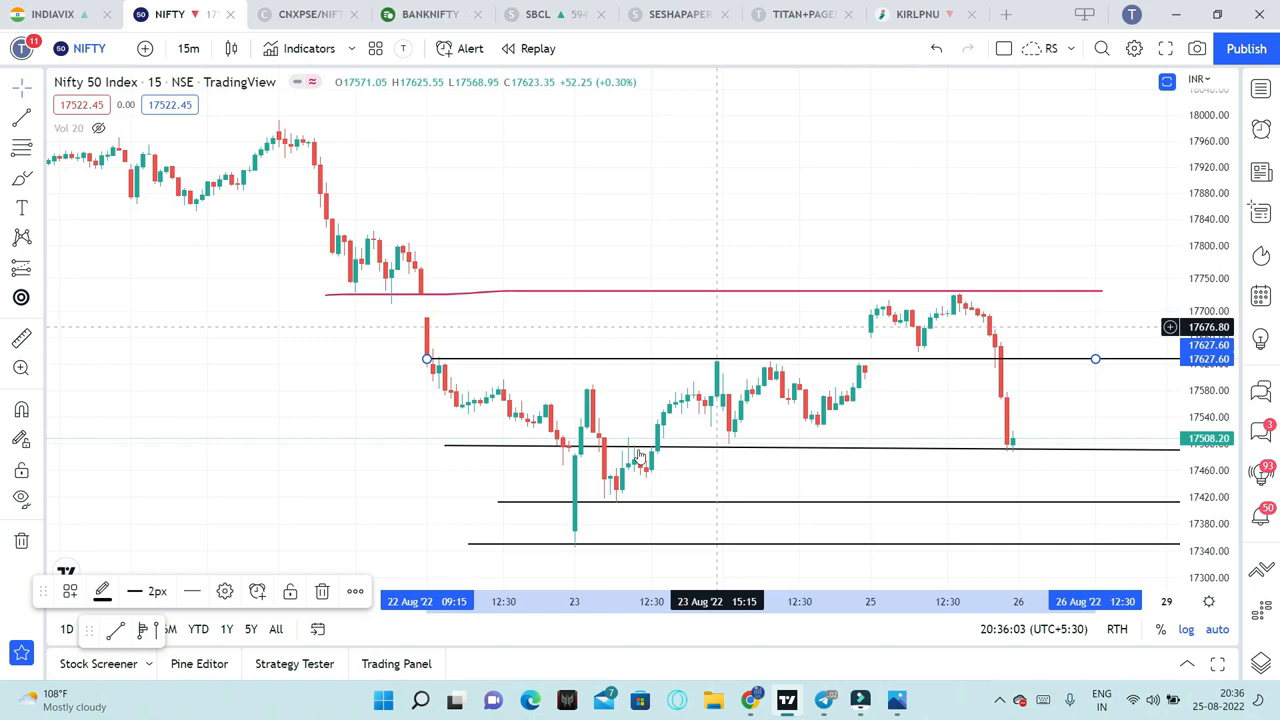
pyautogui.moveTo(894, 407)
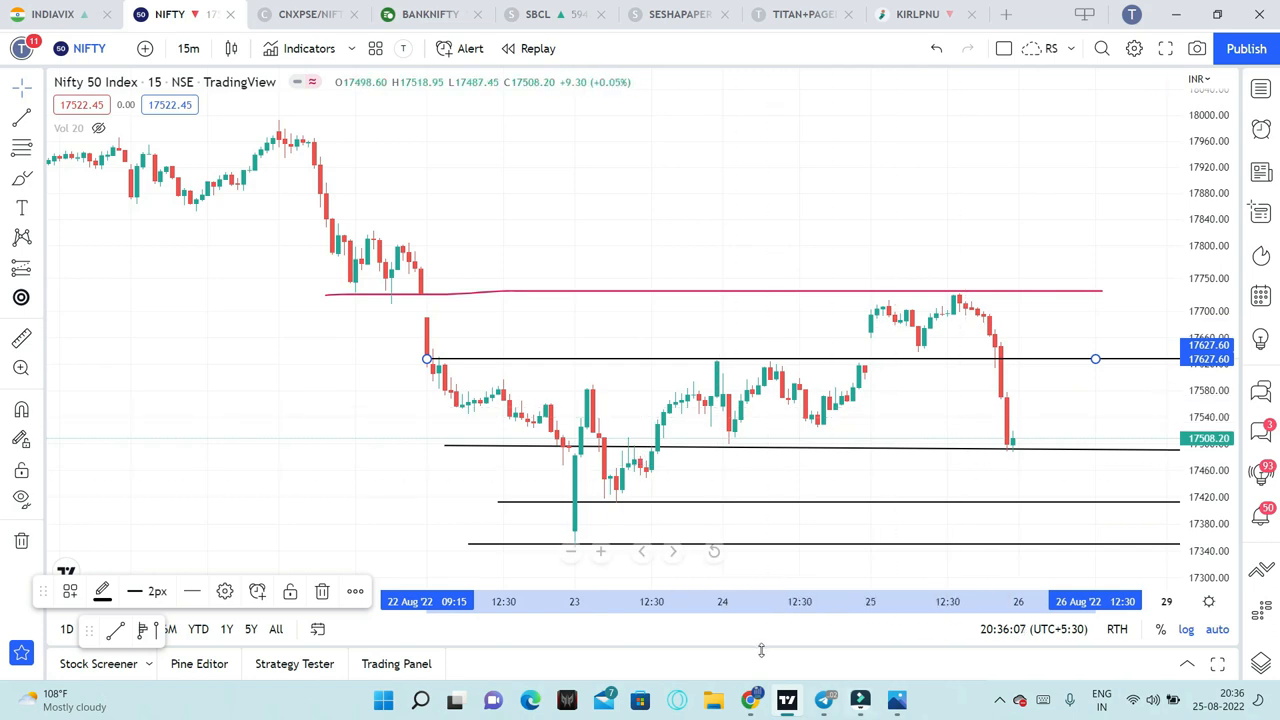
pyautogui.moveTo(780, 403)
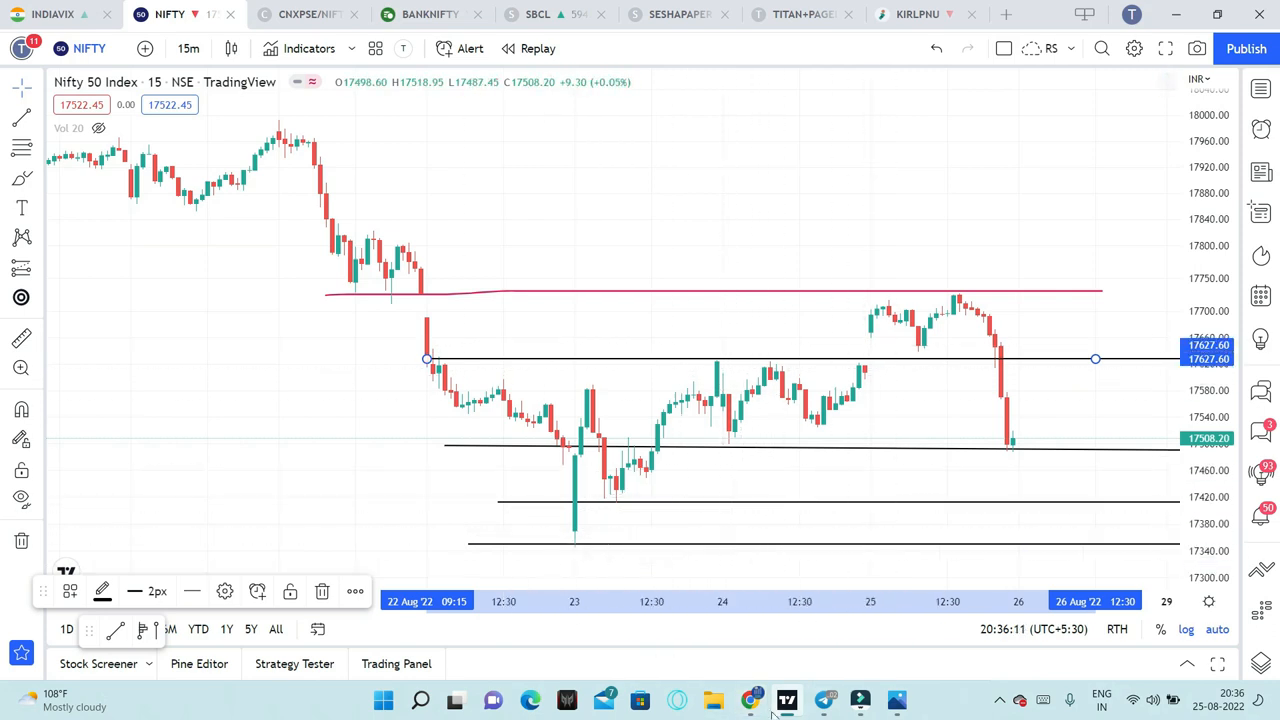
# Switch to Chrome showing Sensibull's Bank Nifty weekly Option OI versus Time chart
pyautogui.click(749, 699)
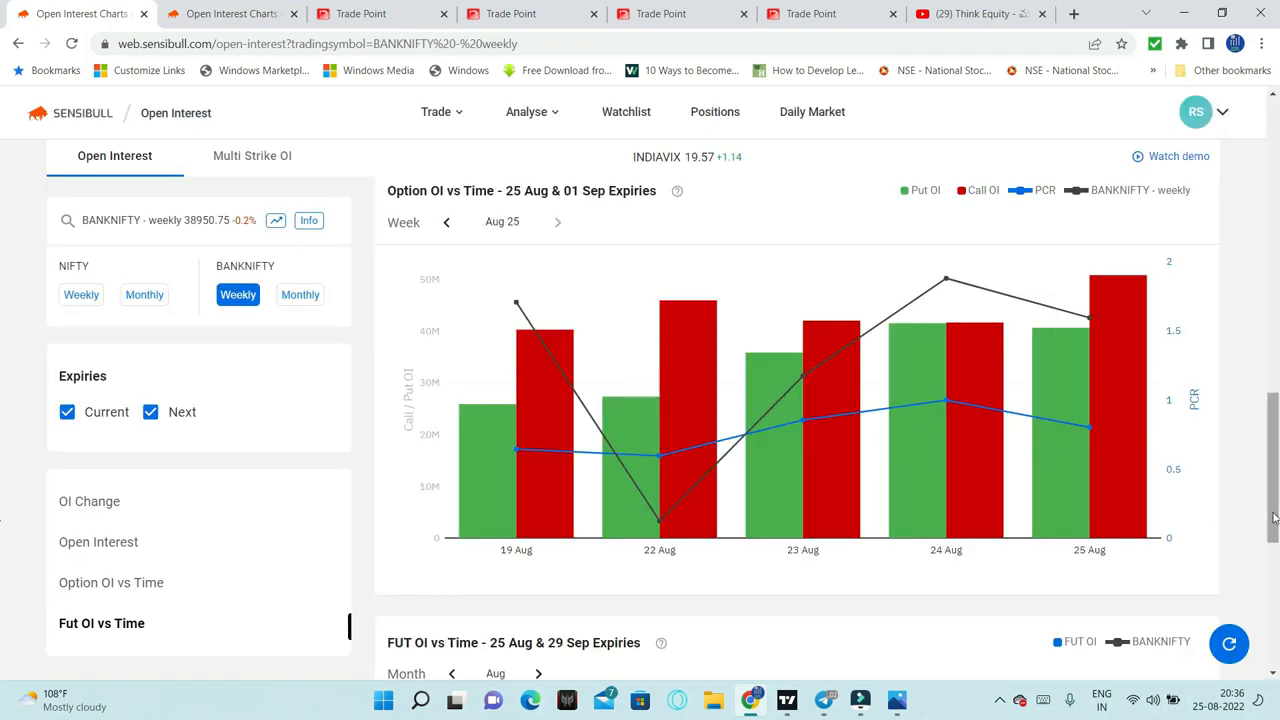
# Show Sensibull's Nifty weekly OI Change chart for the 25 Aug and 01 Sep expiries
pyautogui.click(89, 501)
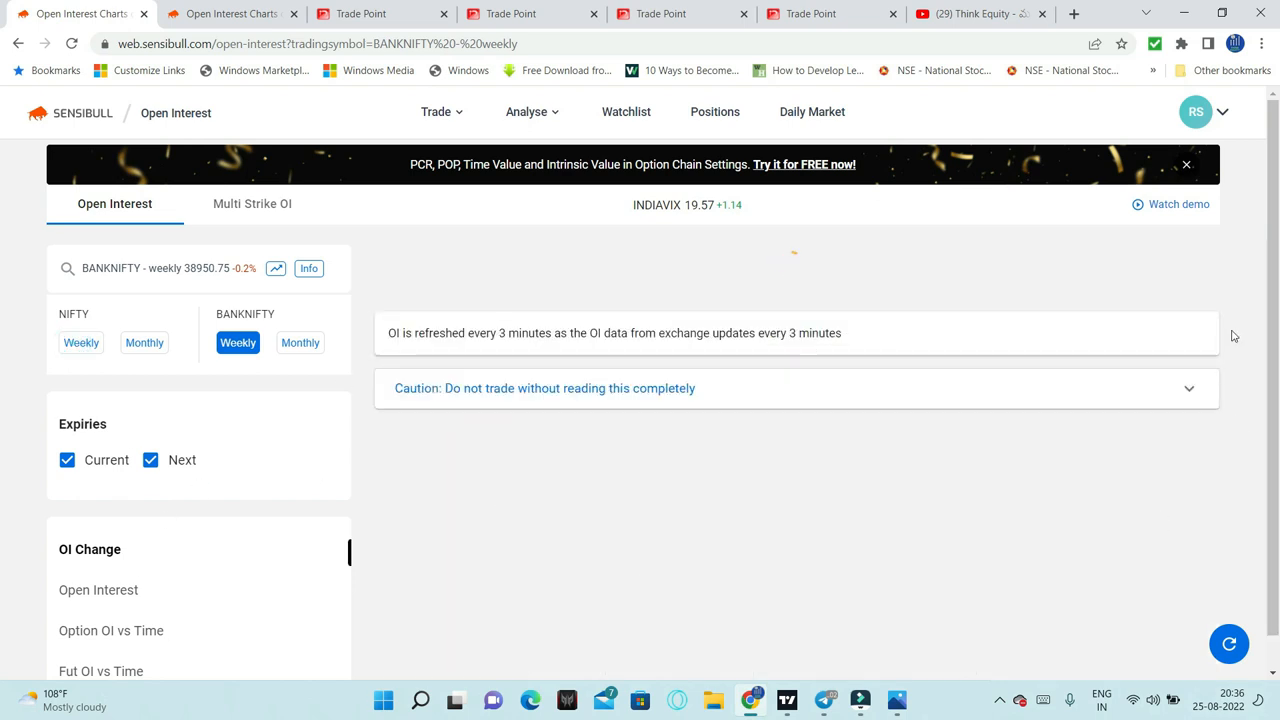
pyautogui.click(81, 342)
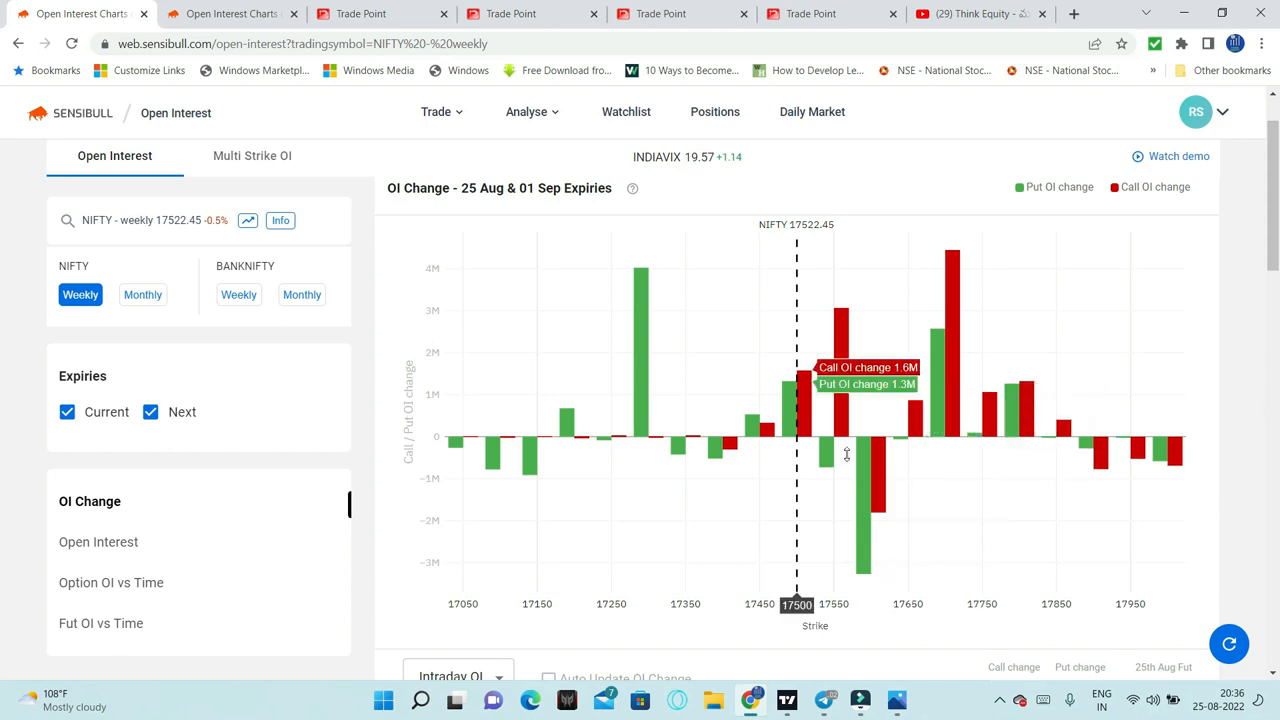
pyautogui.moveTo(945, 380)
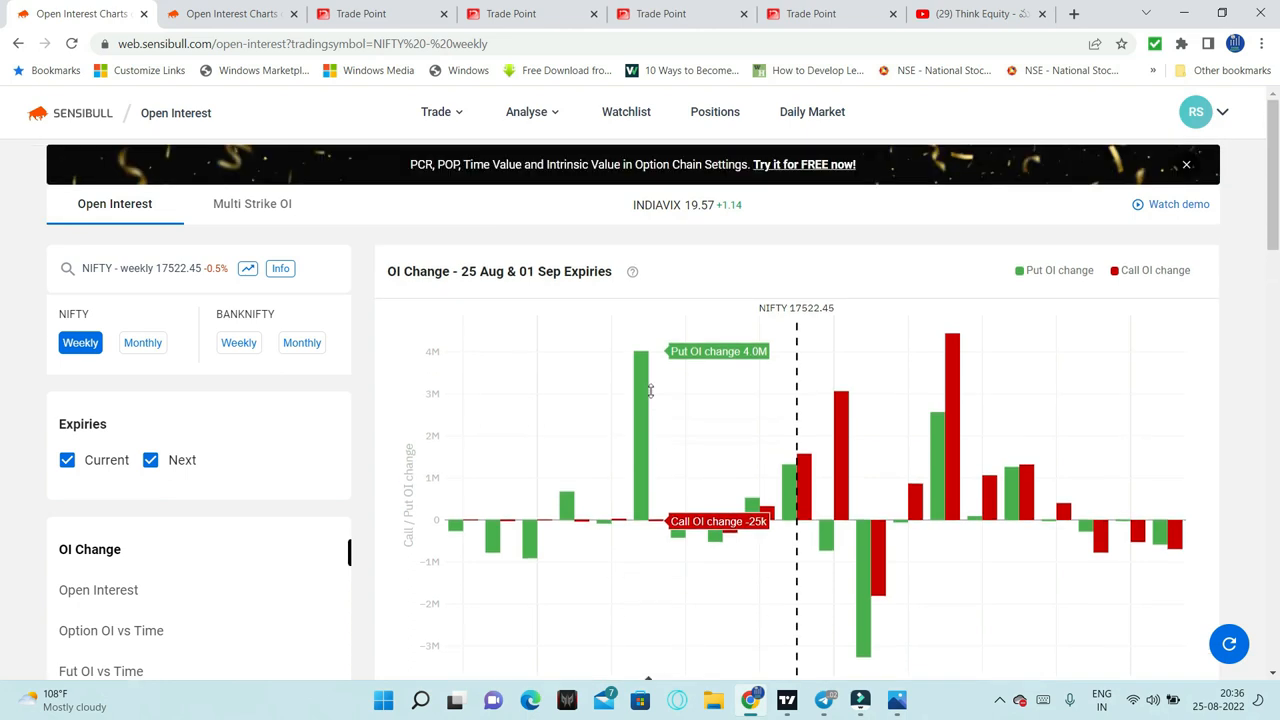
pyautogui.moveTo(643, 408)
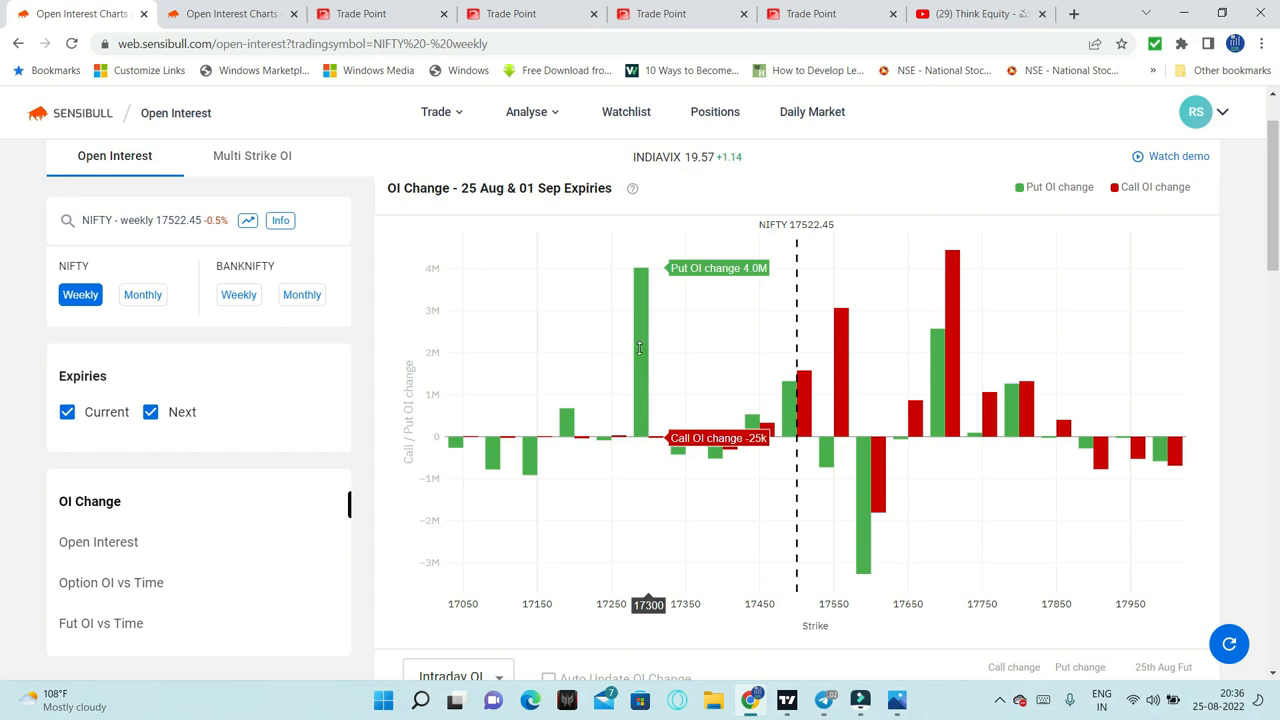
pyautogui.moveTo(845, 340)
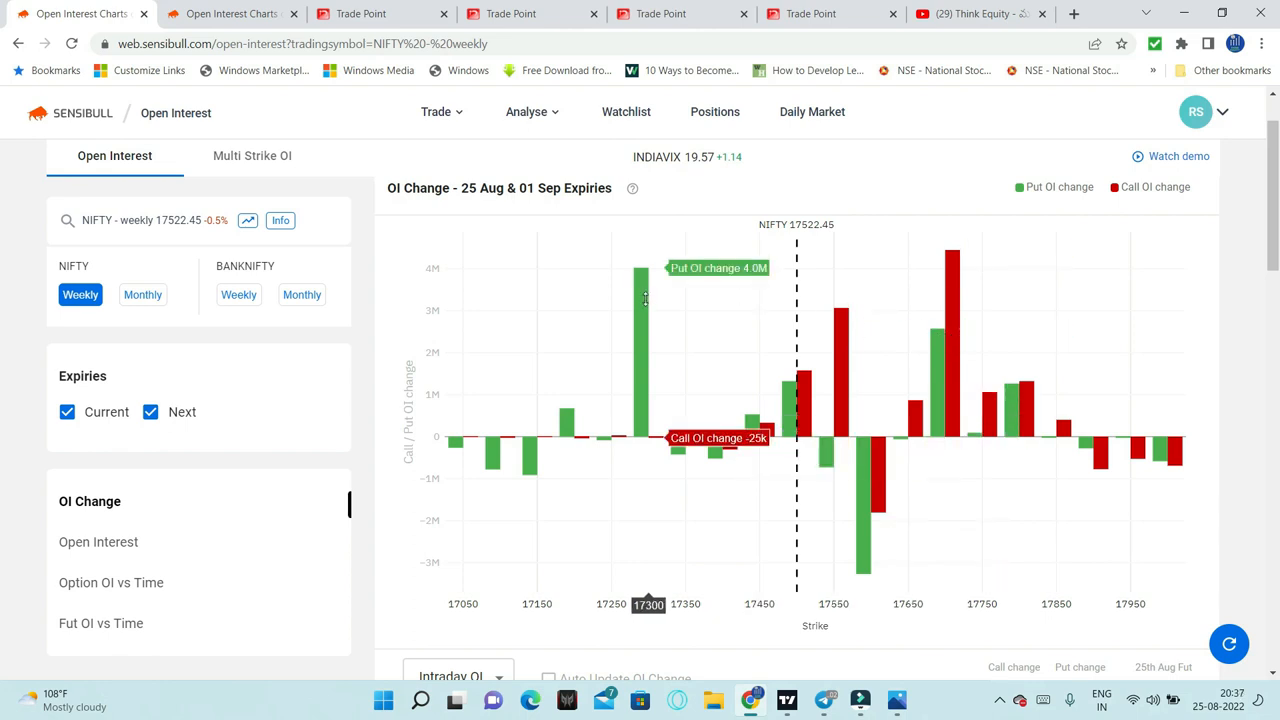
pyautogui.moveTo(945, 332)
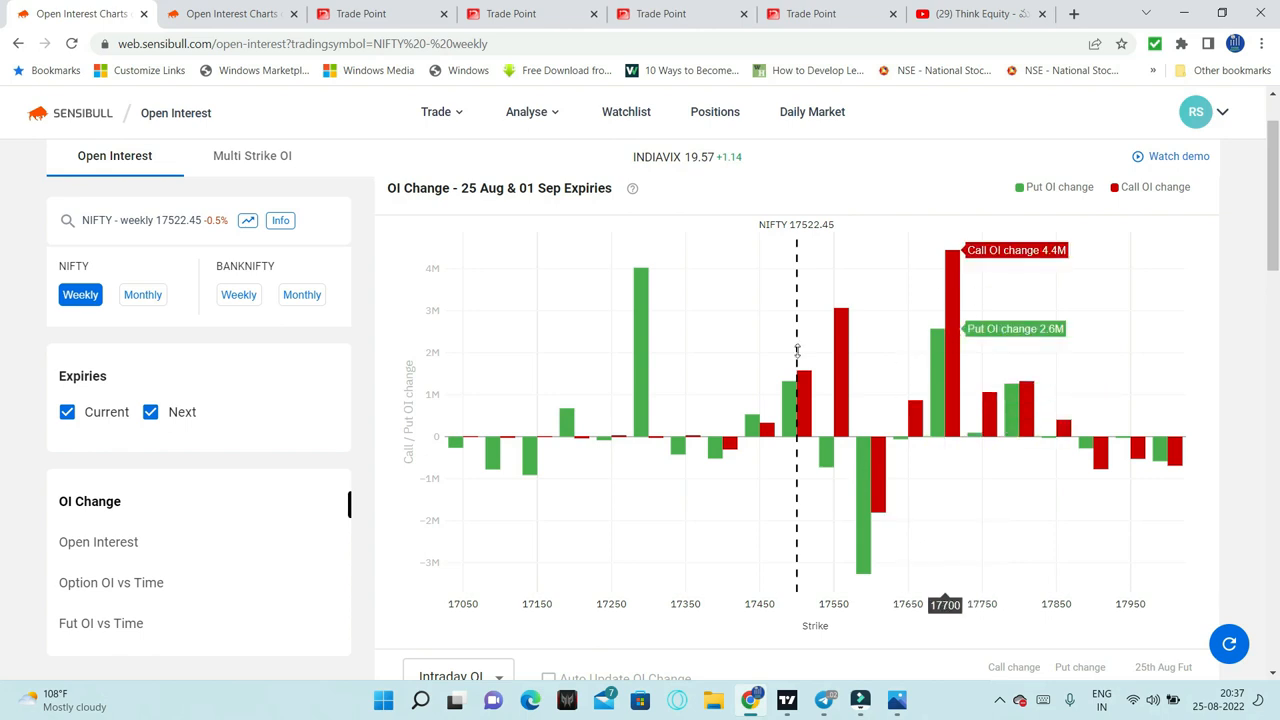
pyautogui.moveTo(638, 386)
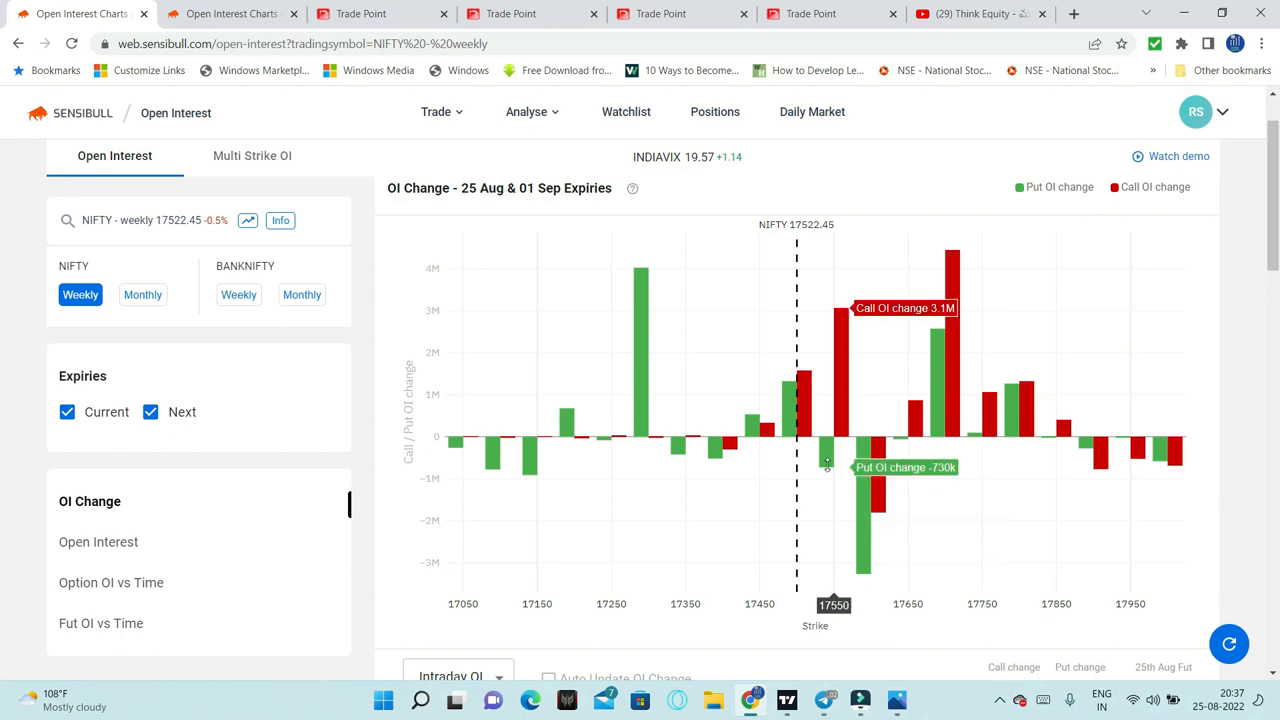
pyautogui.moveTo(865, 475)
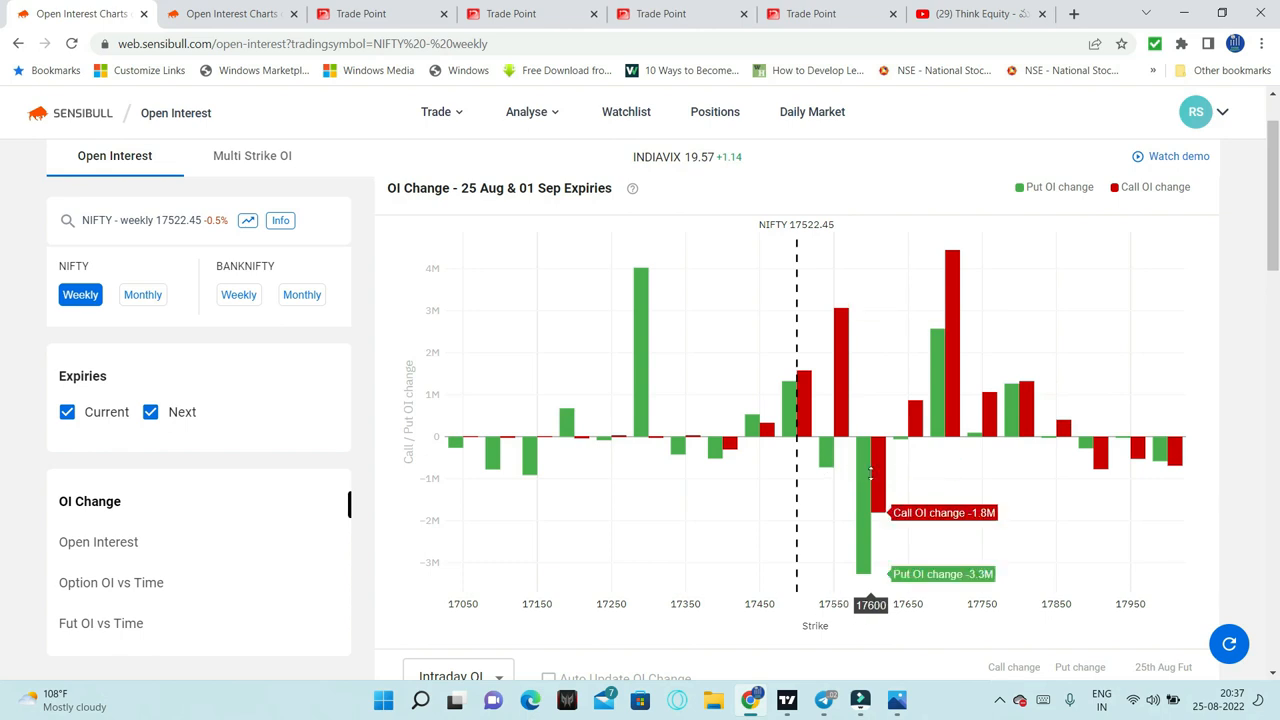
pyautogui.moveTo(803, 453)
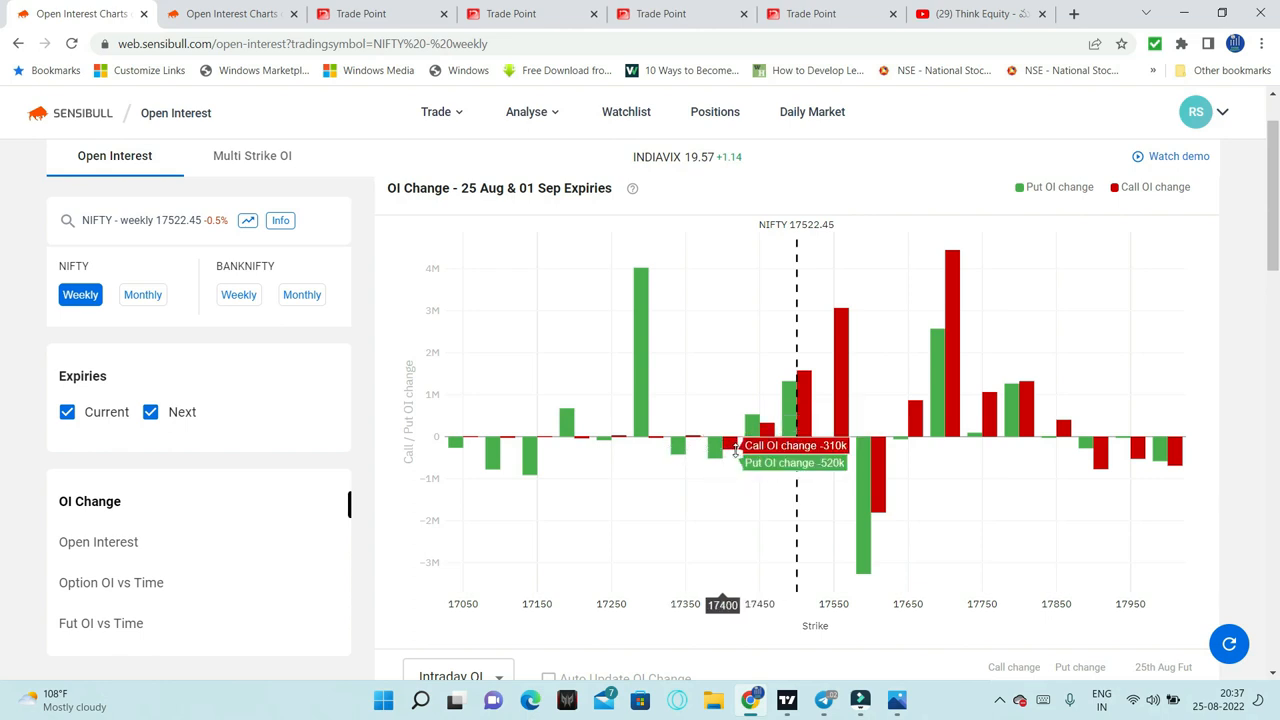
pyautogui.moveTo(717, 446)
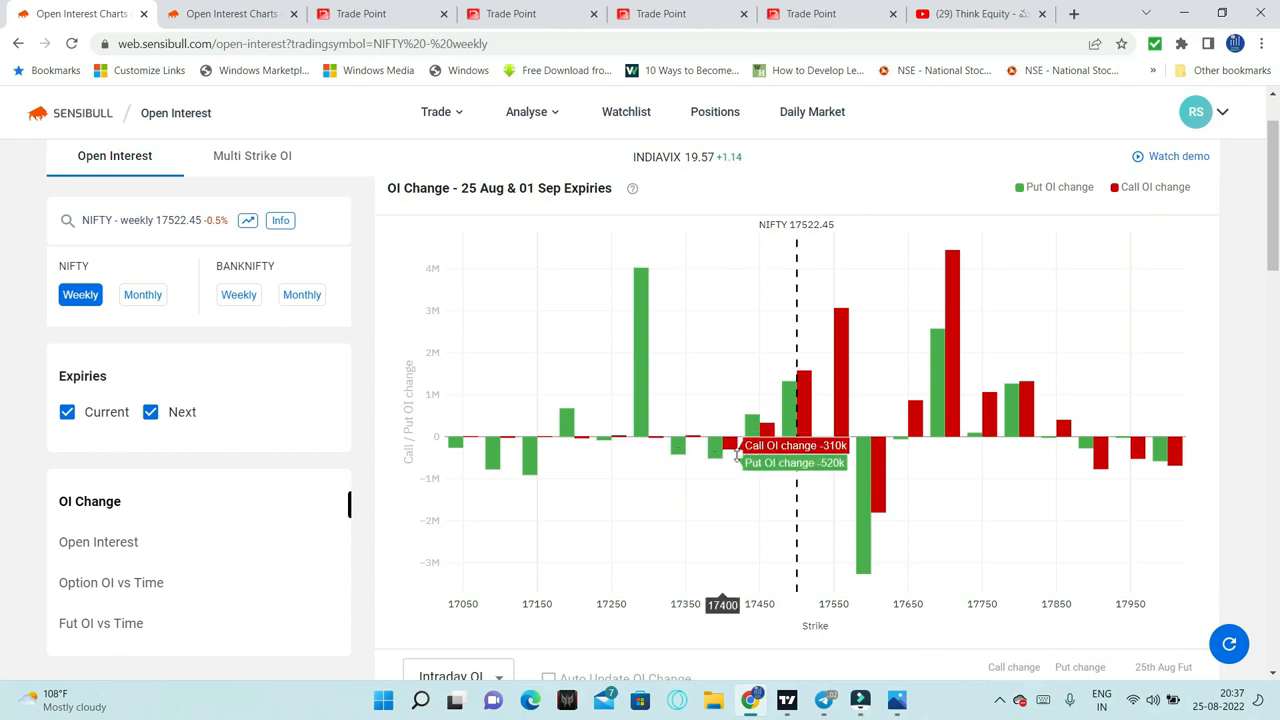
pyautogui.moveTo(715, 453)
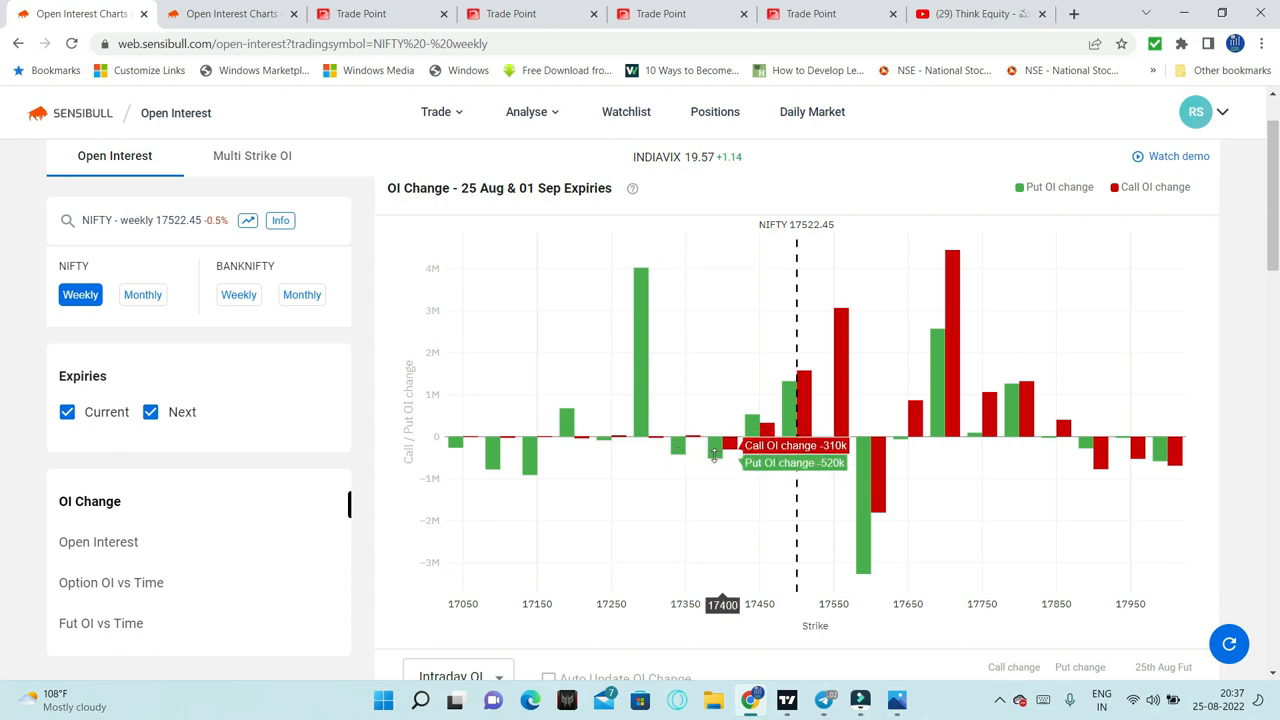
pyautogui.moveTo(668, 393)
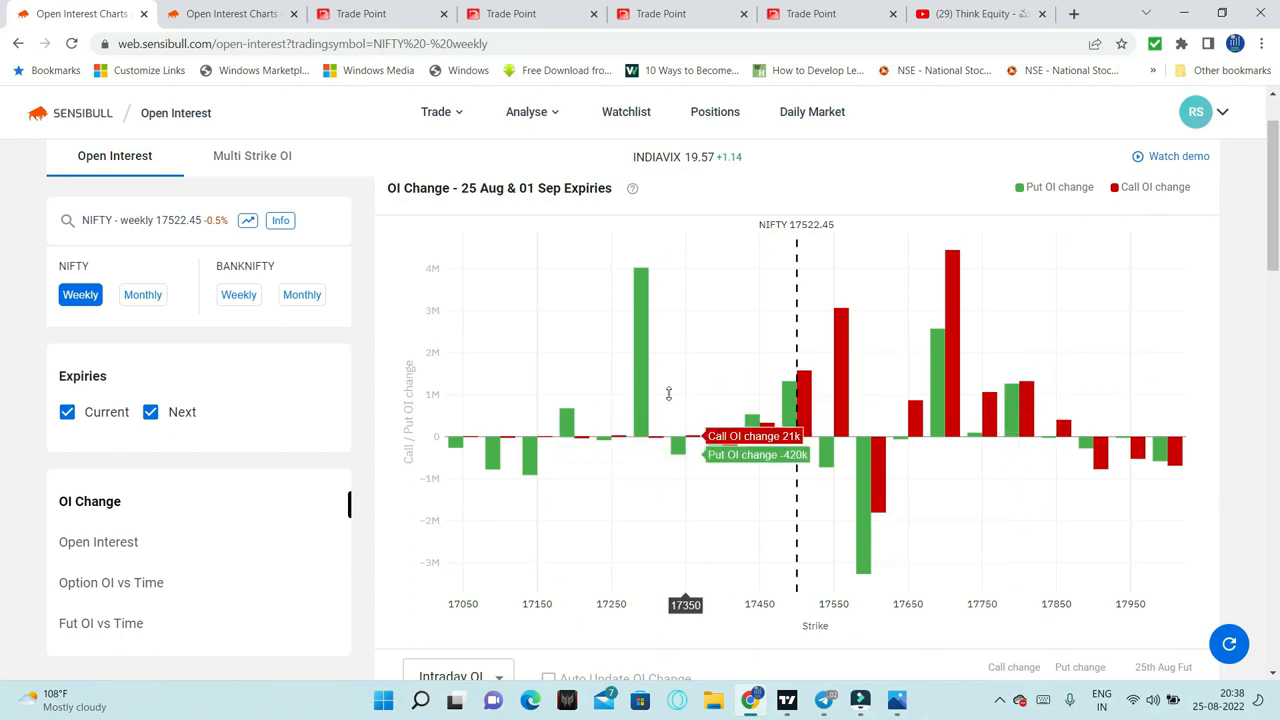
pyautogui.moveTo(967, 387)
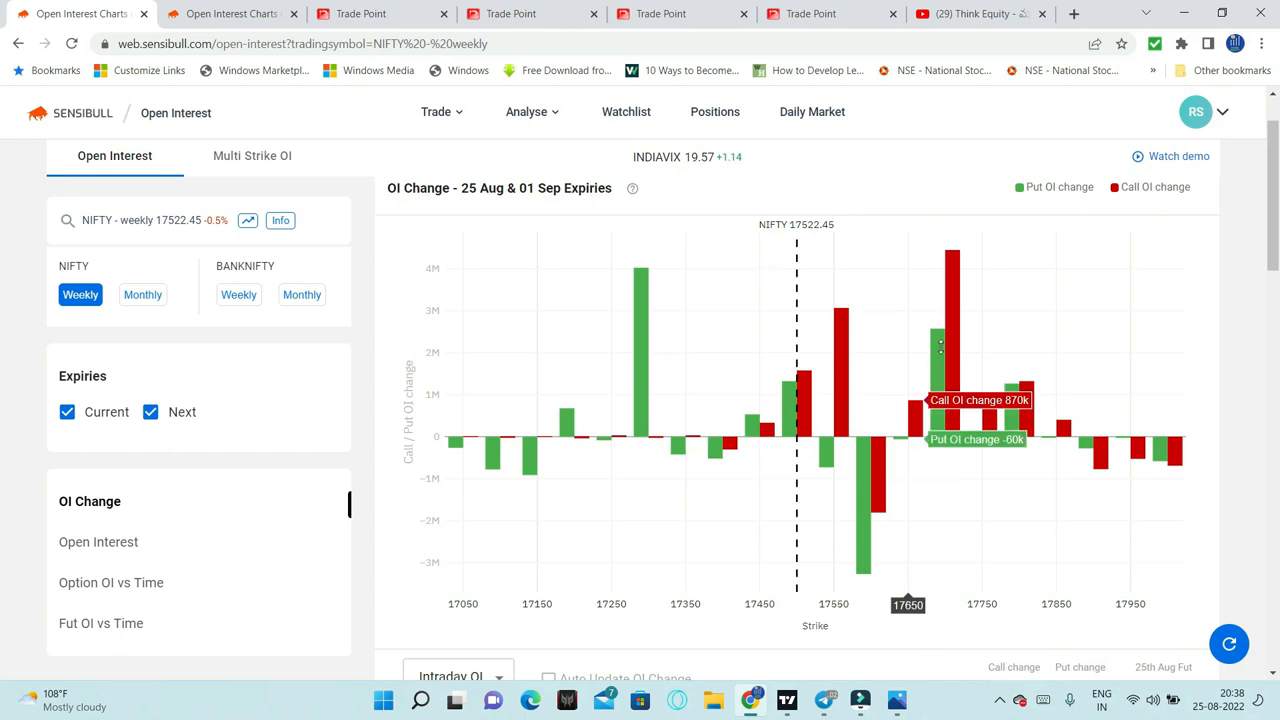
pyautogui.scroll(-3)
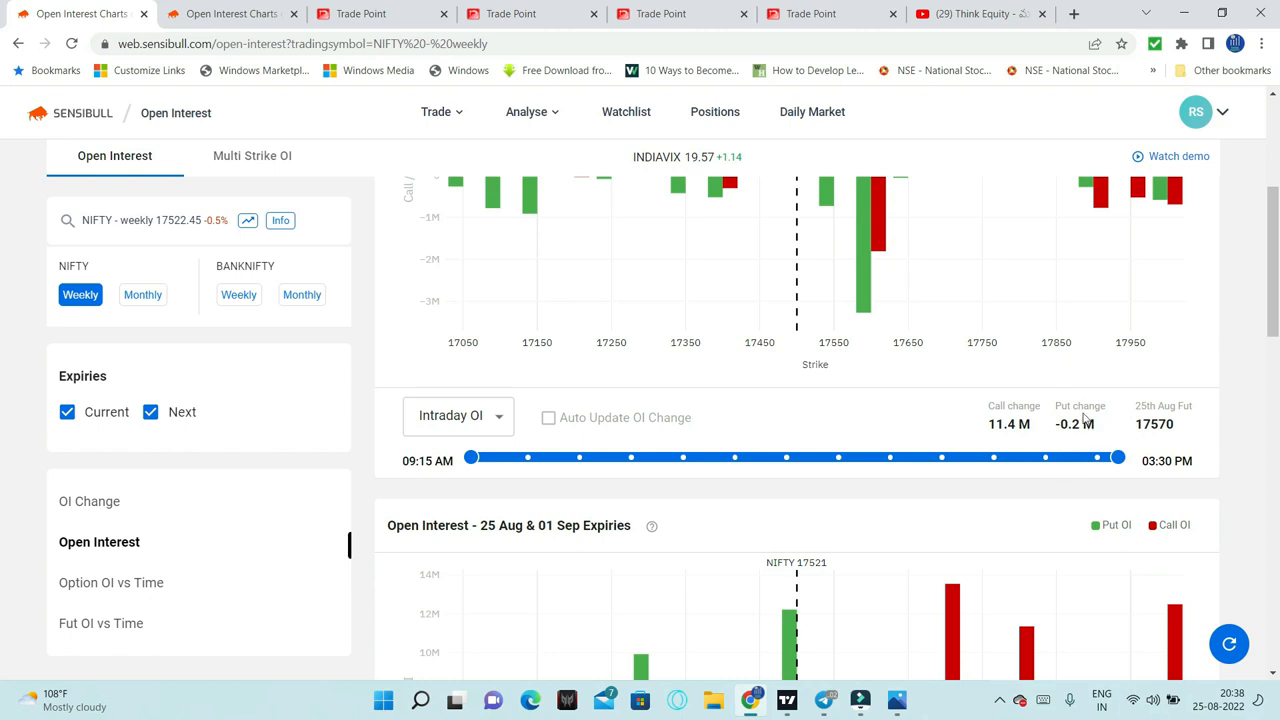
pyautogui.moveTo(1105, 391)
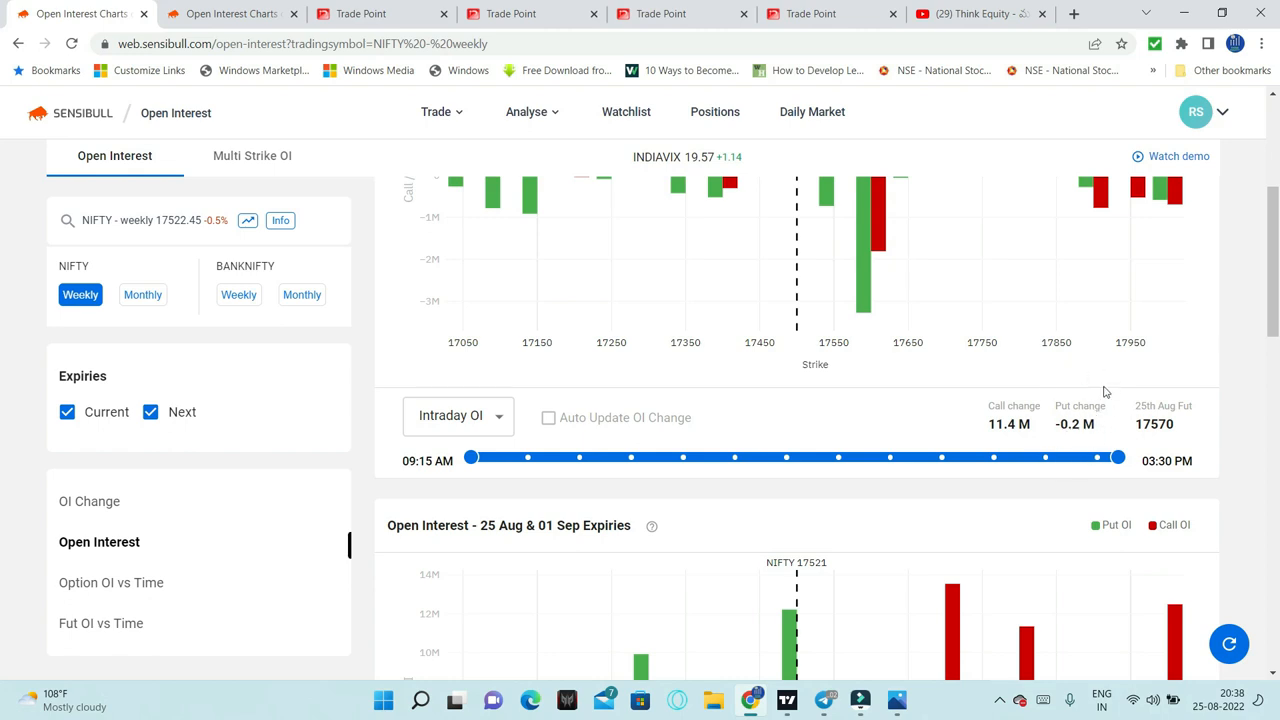
pyautogui.moveTo(1008, 445)
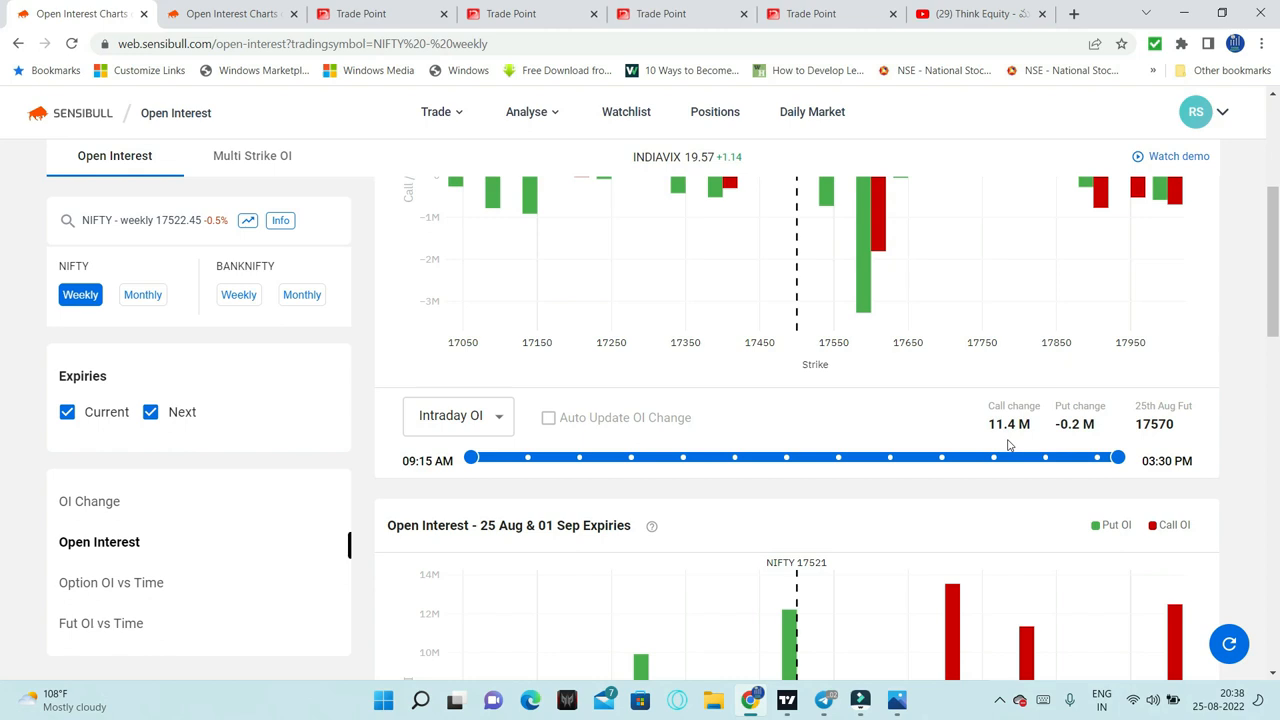
pyautogui.moveTo(990, 389)
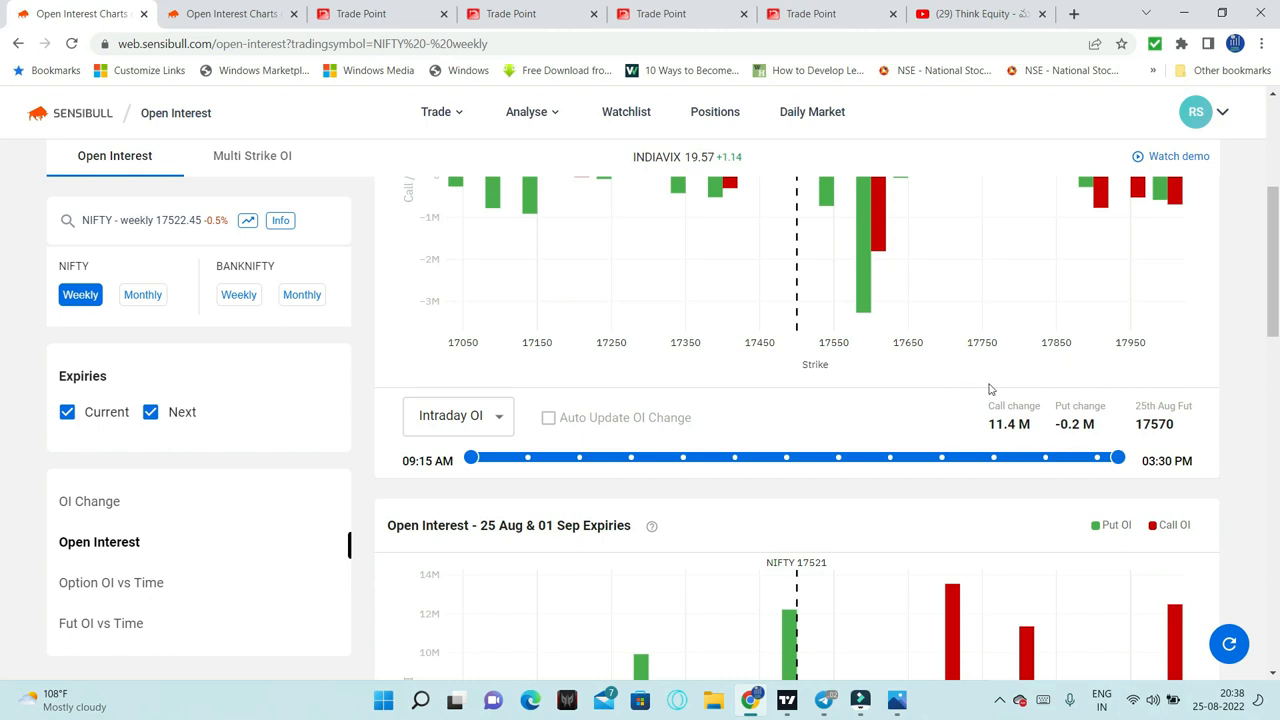
# Scroll to the full Nifty cumulative OI chart: 137.4M calls, 108.9M puts, PCR 0.8
pyautogui.scroll(-3)
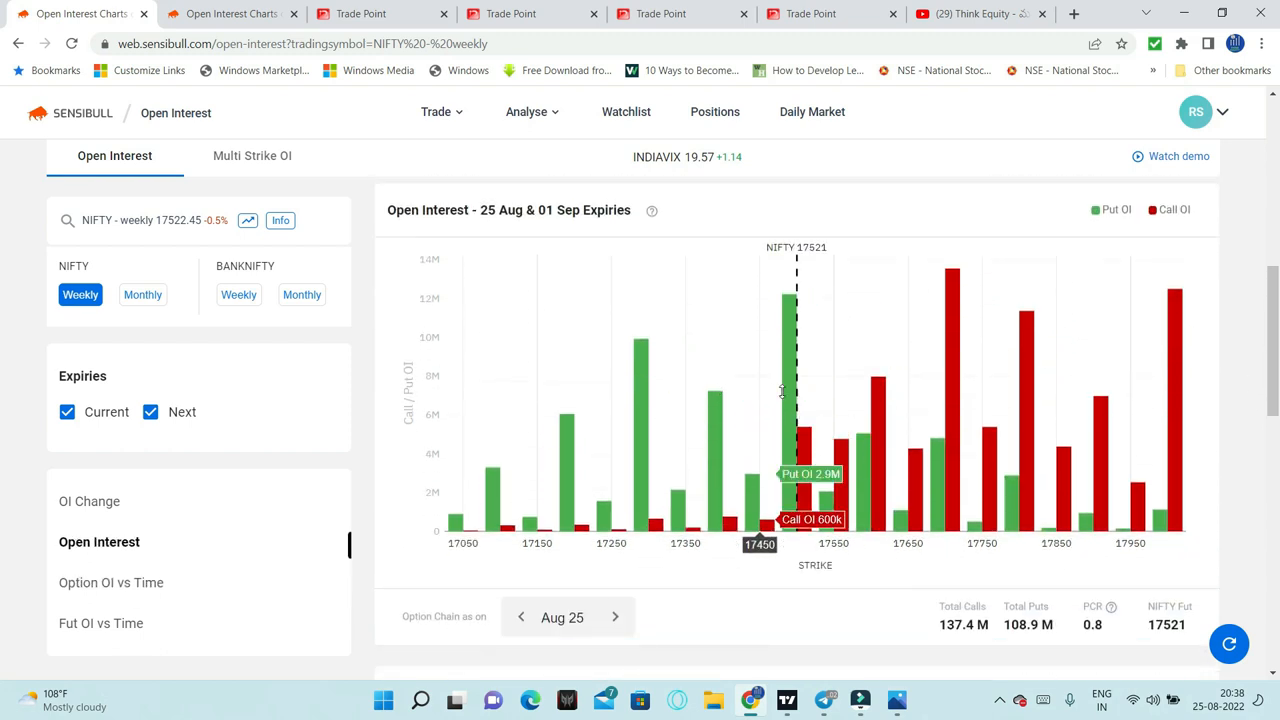
pyautogui.moveTo(795, 400)
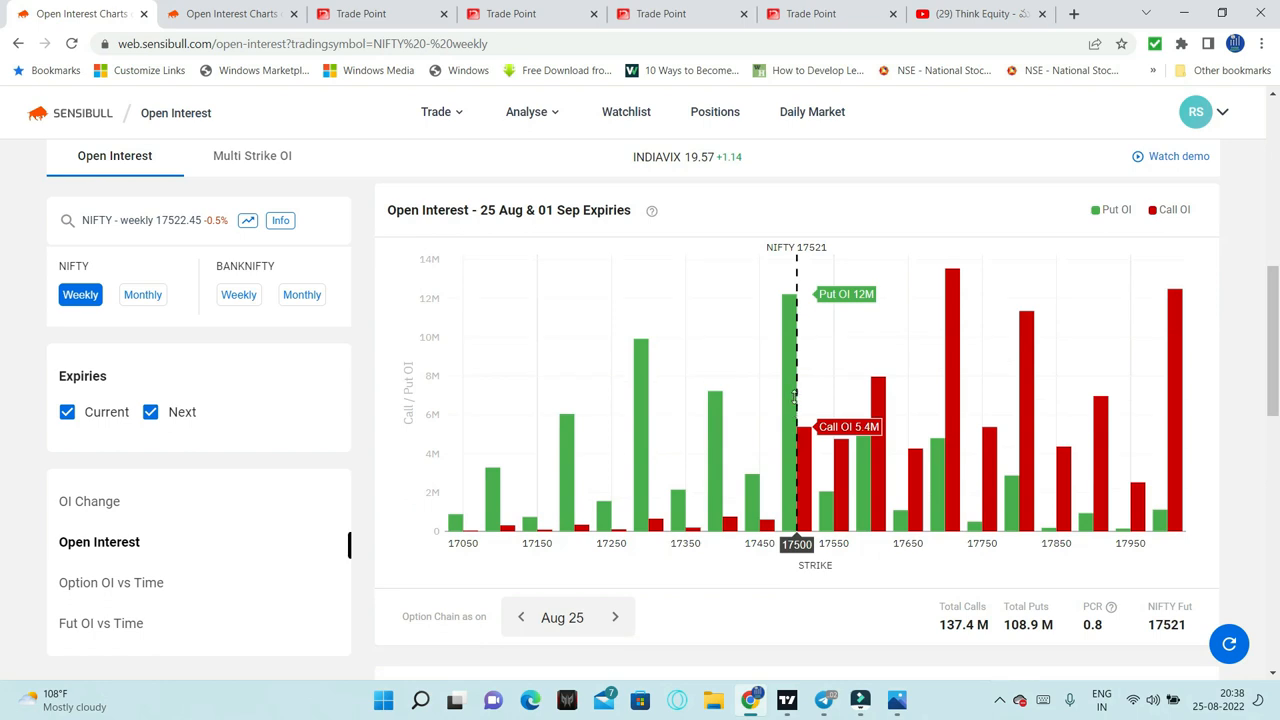
pyautogui.moveTo(895, 415)
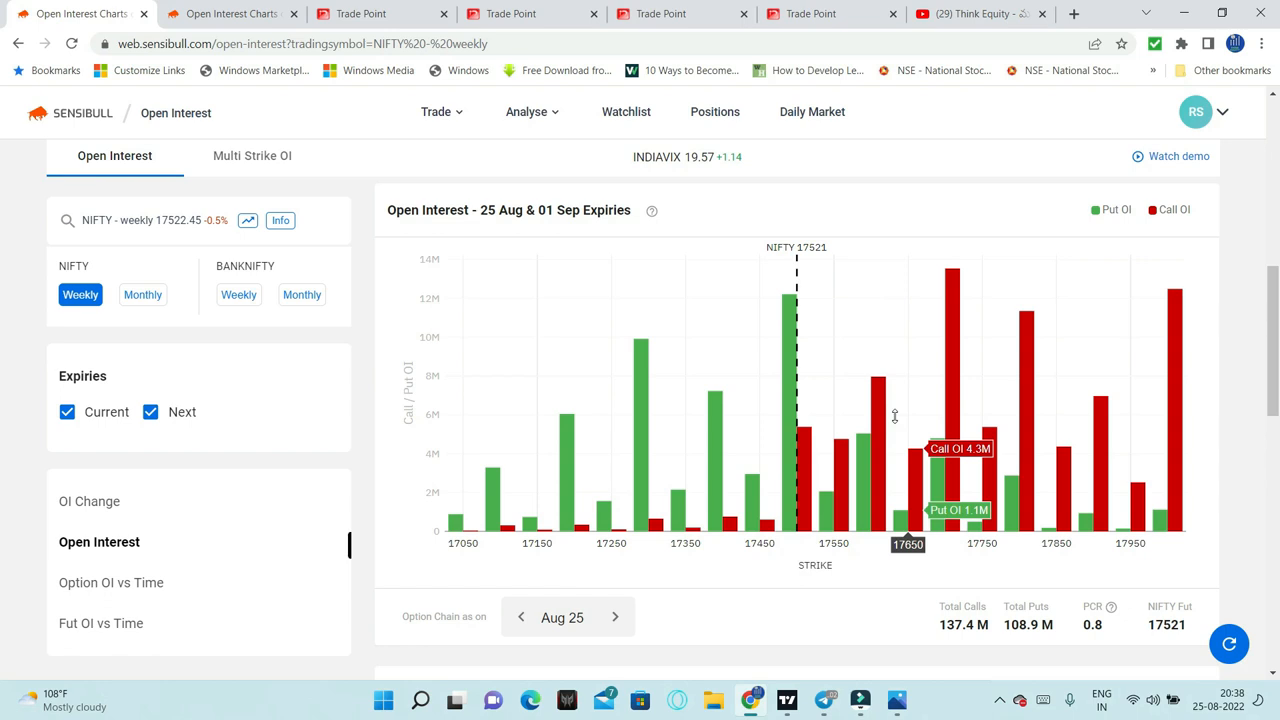
pyautogui.moveTo(485, 237)
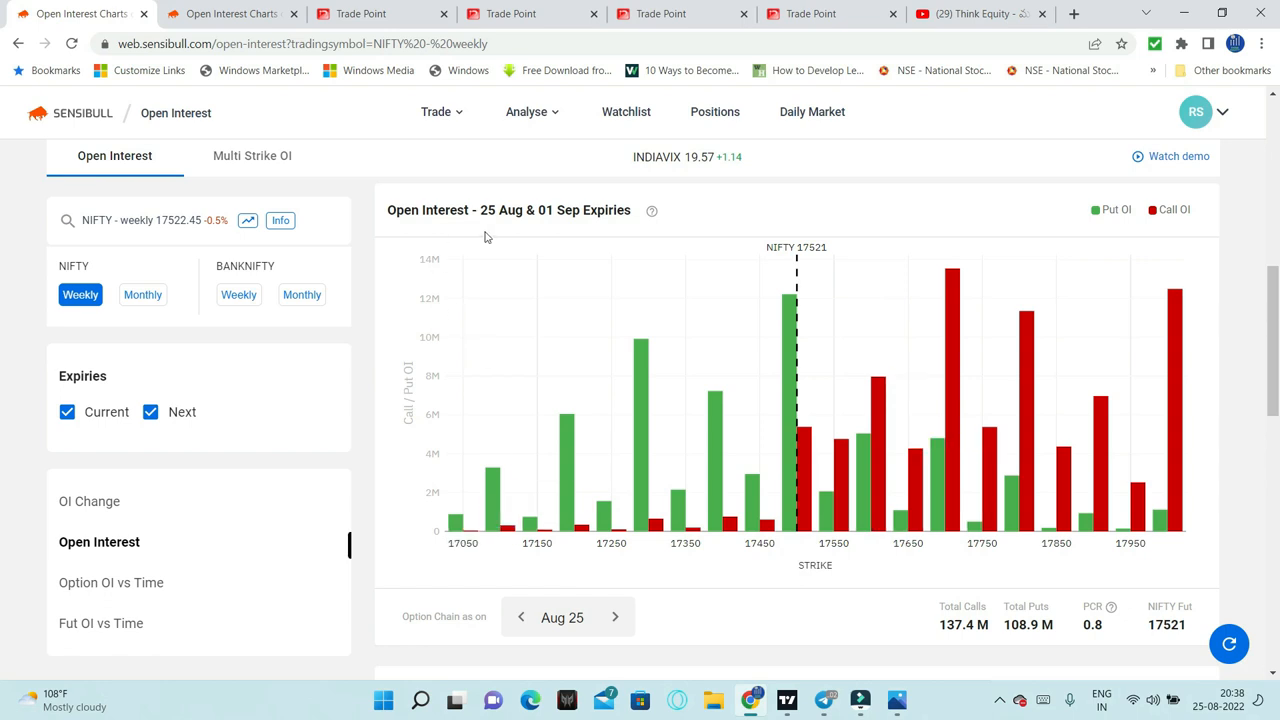
pyautogui.moveTo(611, 500)
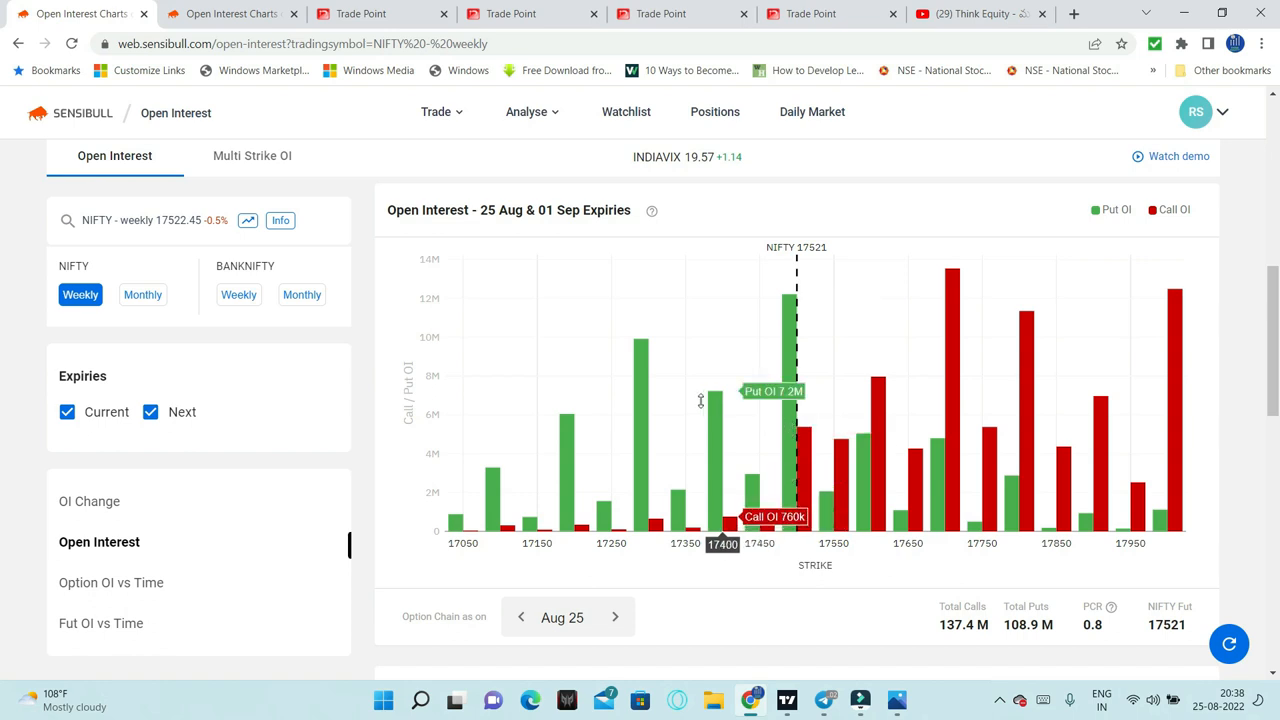
pyautogui.moveTo(640, 415)
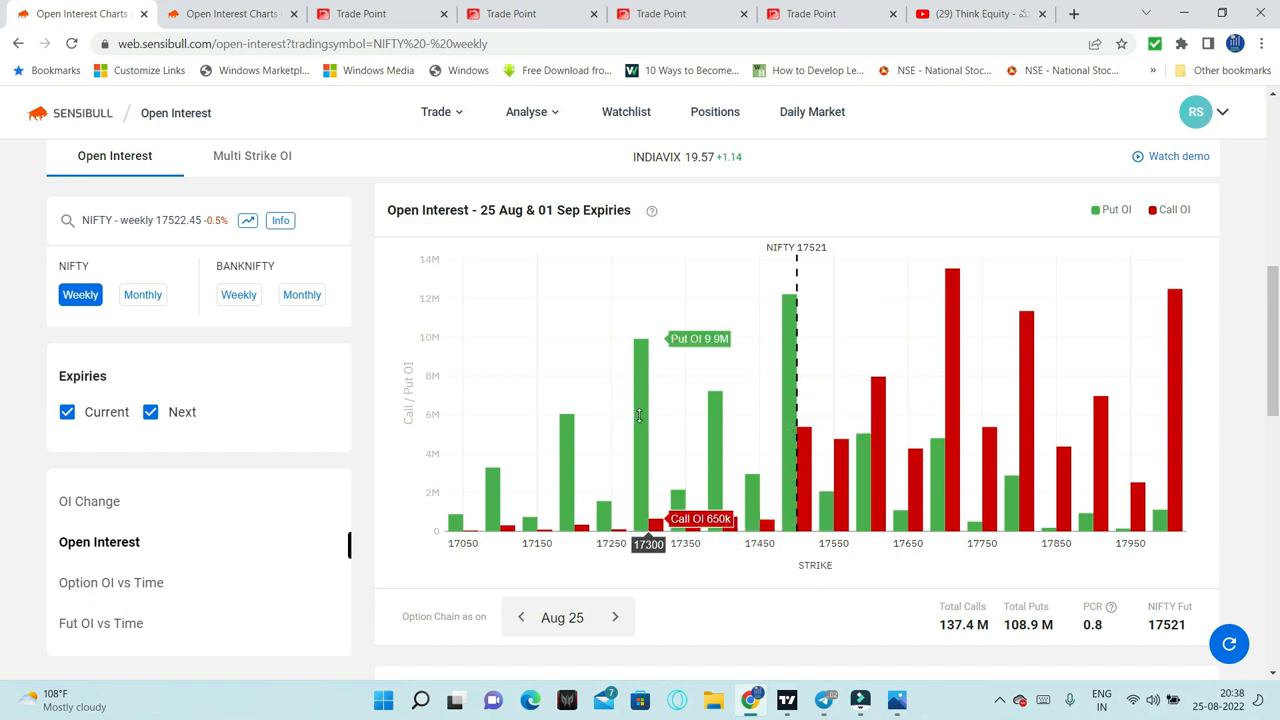
pyautogui.moveTo(625, 401)
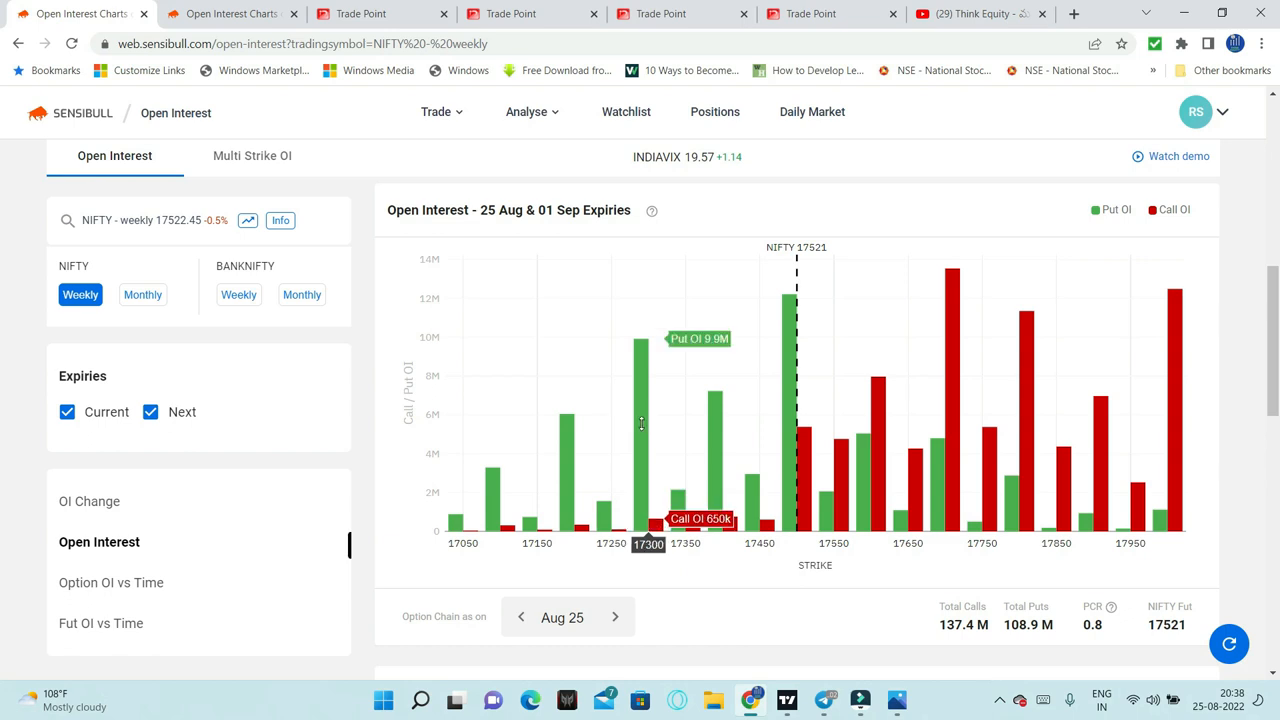
pyautogui.moveTo(657, 461)
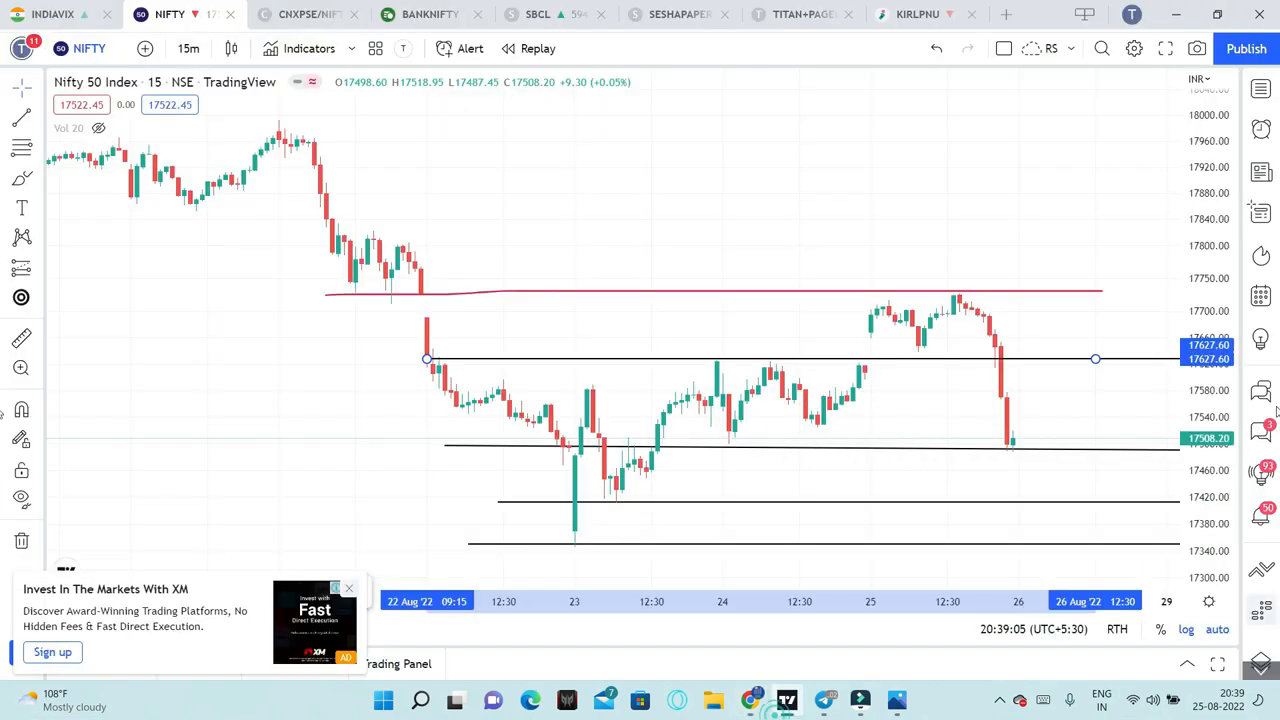
# On the Bank Nifty 15-minute chart, draw horizontal levels near 38848 and 38590
pyautogui.click(430, 14)
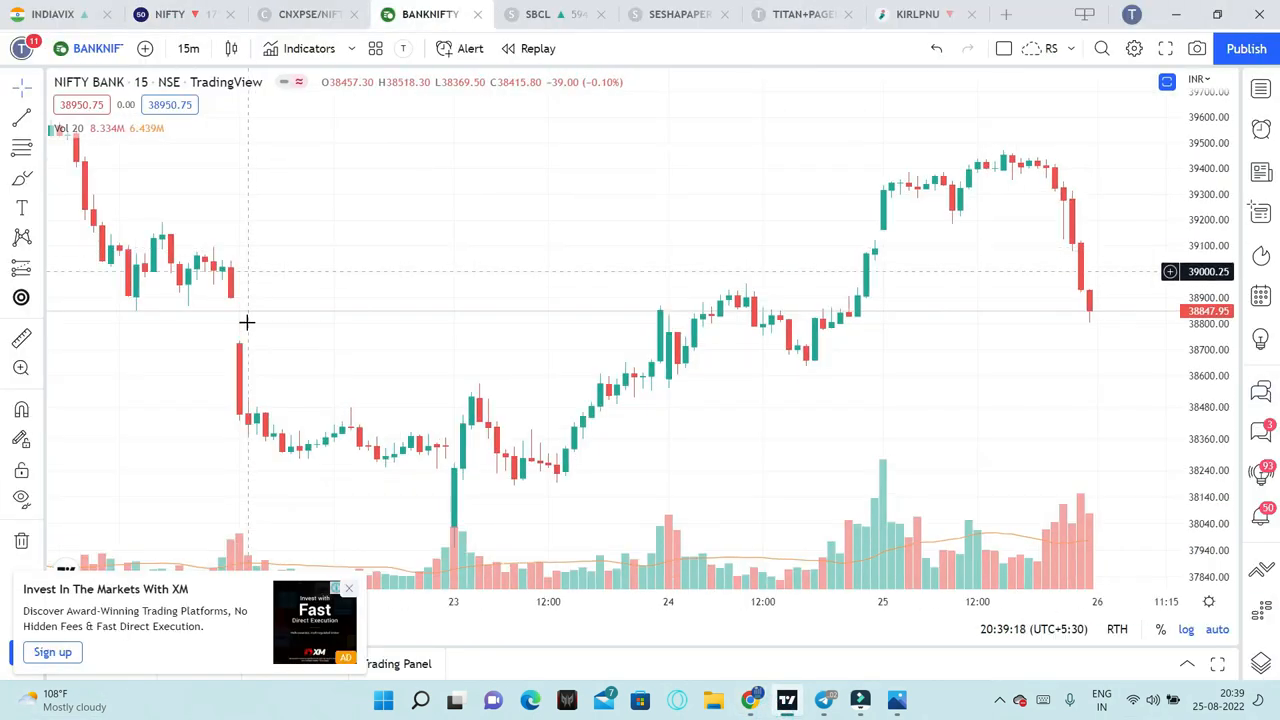
pyautogui.moveTo(252, 295)
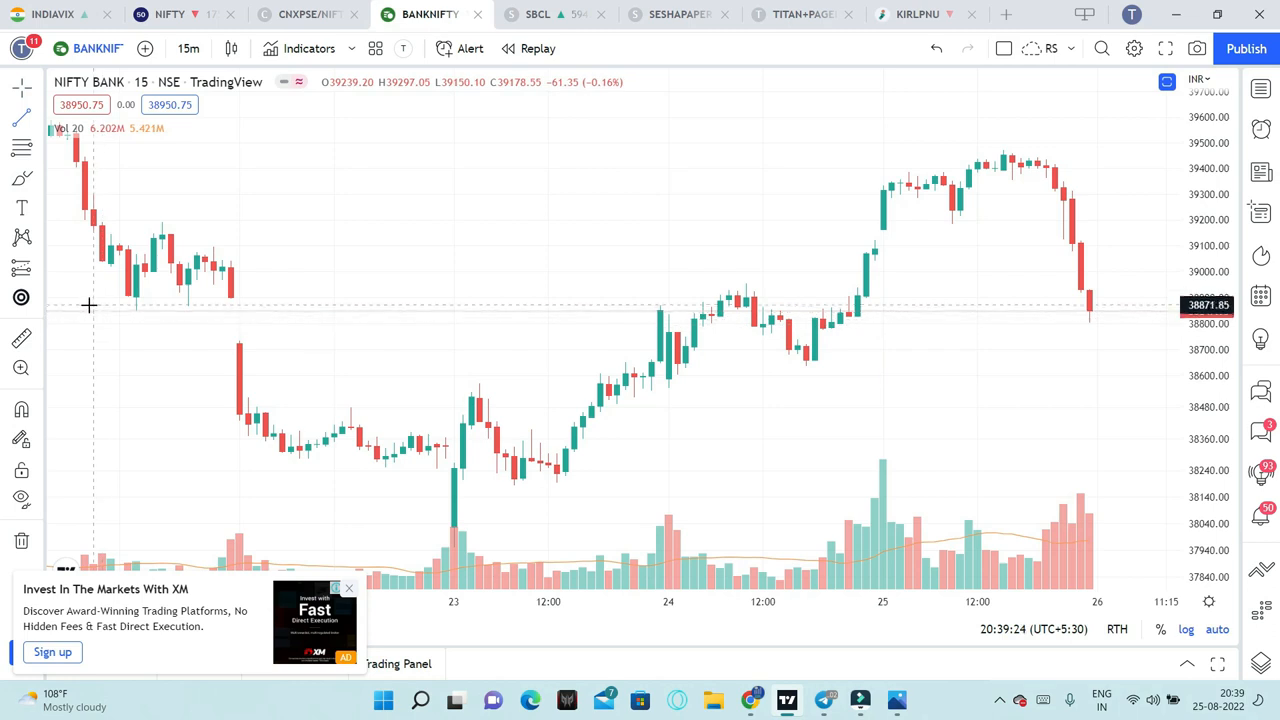
pyautogui.moveTo(90, 310); pyautogui.dragTo(1005, 315)
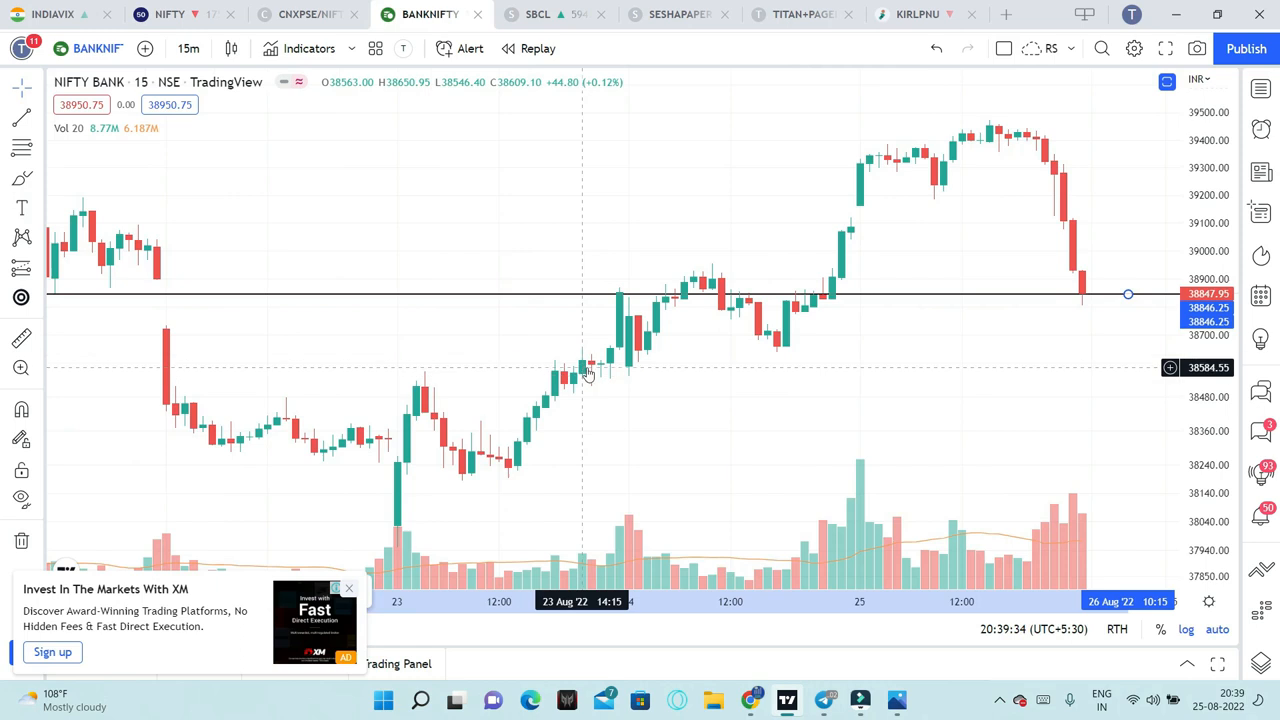
pyautogui.moveTo(623, 368)
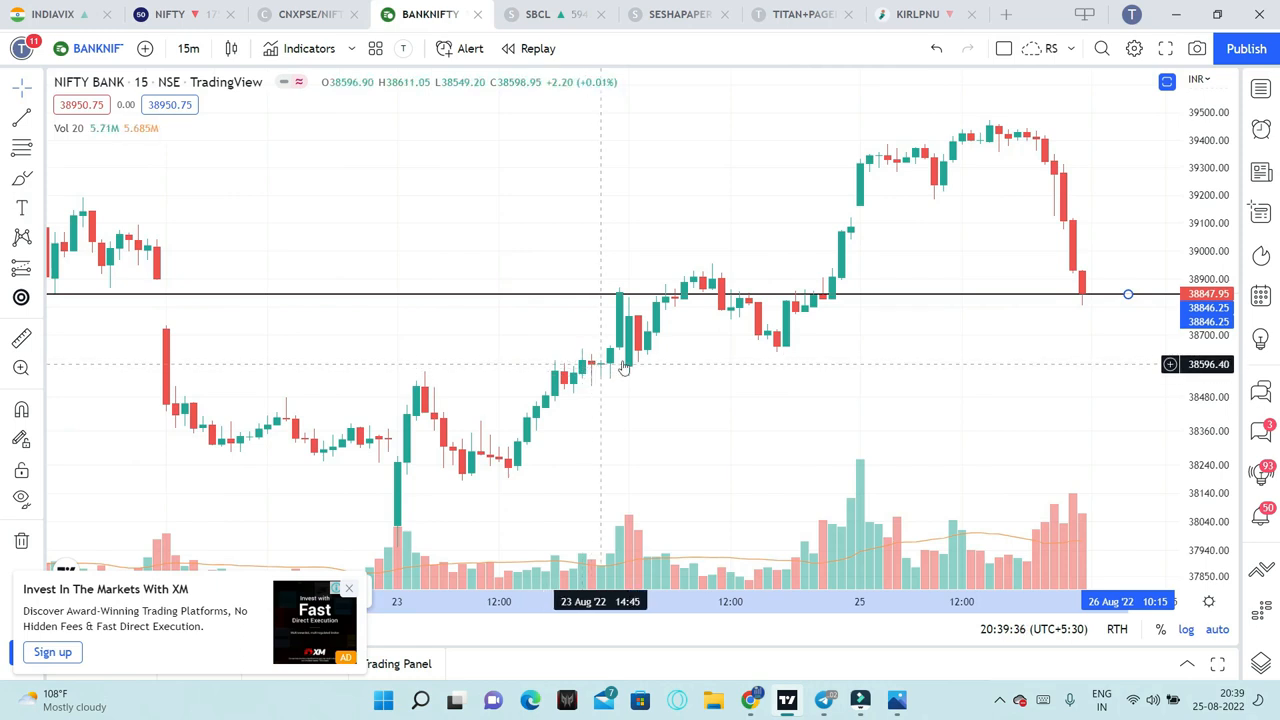
pyautogui.moveTo(767, 361)
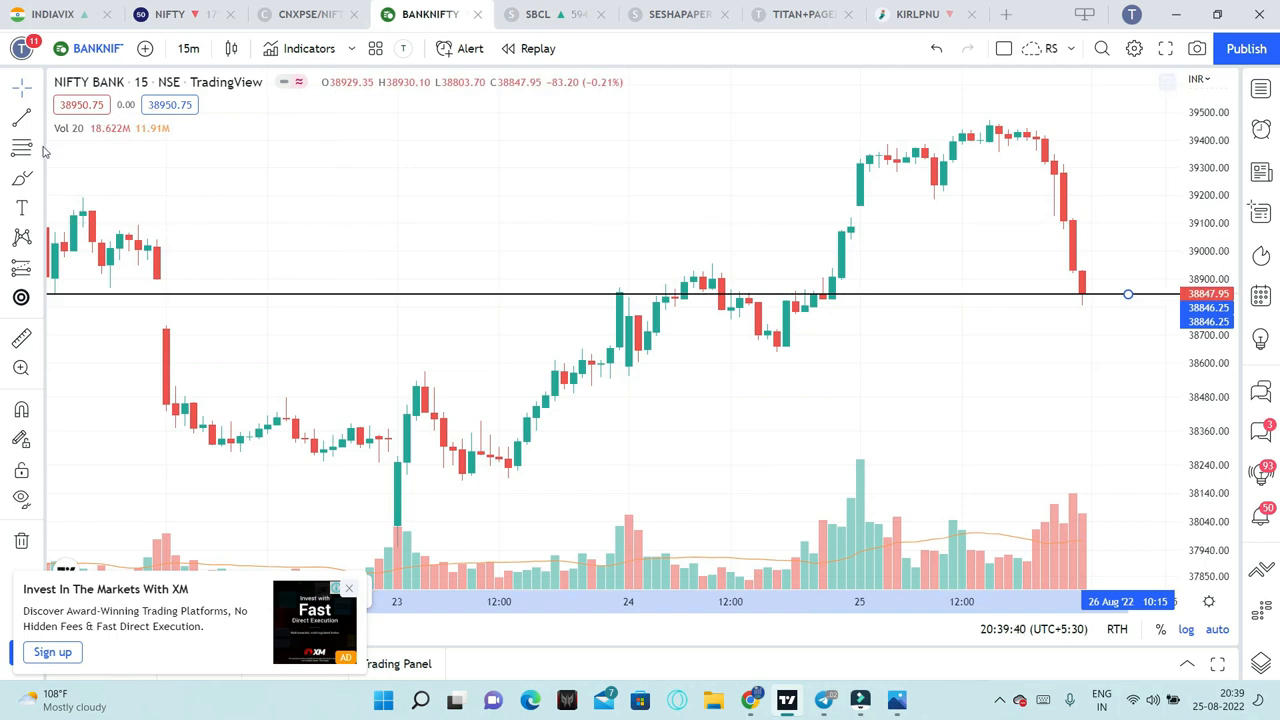
pyautogui.click(22, 117)
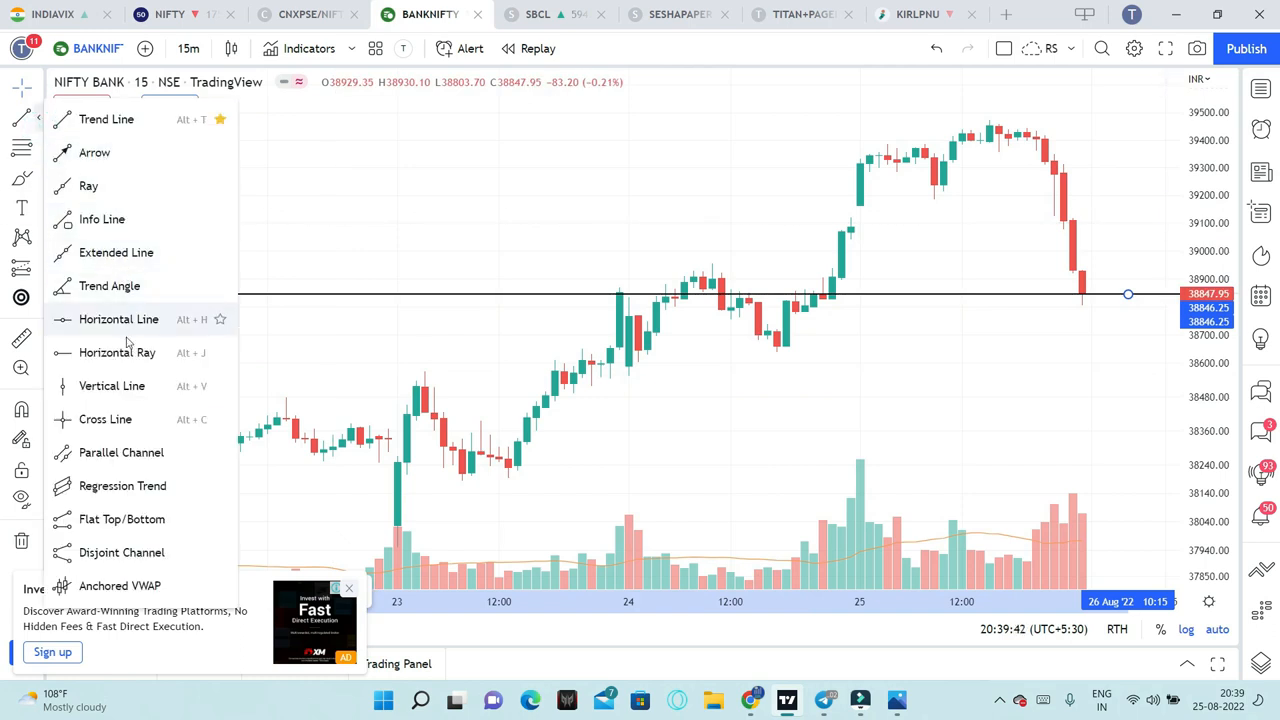
pyautogui.moveTo(121, 452)
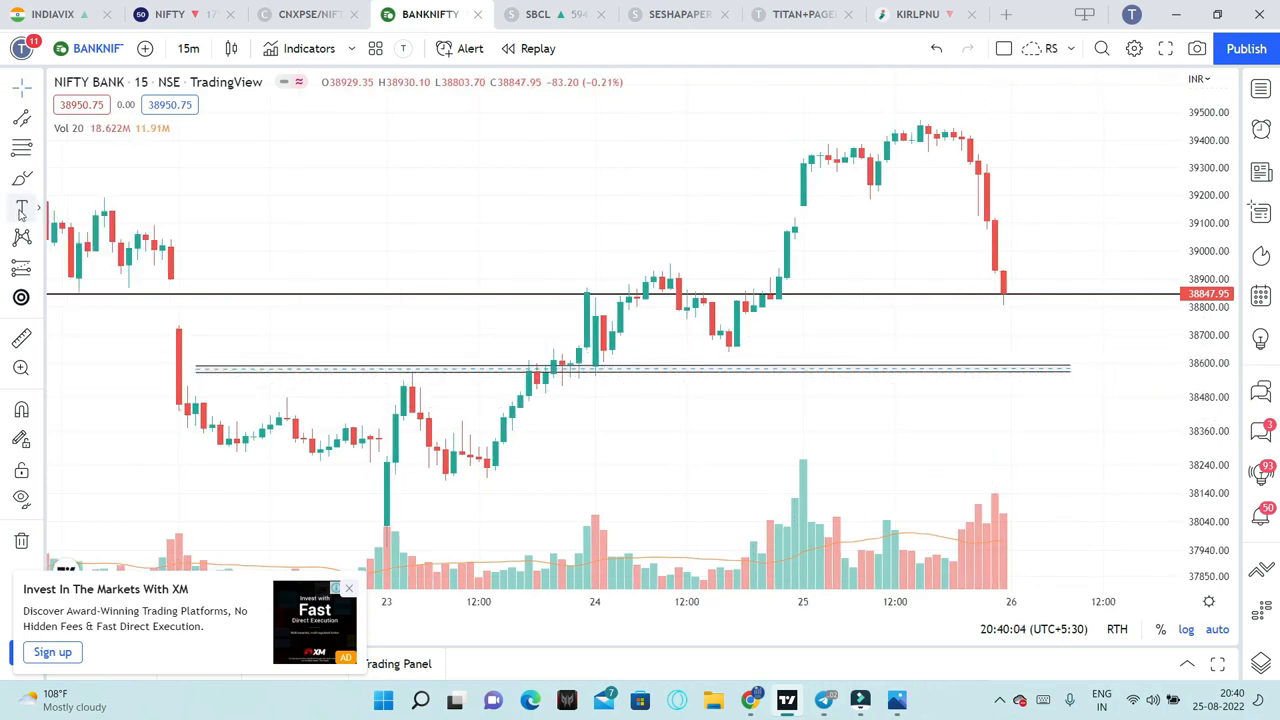
pyautogui.click(1075, 395)
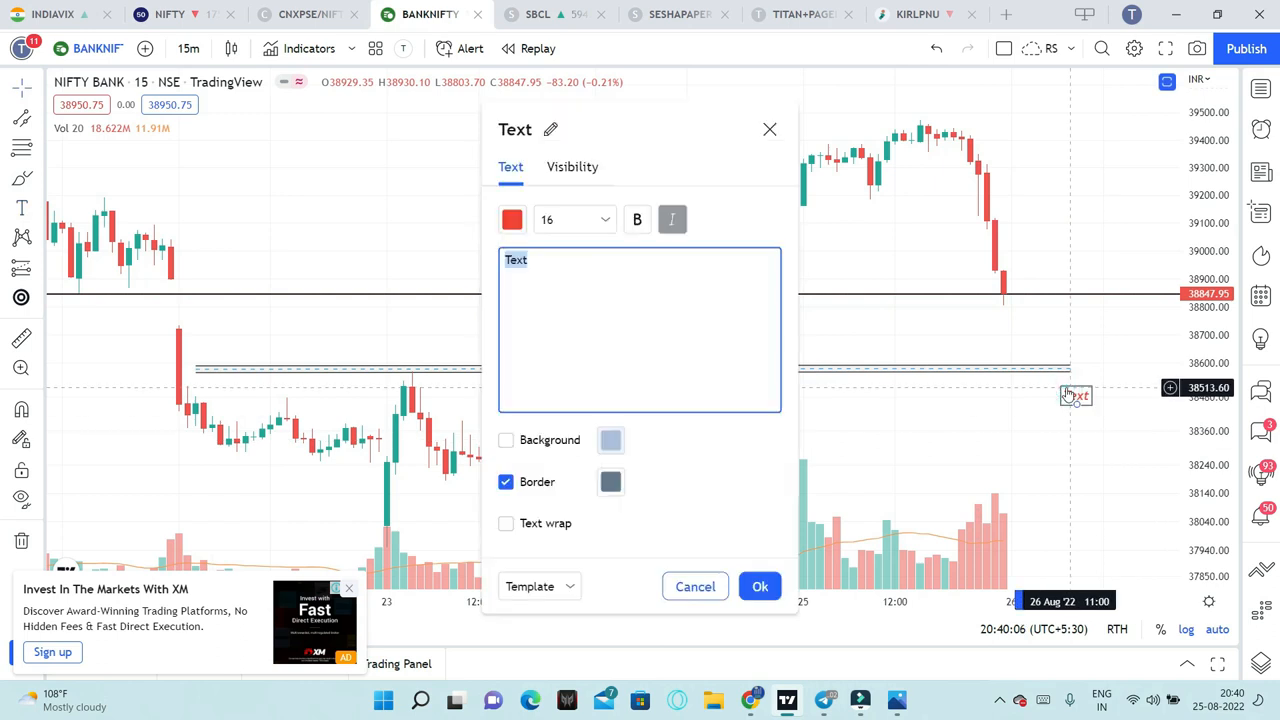
# Label the Bank Nifty support zone near 38590 with red text '38600'
pyautogui.write('38600')
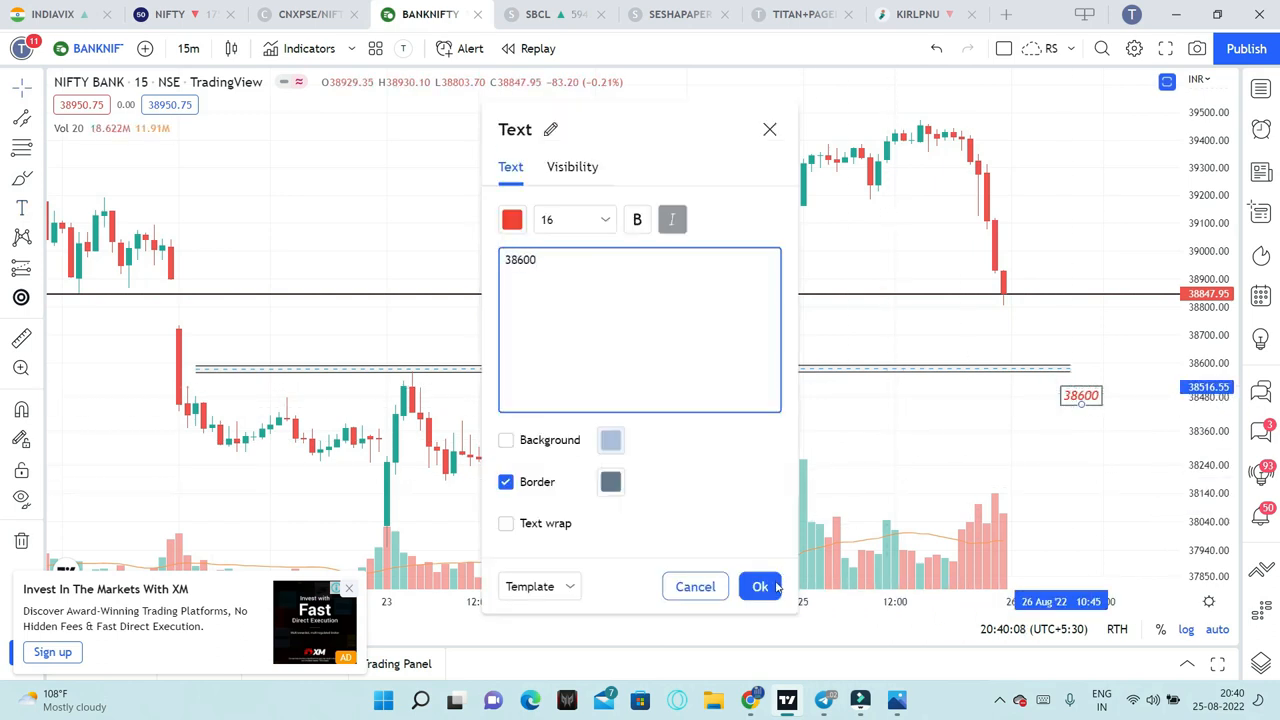
pyautogui.click(760, 586)
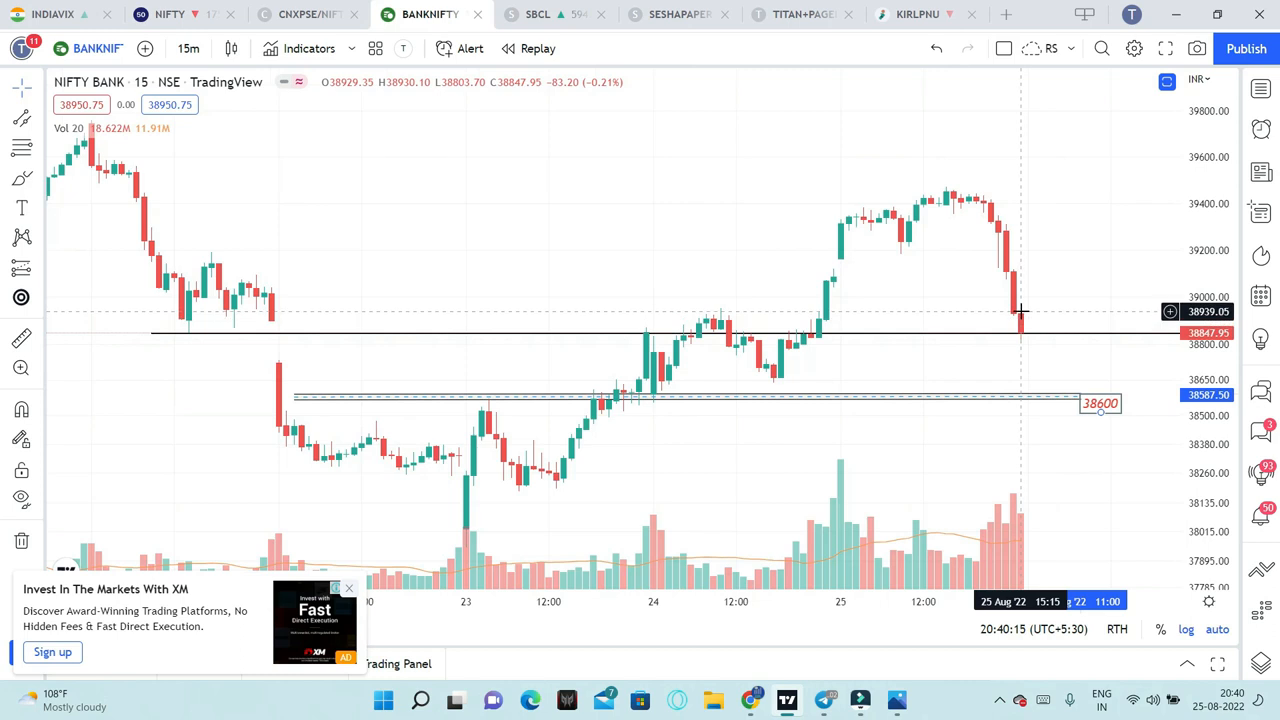
pyautogui.moveTo(1060, 434)
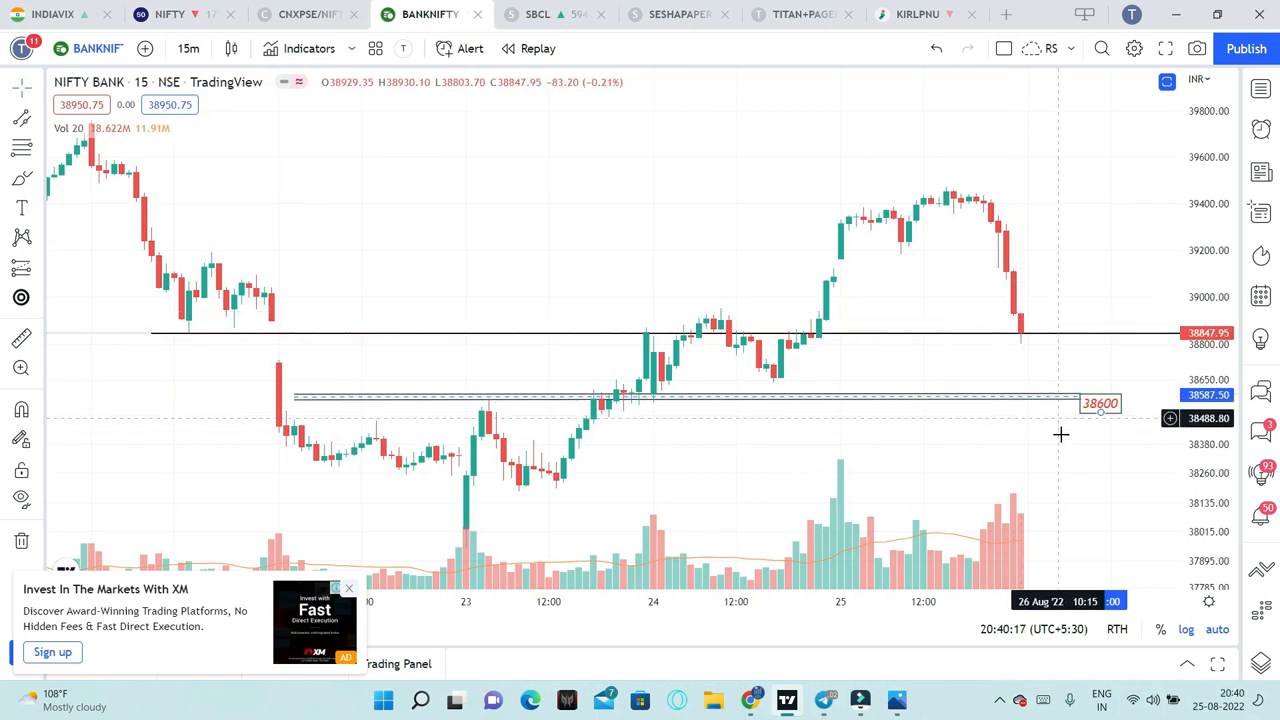
pyautogui.moveTo(1063, 483)
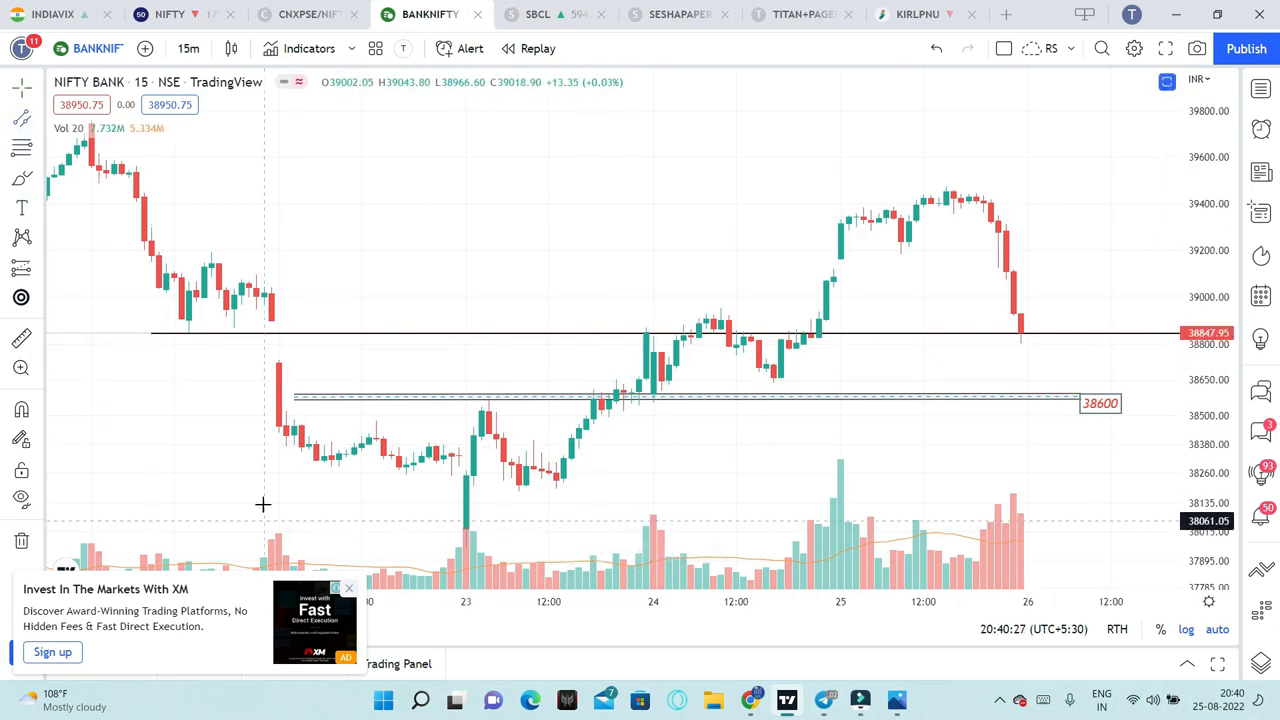
pyautogui.moveTo(385, 500)
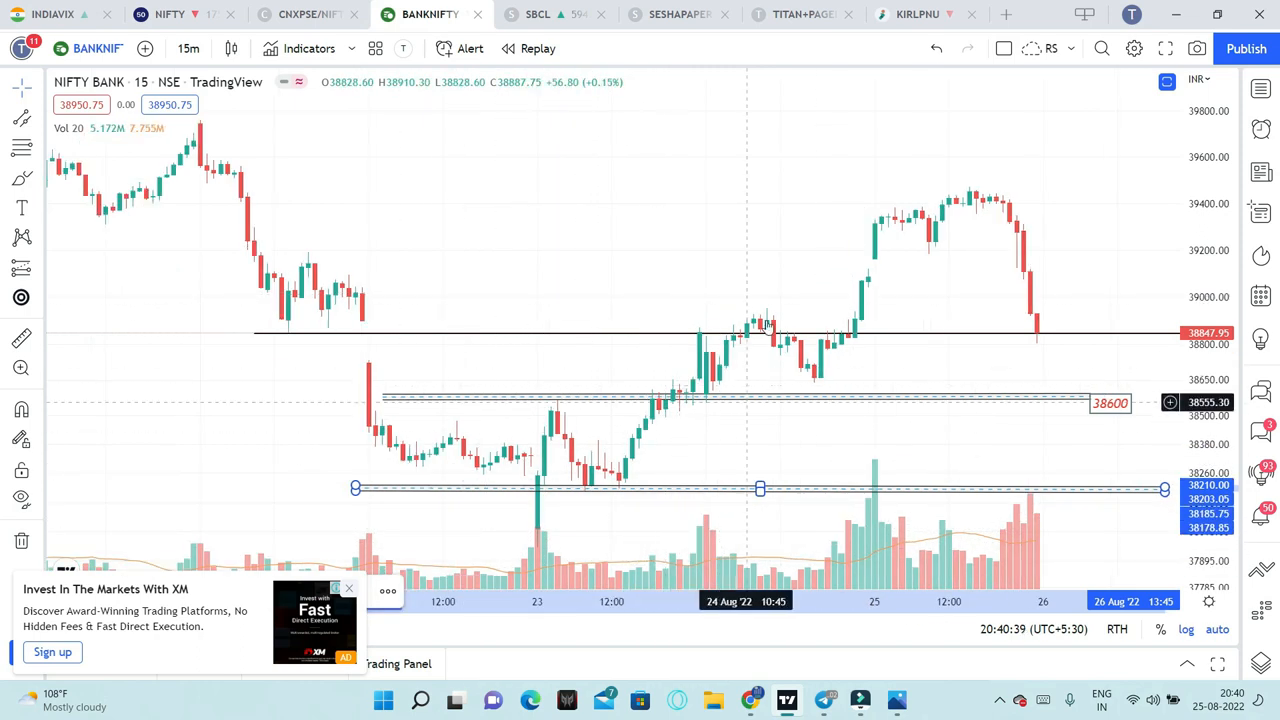
pyautogui.moveTo(747, 262)
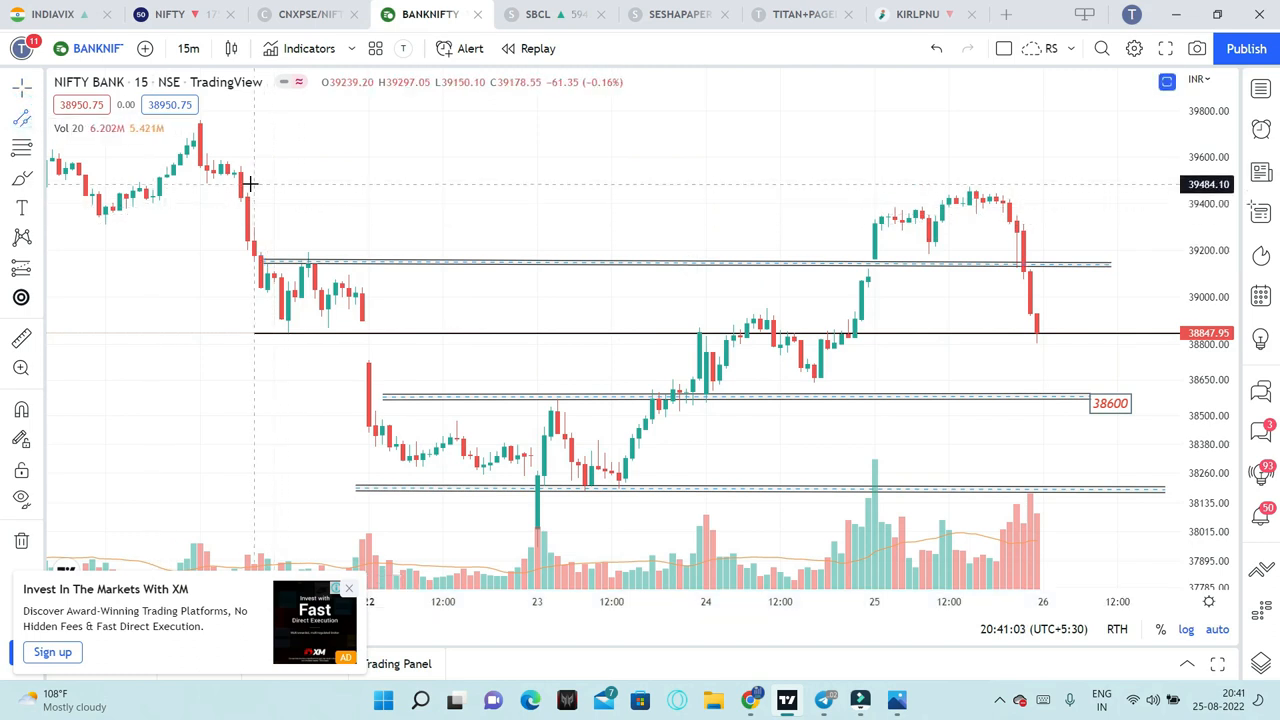
pyautogui.moveTo(245, 191)
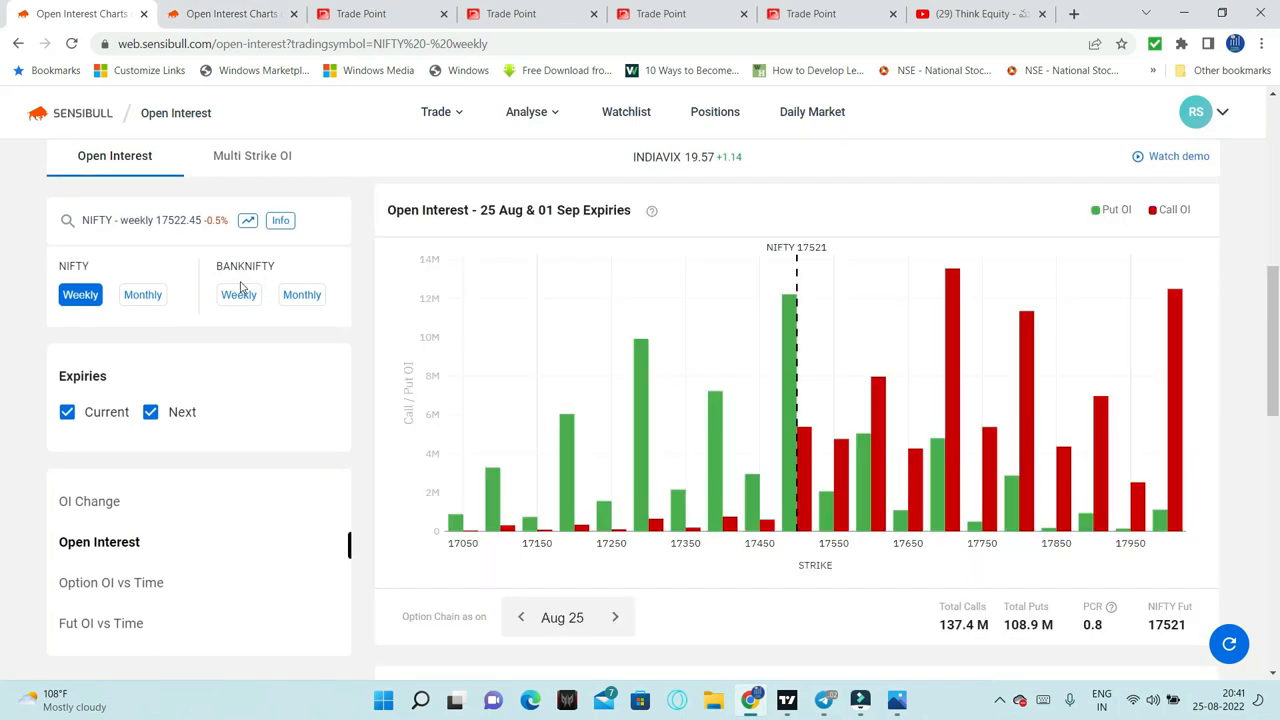
# Show Sensibull's Bank Nifty weekly OI Change chart for the 25 Aug and 01 Sep expiries
pyautogui.click(238, 294)
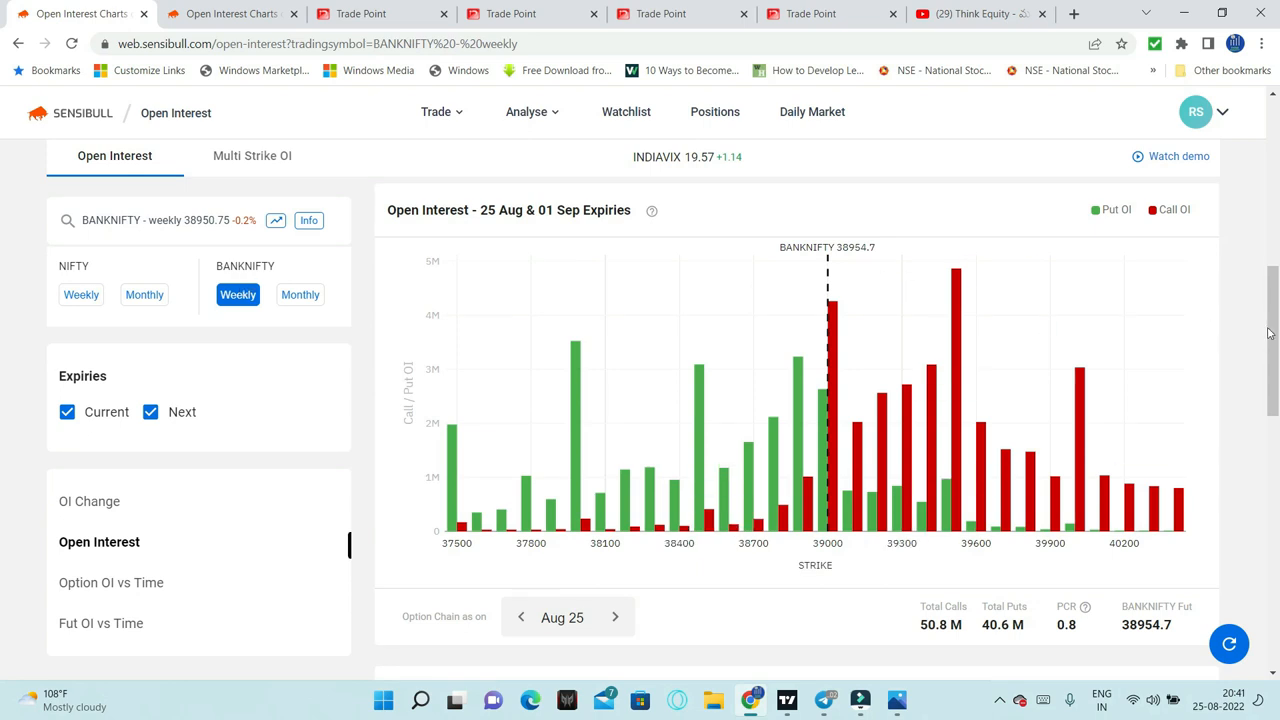
pyautogui.click(89, 501)
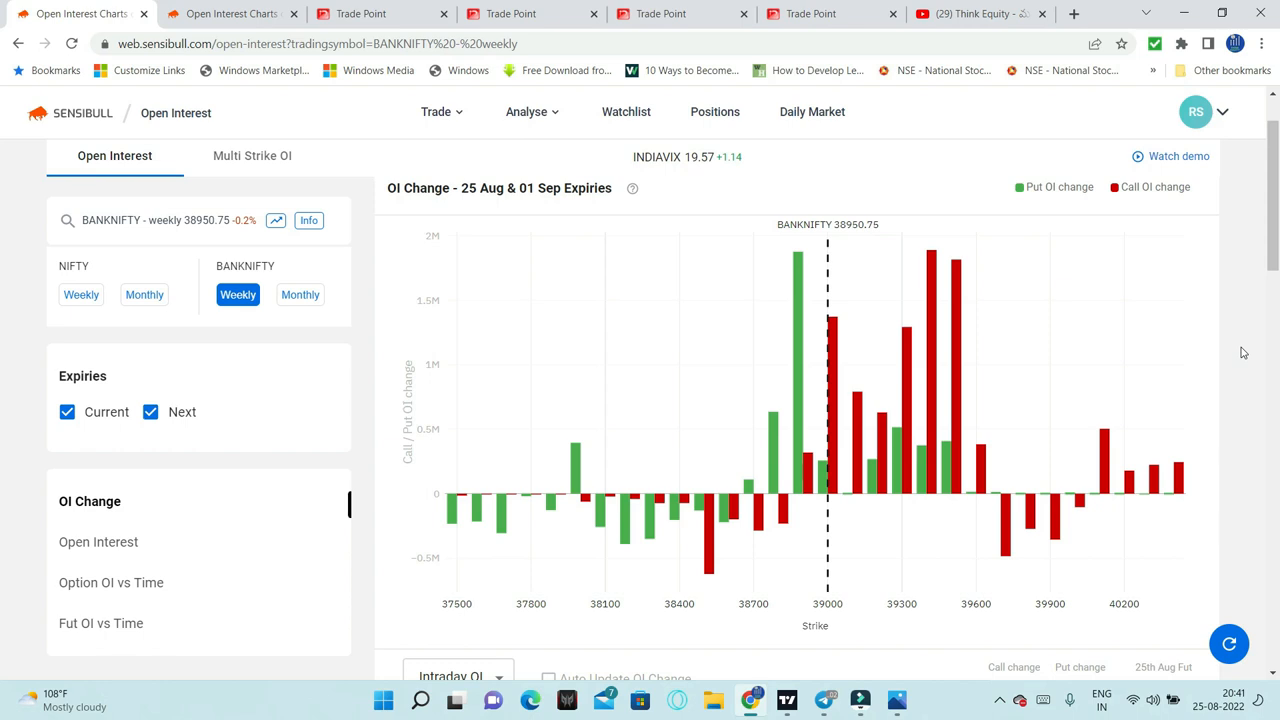
pyautogui.moveTo(1003, 522)
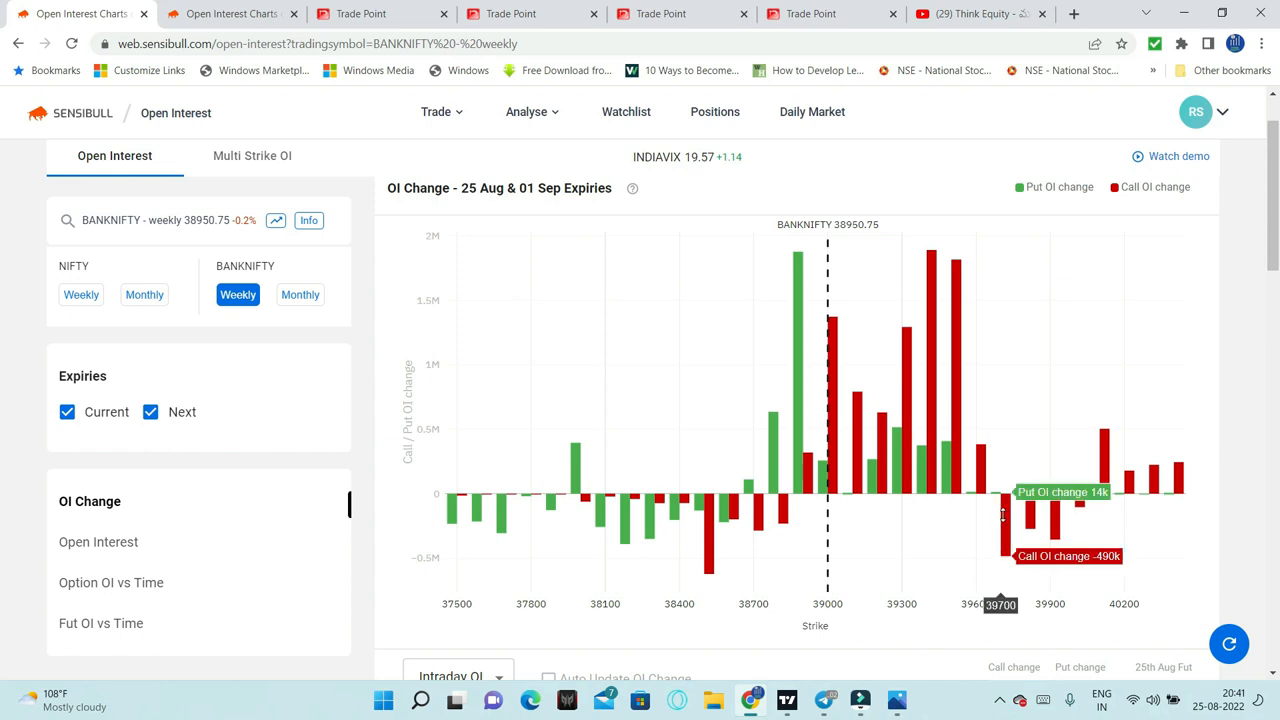
pyautogui.moveTo(1025, 490)
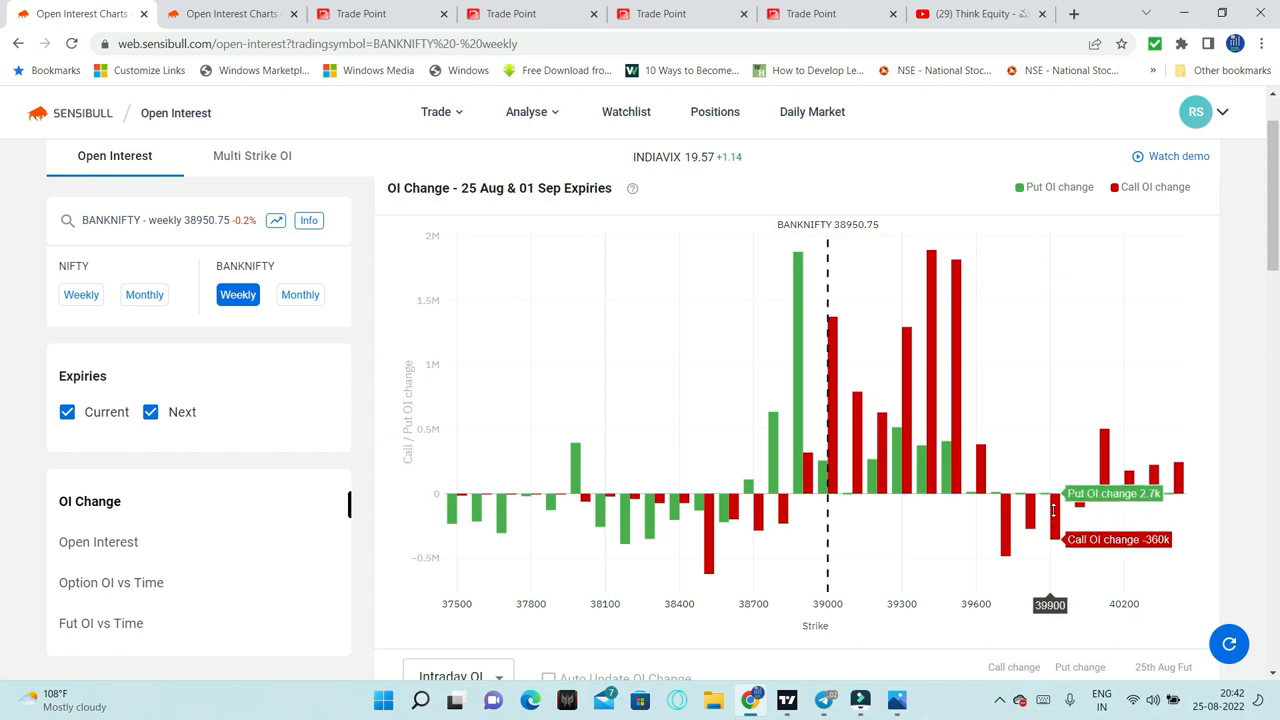
pyautogui.moveTo(1075, 495)
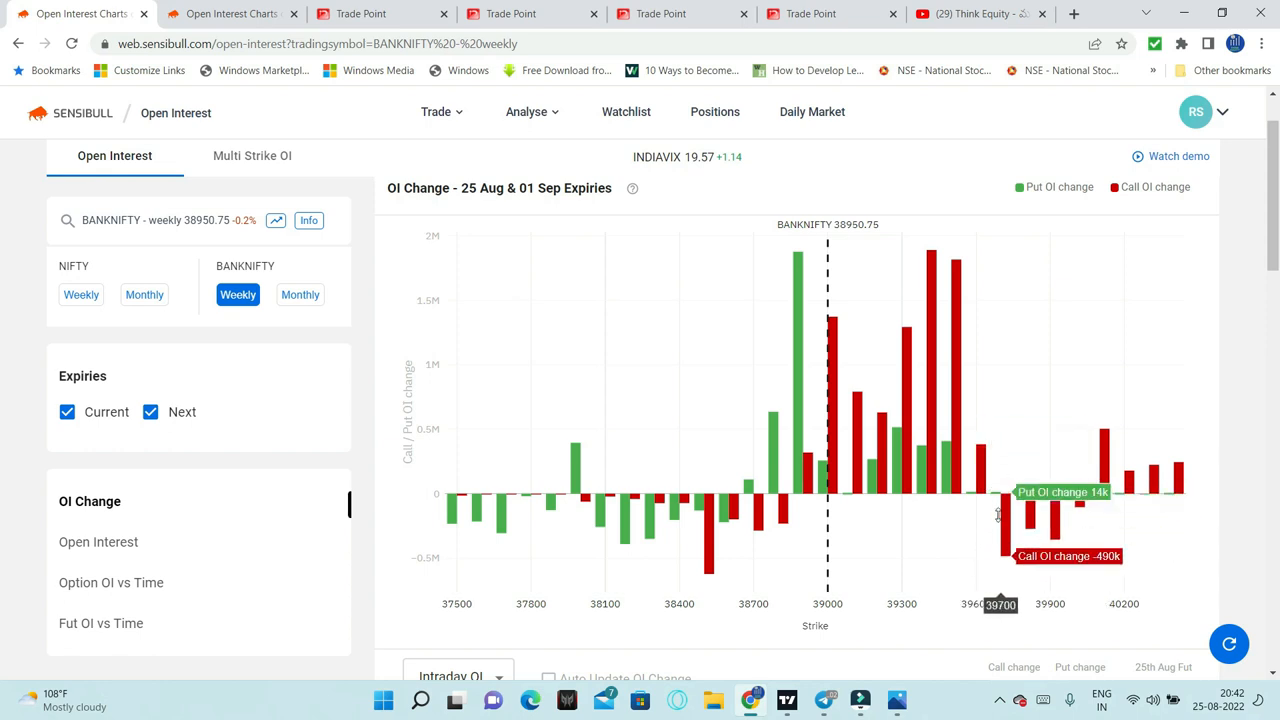
pyautogui.moveTo(1090, 503)
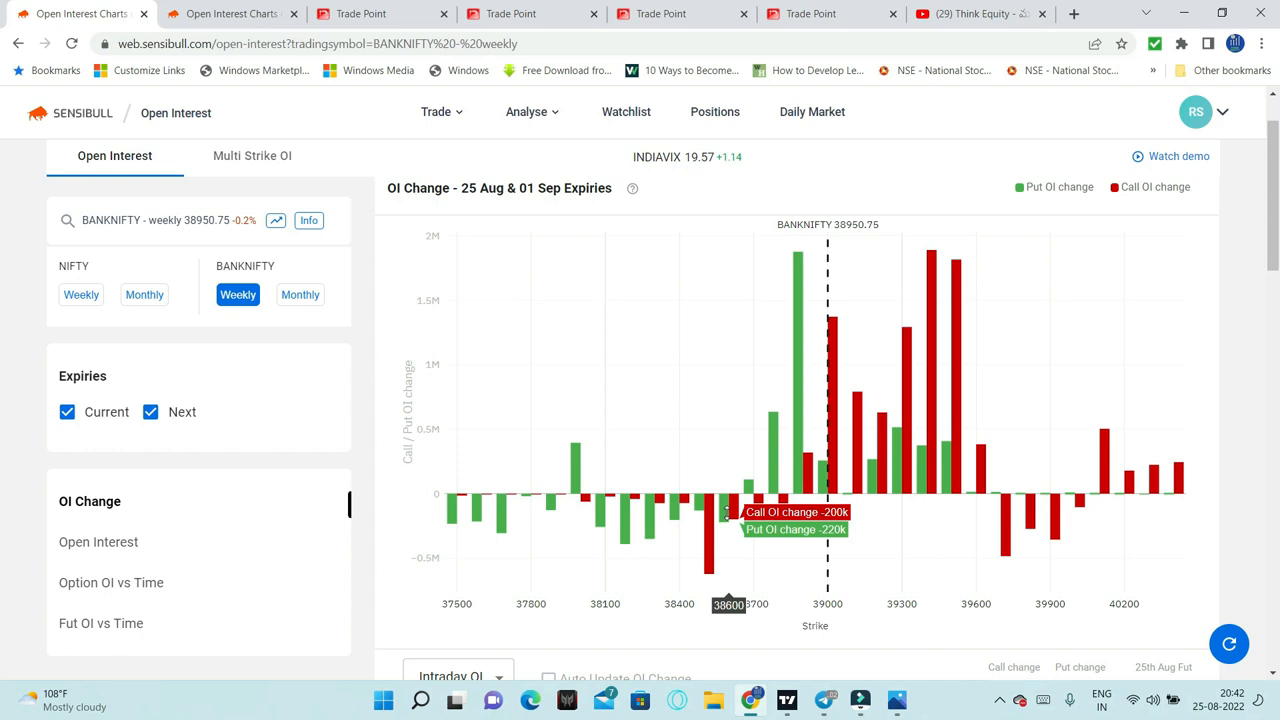
pyautogui.moveTo(797, 362)
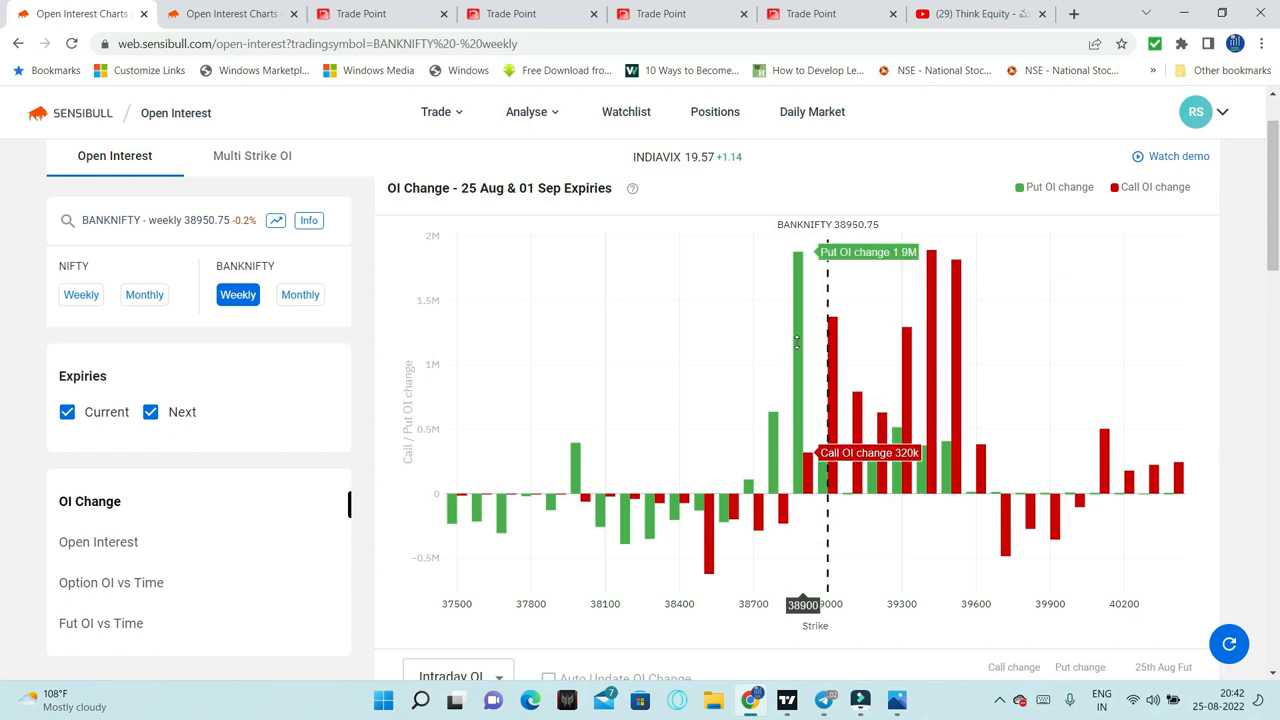
pyautogui.moveTo(800, 358)
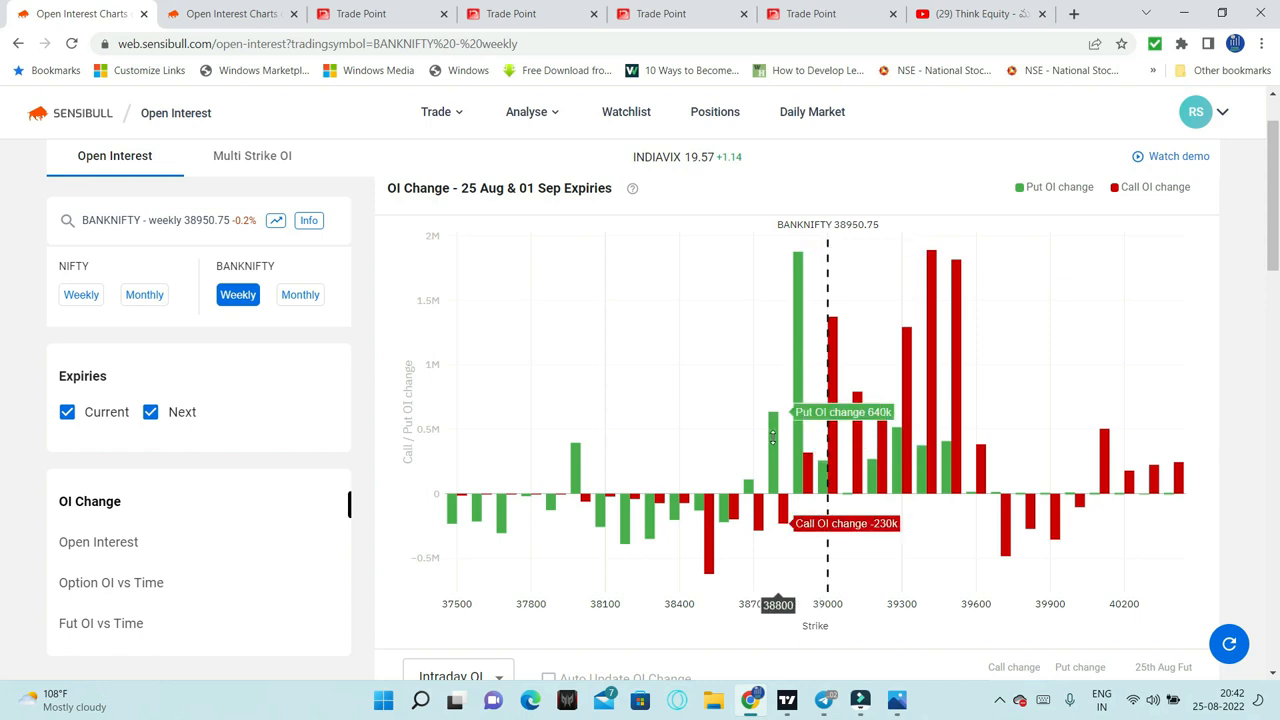
pyautogui.moveTo(799, 370)
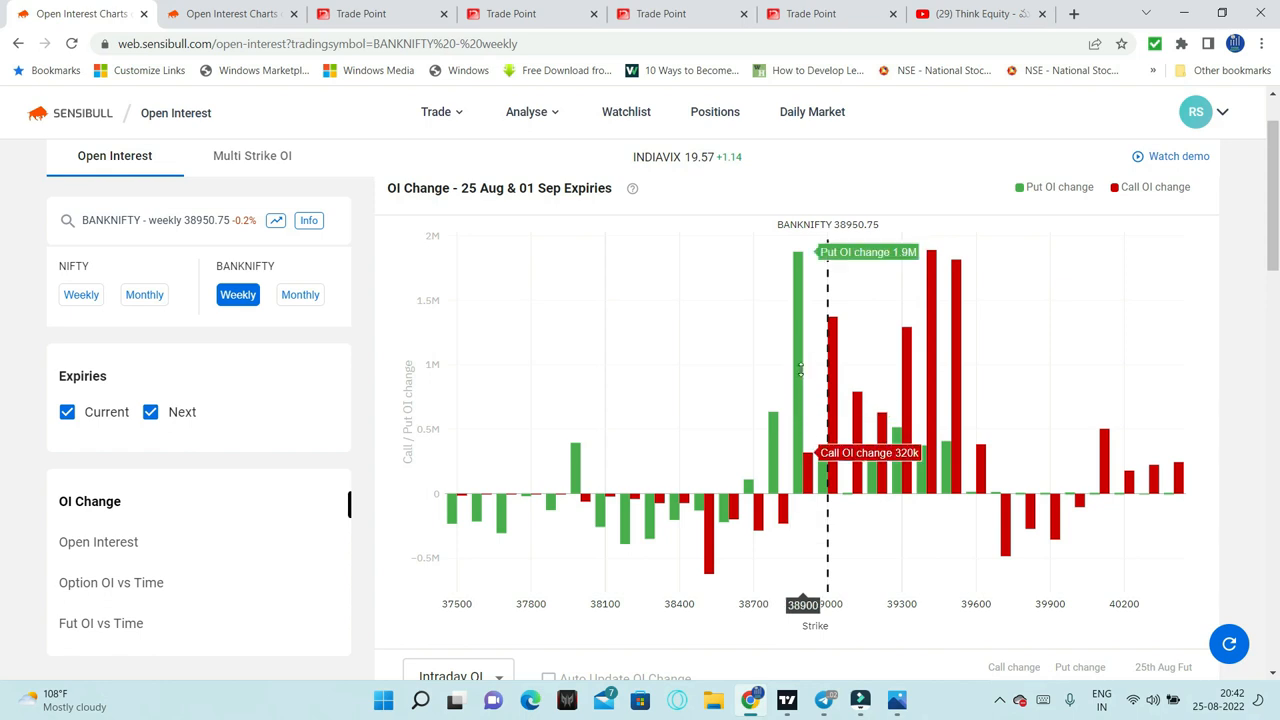
pyautogui.moveTo(794, 388)
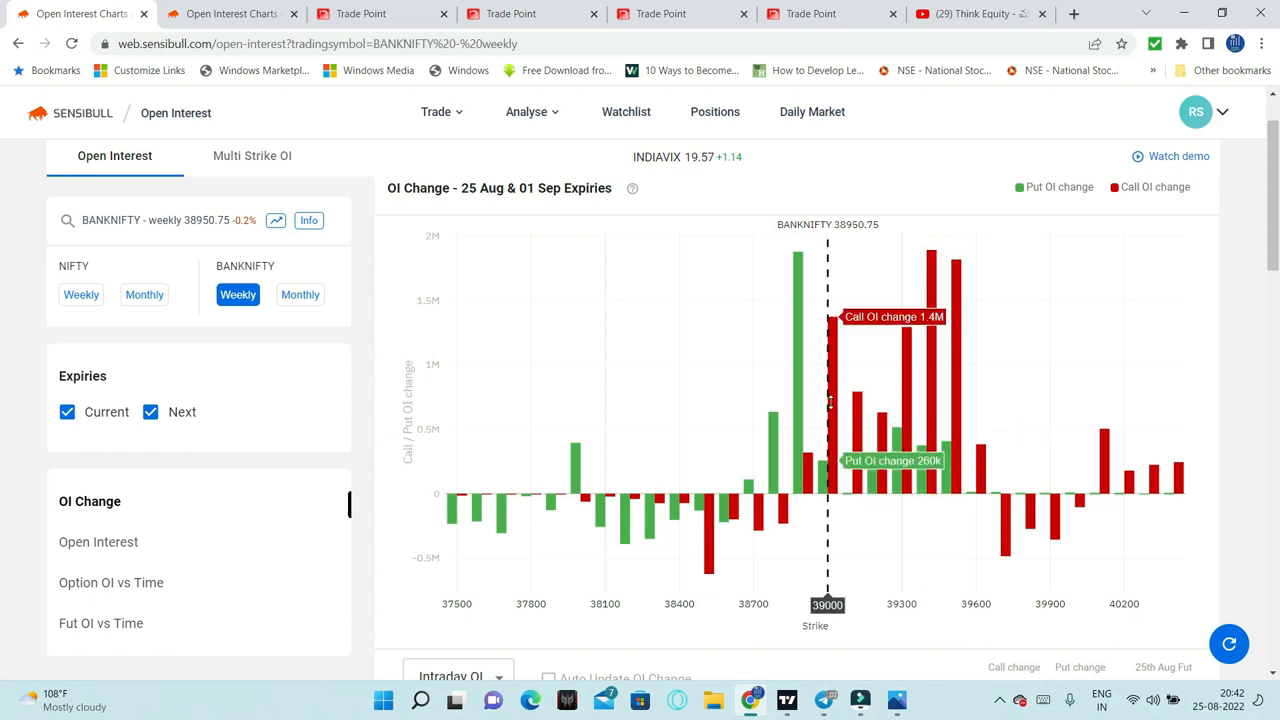
pyautogui.moveTo(950, 320)
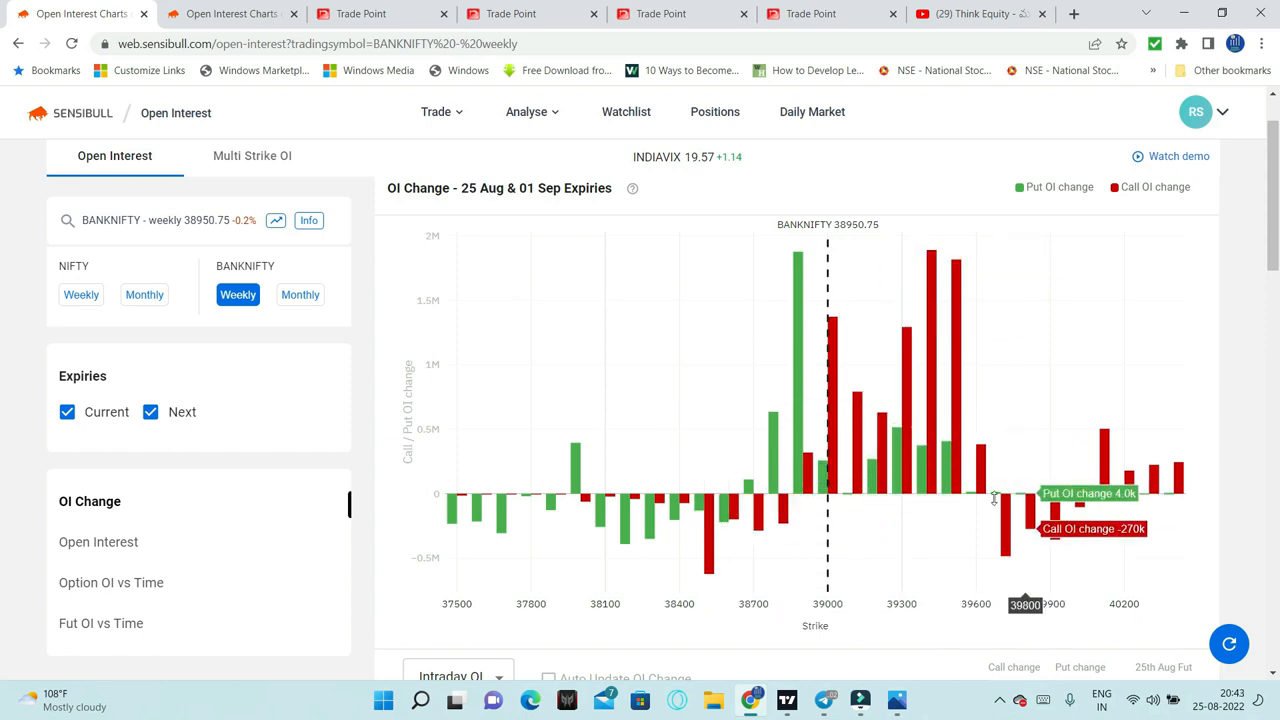
pyautogui.moveTo(843, 598)
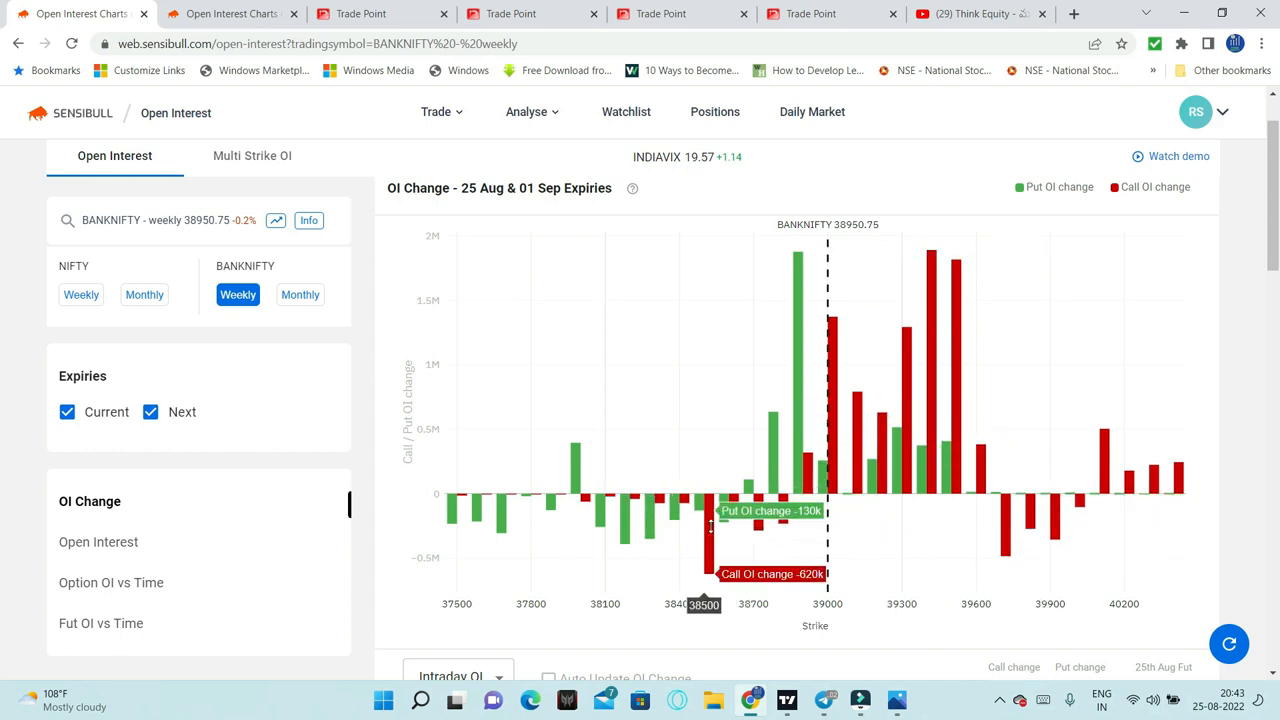
pyautogui.moveTo(1050, 500)
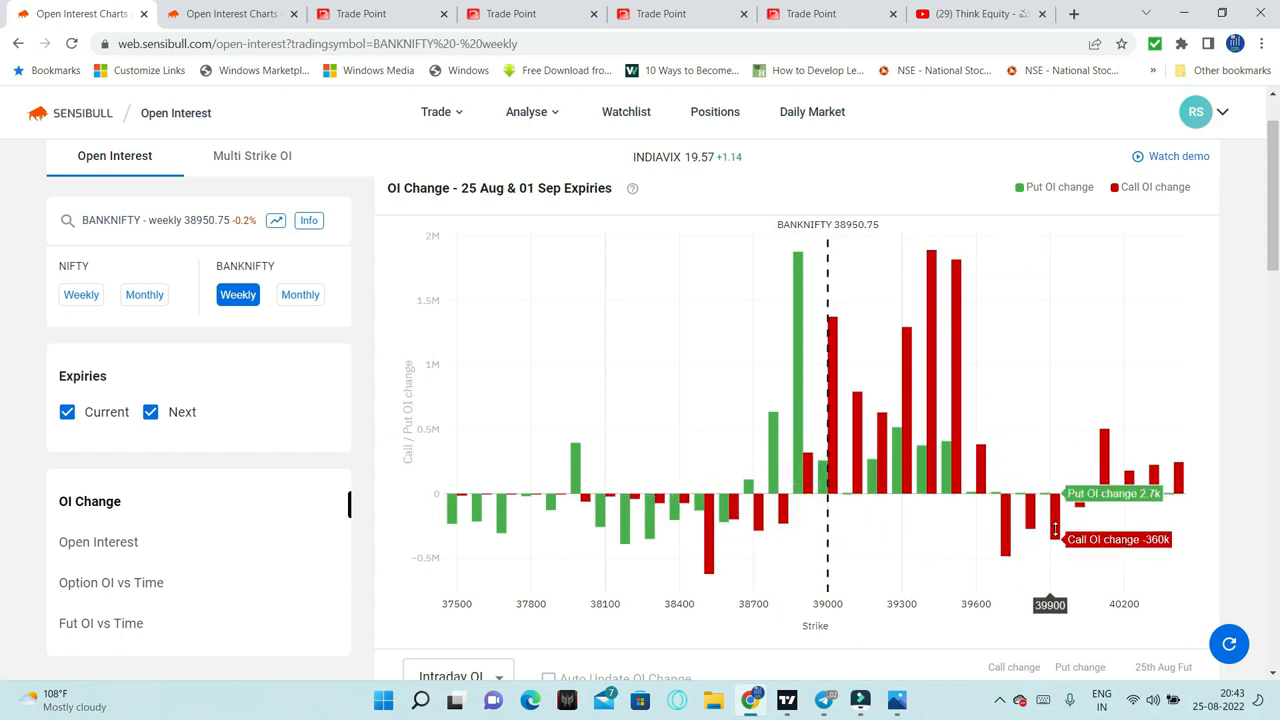
pyautogui.moveTo(1035, 545)
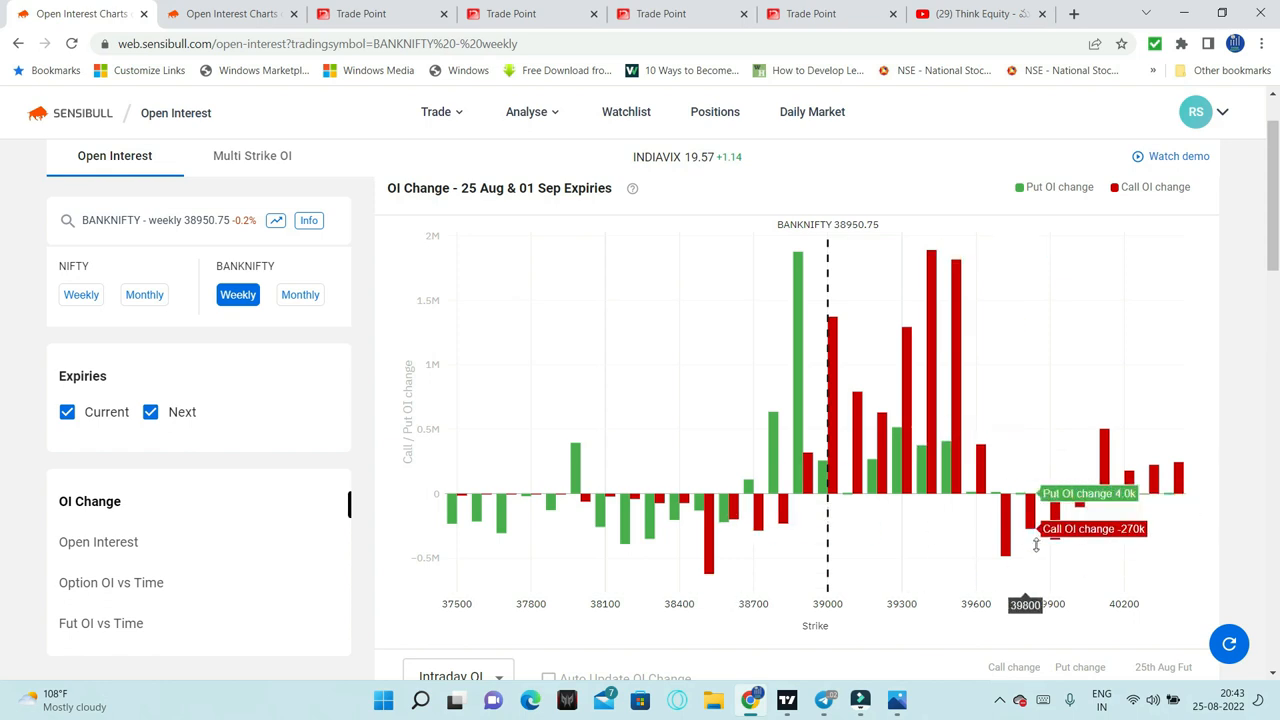
pyautogui.moveTo(1015, 535)
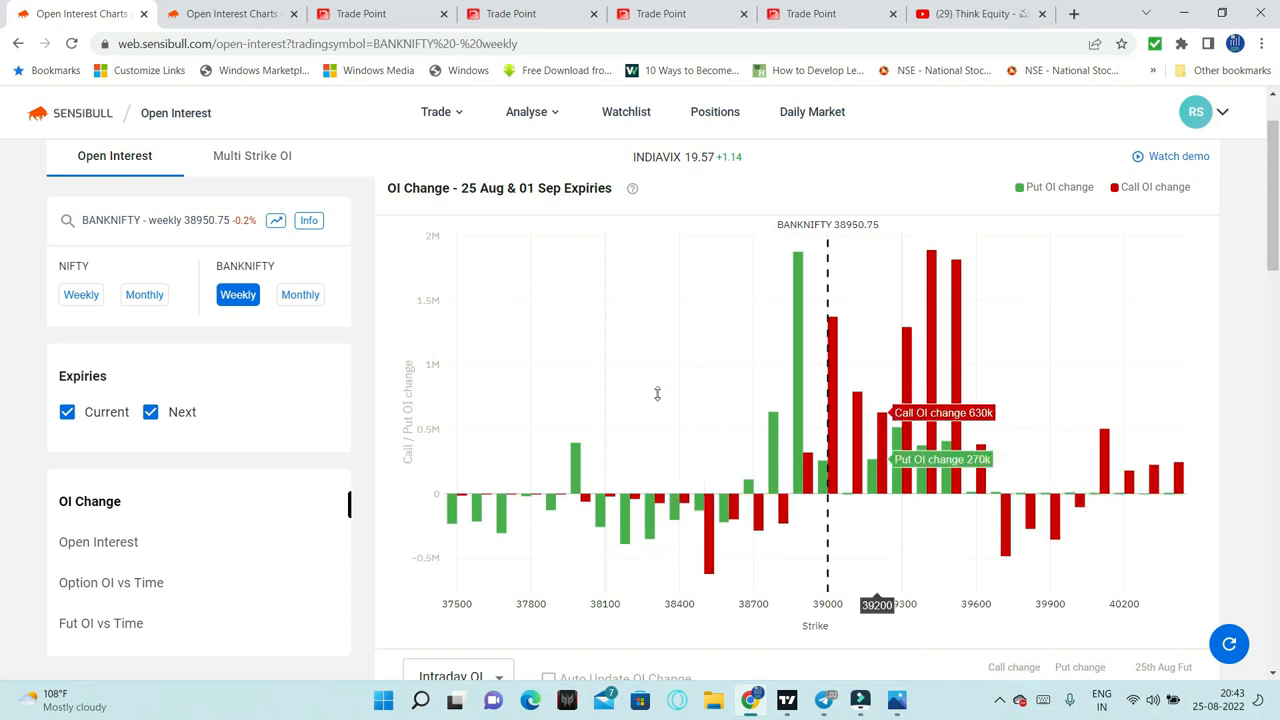
pyautogui.moveTo(720, 407)
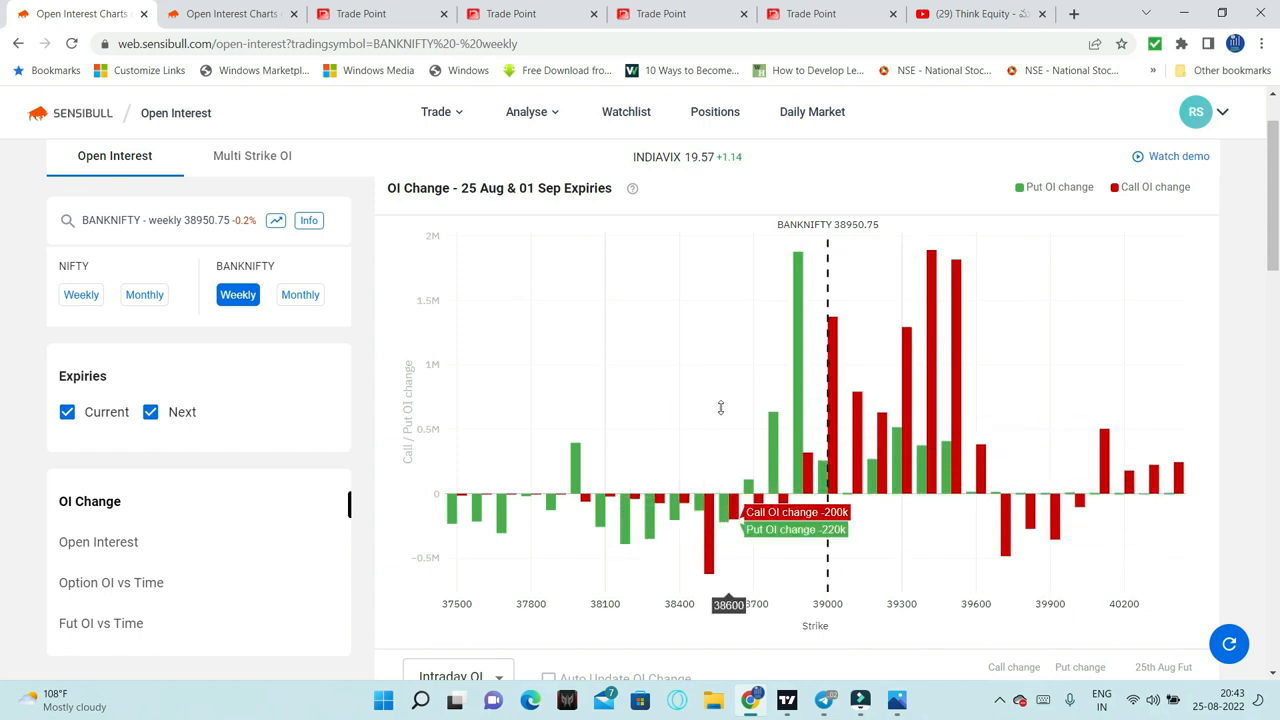
pyautogui.moveTo(985, 527)
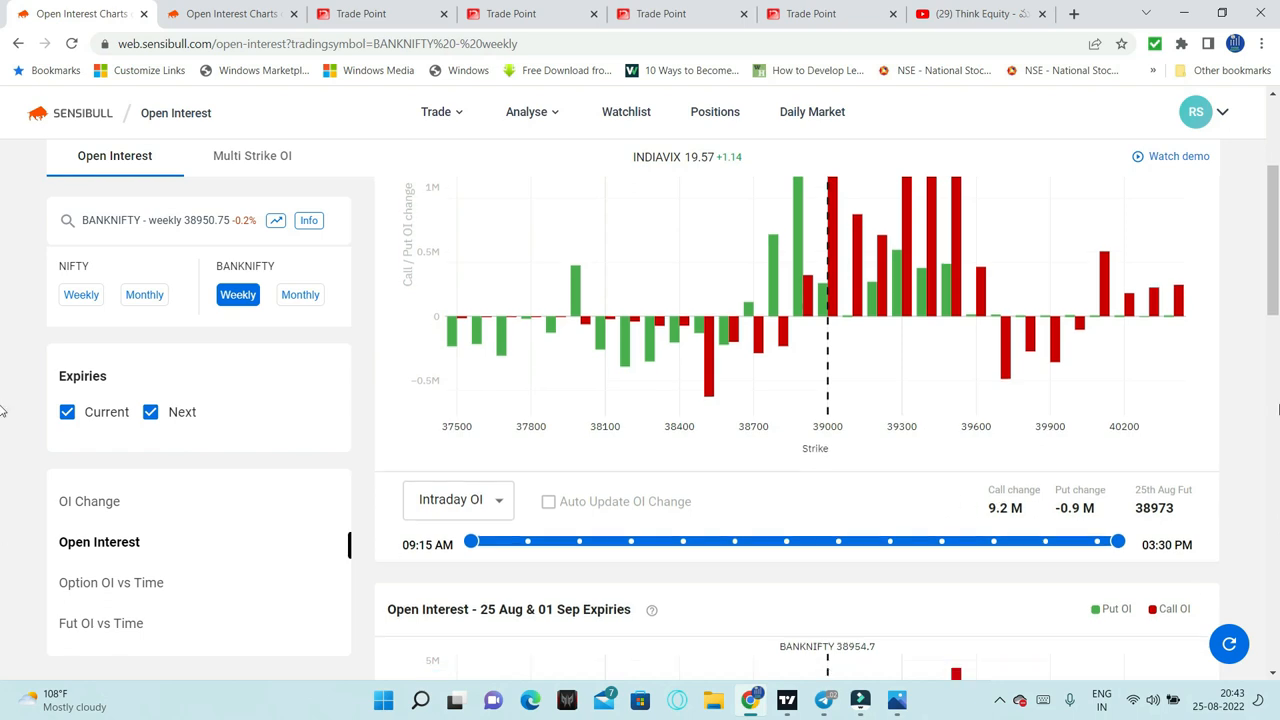
# Show Bank Nifty weekly open interest by strike: 50.8M calls, 40.6M puts, PCR 0.8
pyautogui.click(111, 582)
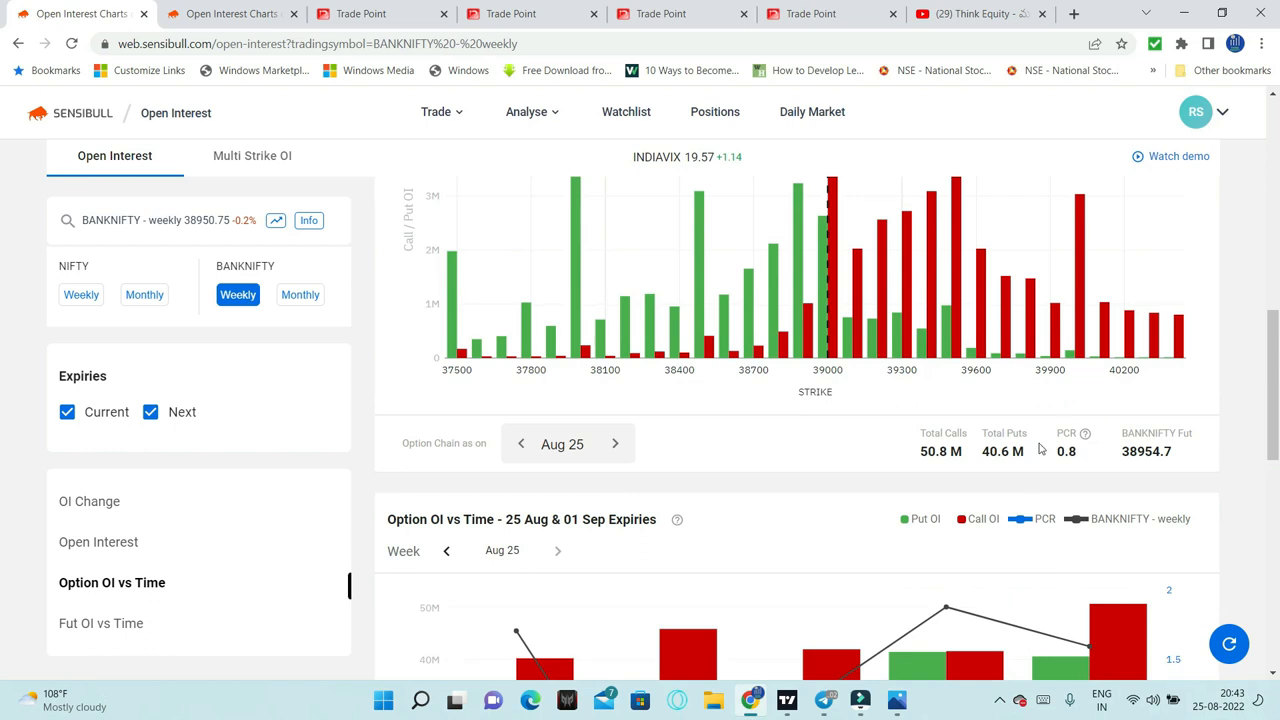
pyautogui.moveTo(1041, 445)
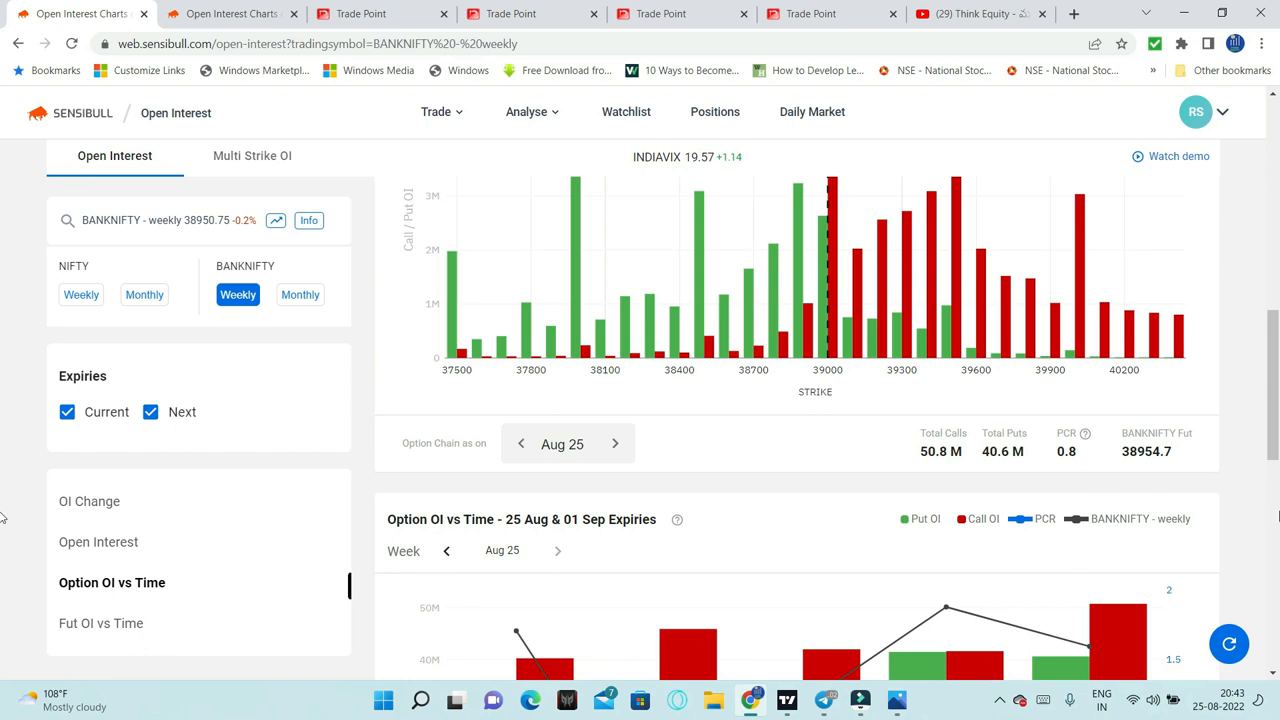
pyautogui.scroll(-3)
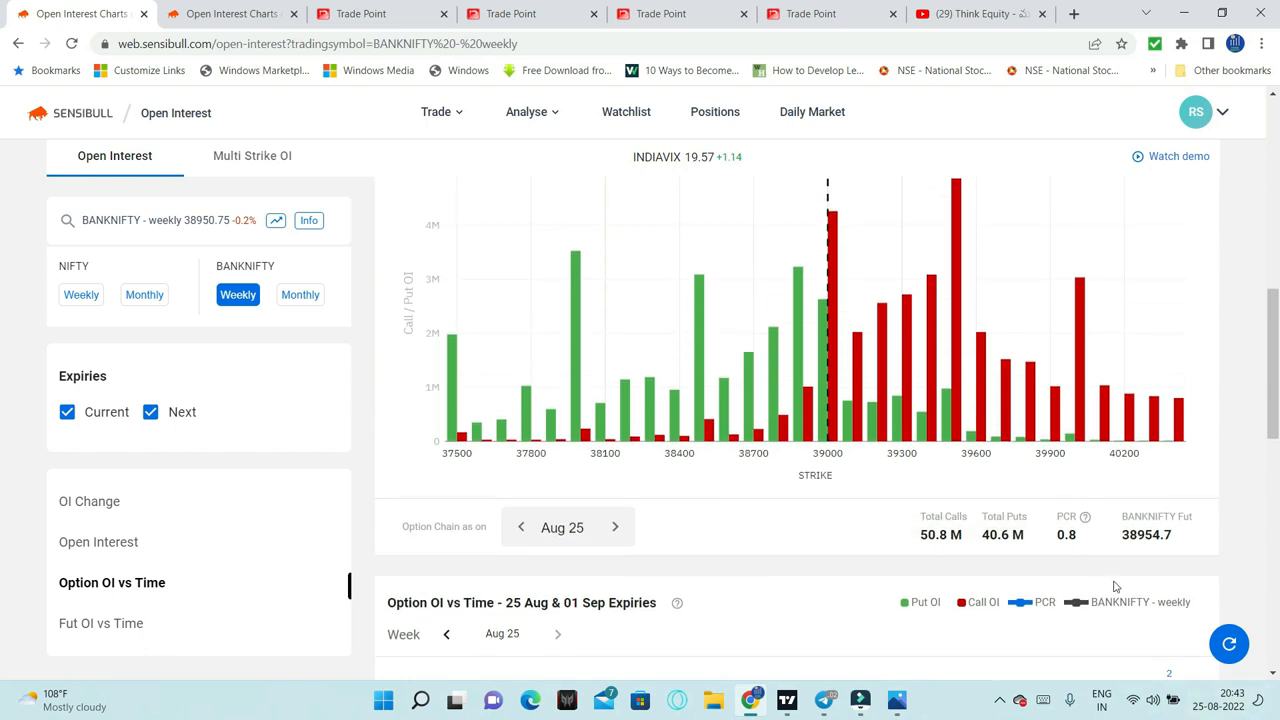
pyautogui.moveTo(808, 529)
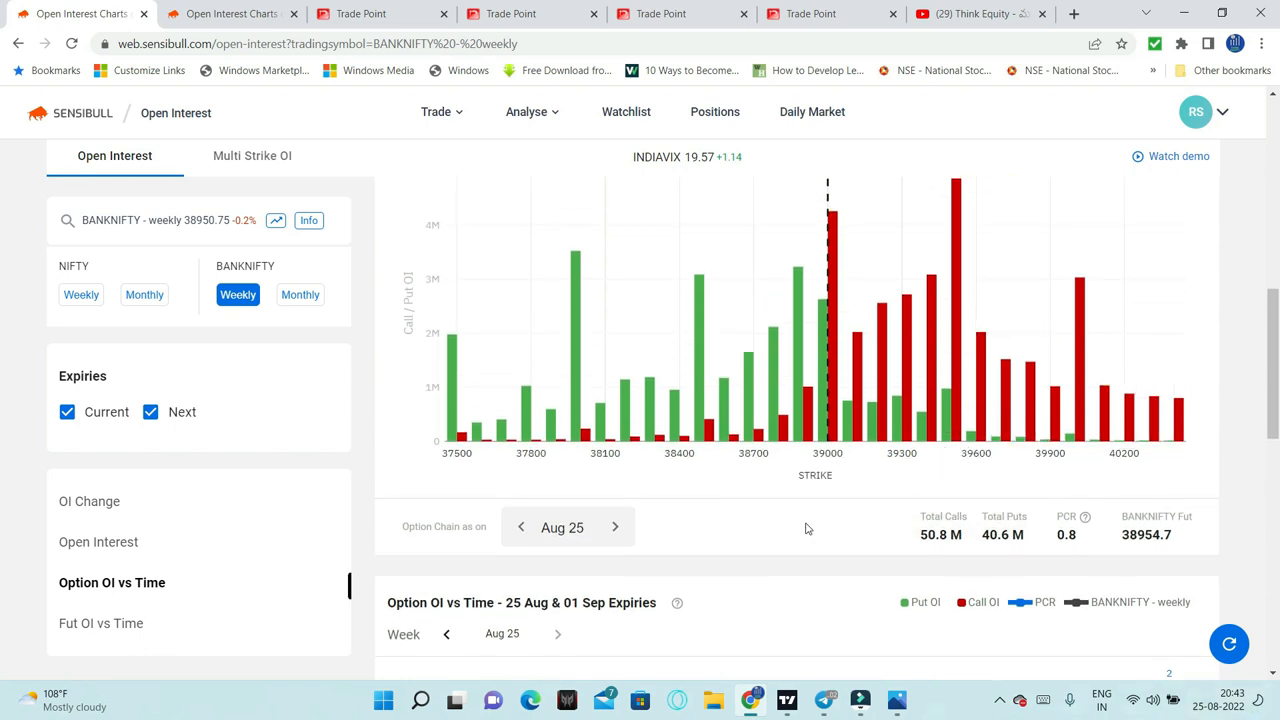
pyautogui.moveTo(790, 347)
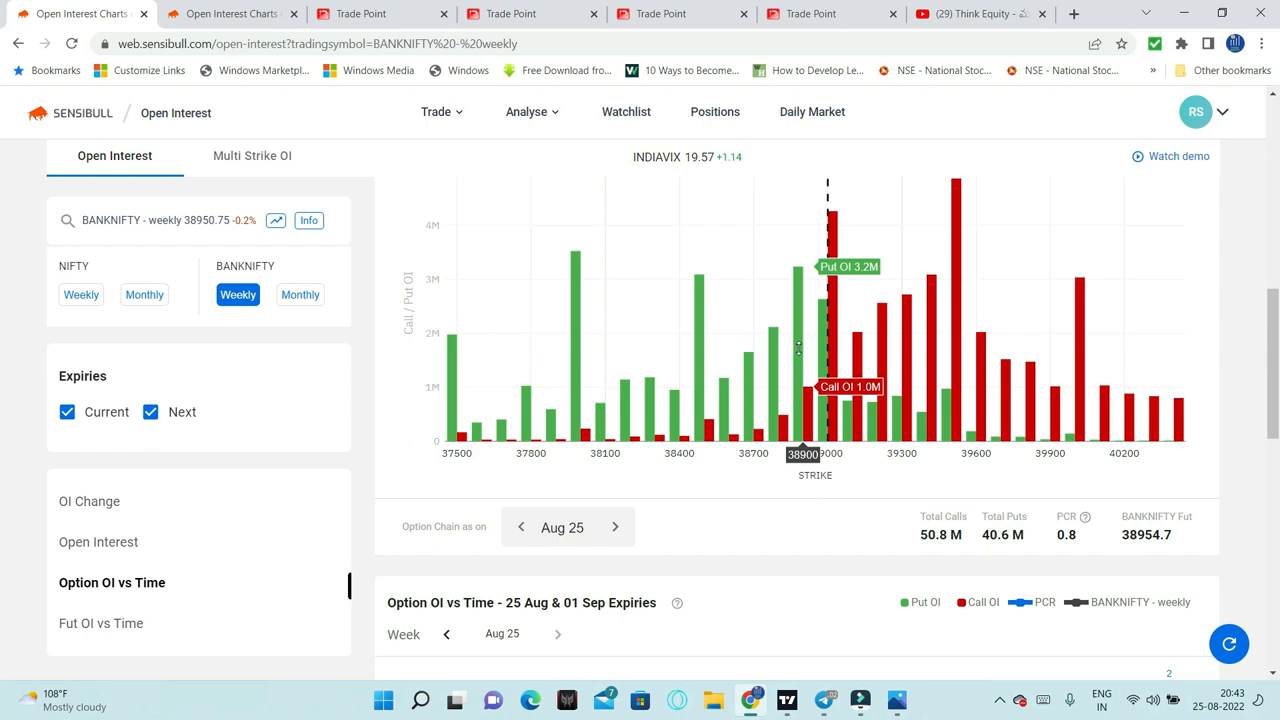
pyautogui.moveTo(621, 348)
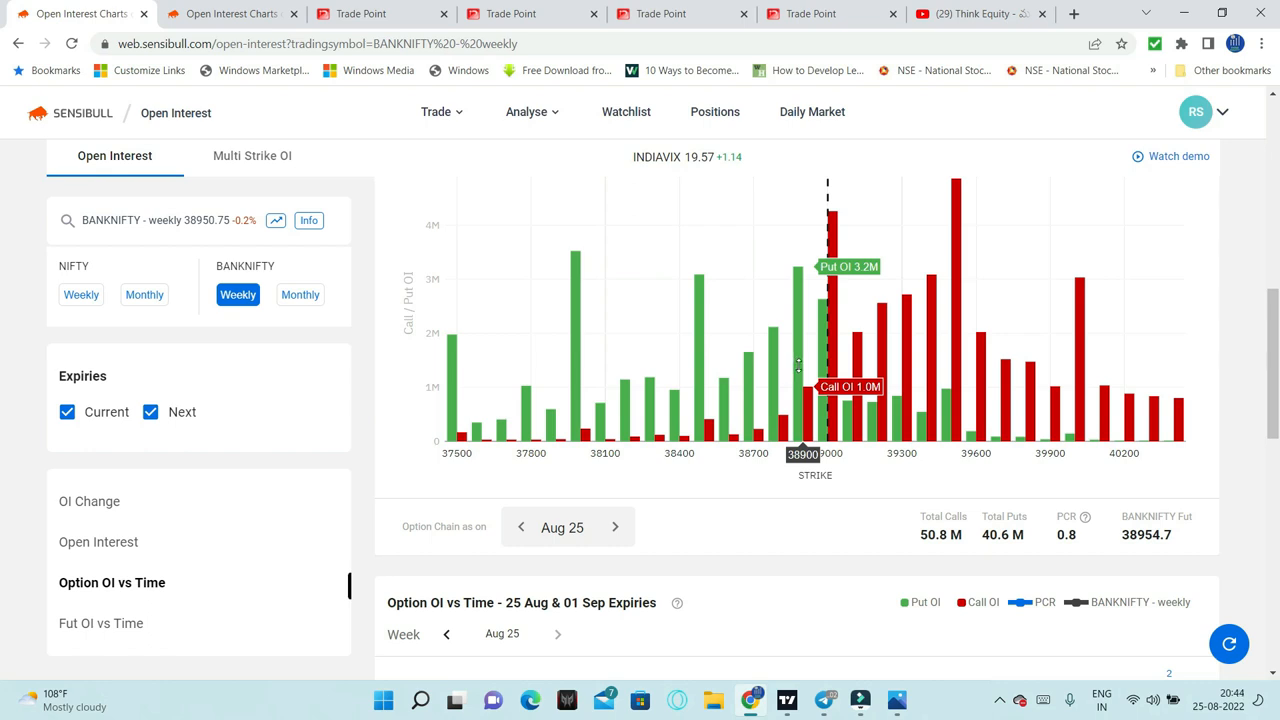
pyautogui.moveTo(816, 359)
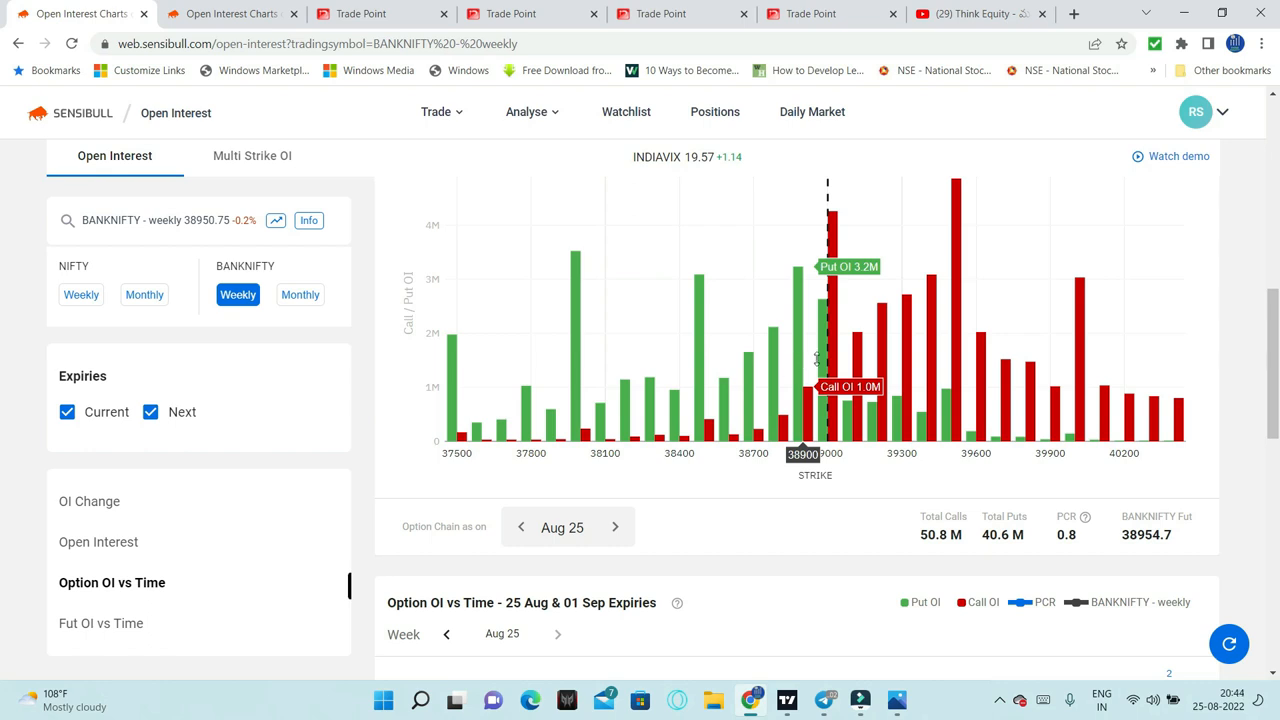
pyautogui.moveTo(858, 385)
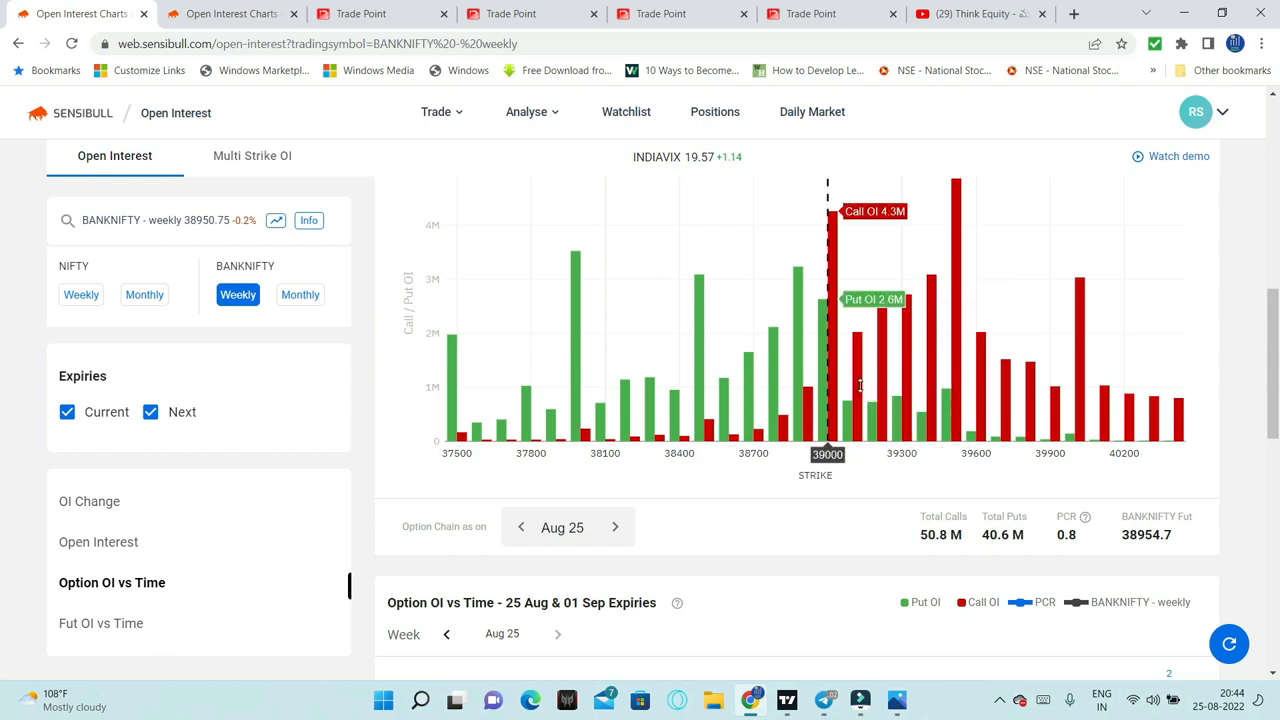
pyautogui.moveTo(965, 295)
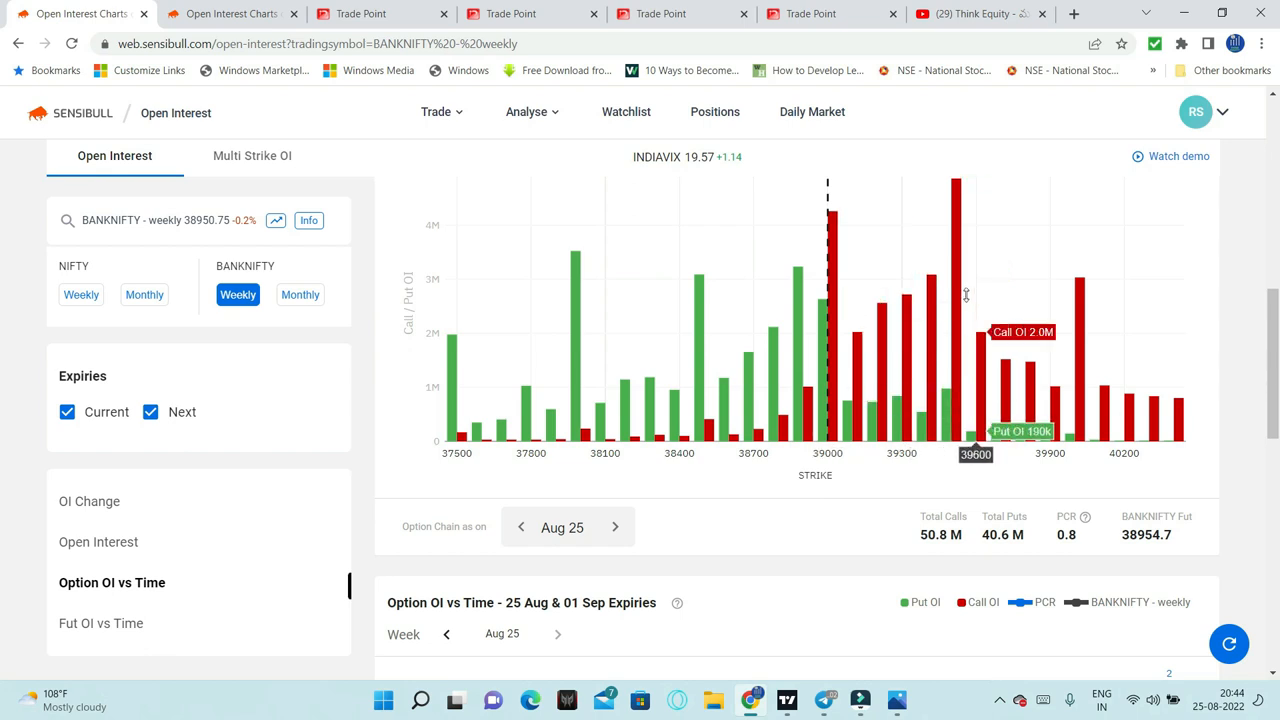
pyautogui.moveTo(964, 283)
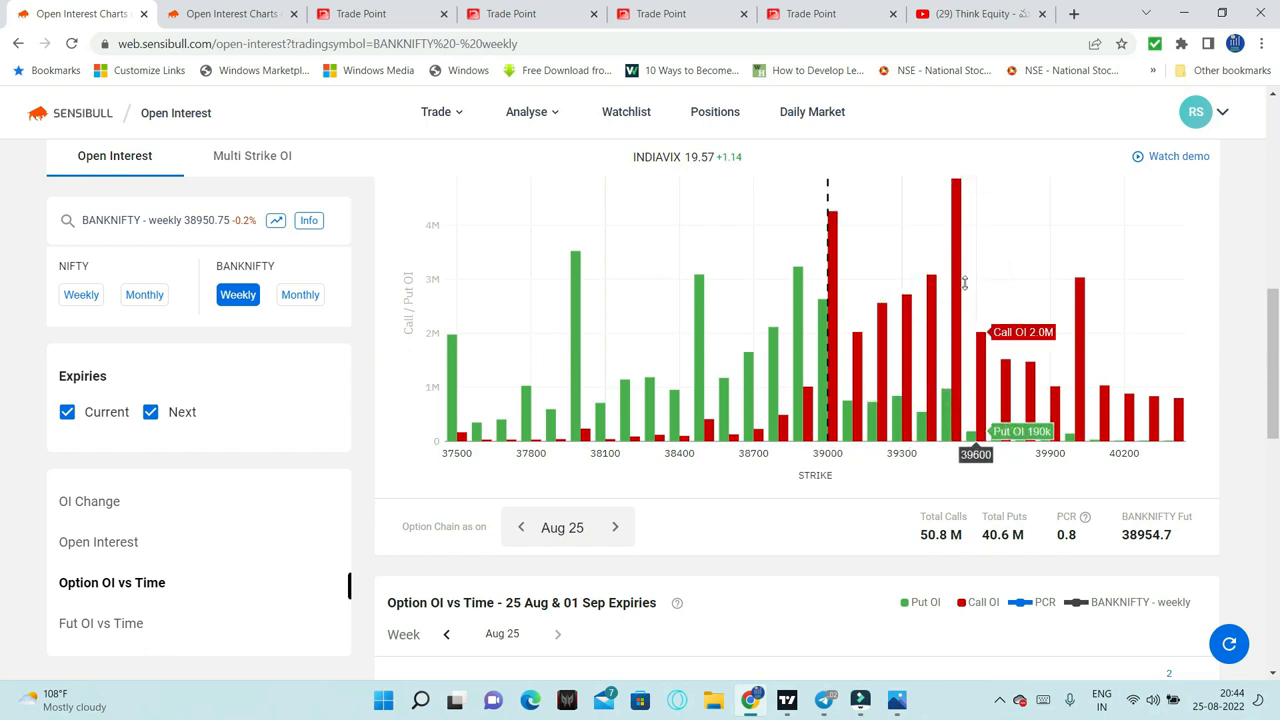
pyautogui.moveTo(951, 330)
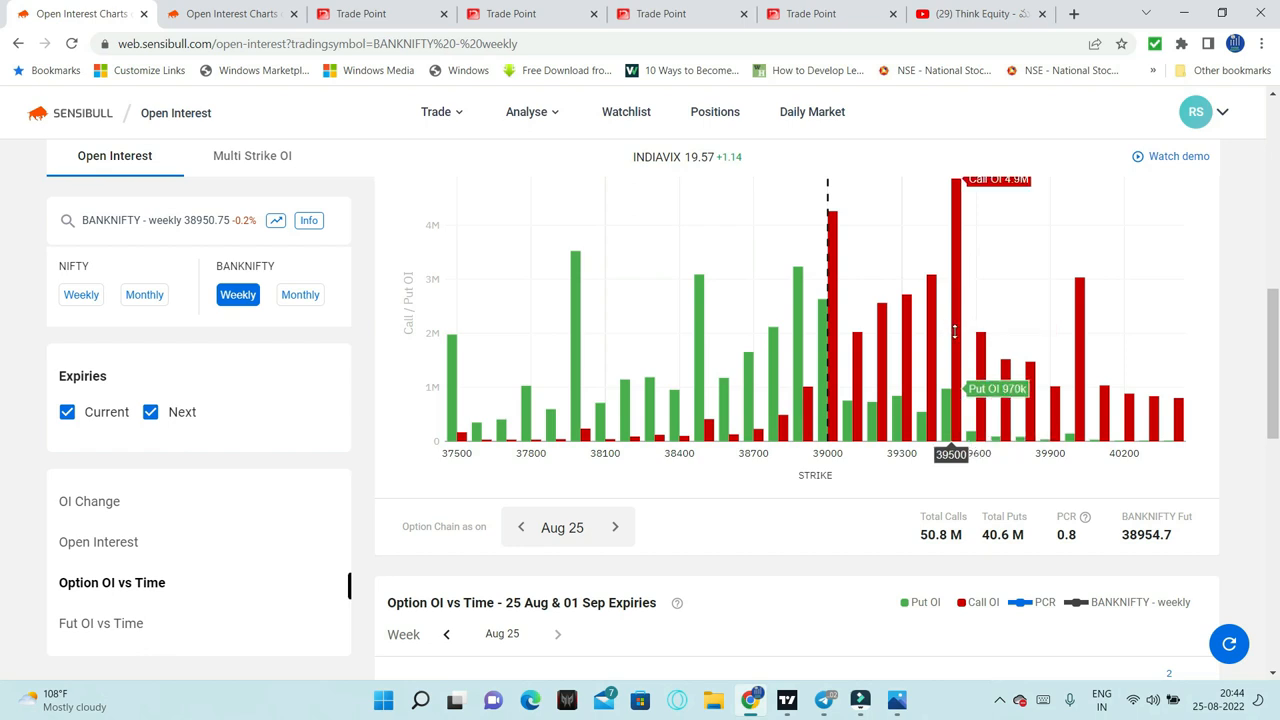
pyautogui.moveTo(947, 348)
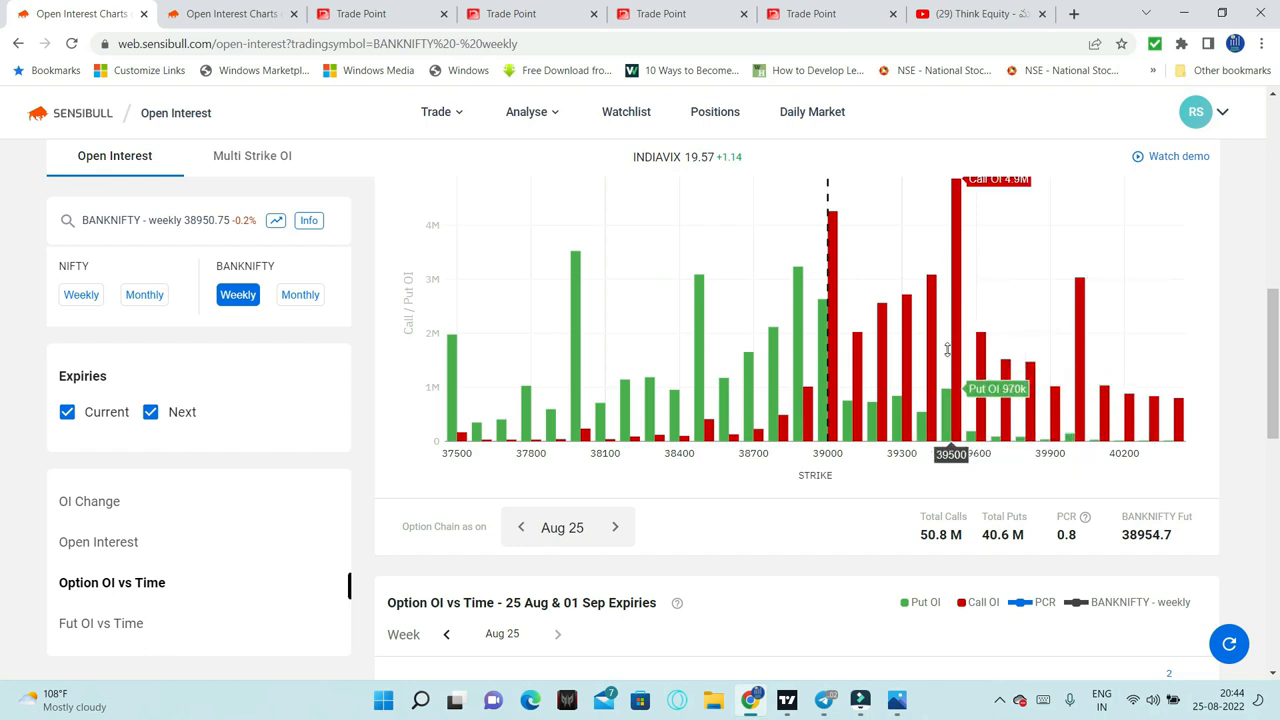
pyautogui.moveTo(1105, 522)
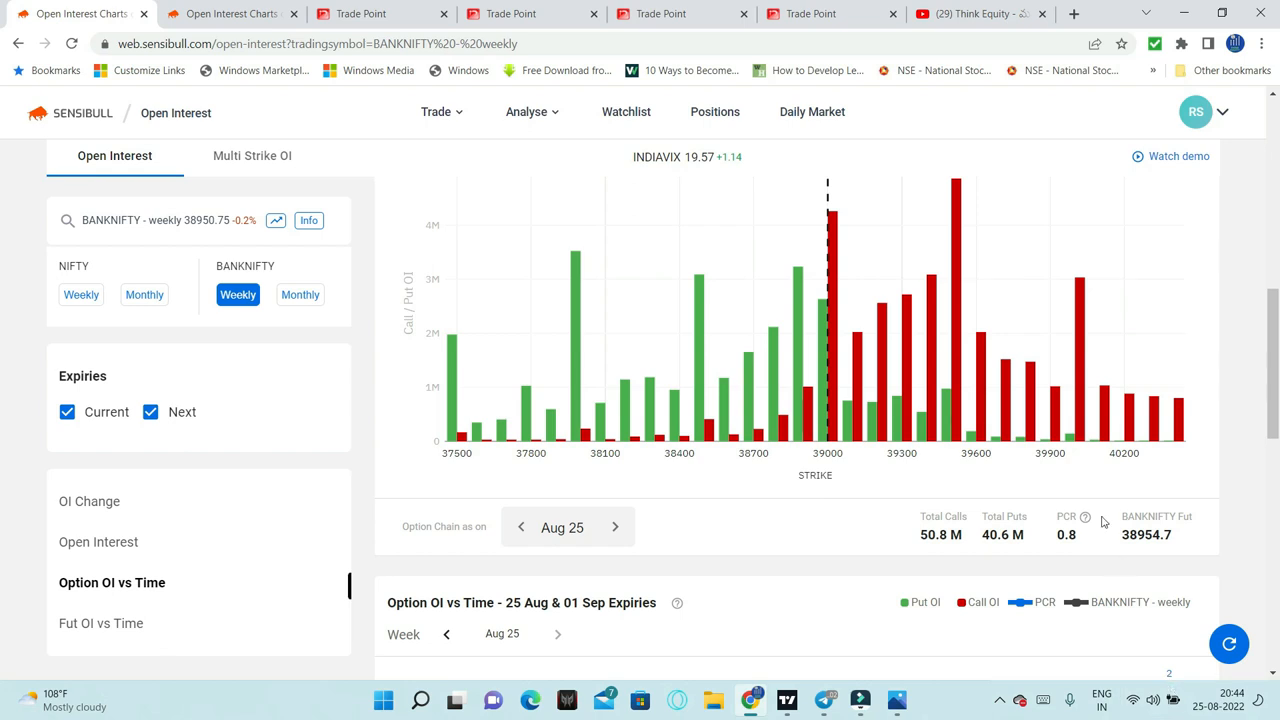
pyautogui.scroll(-3)
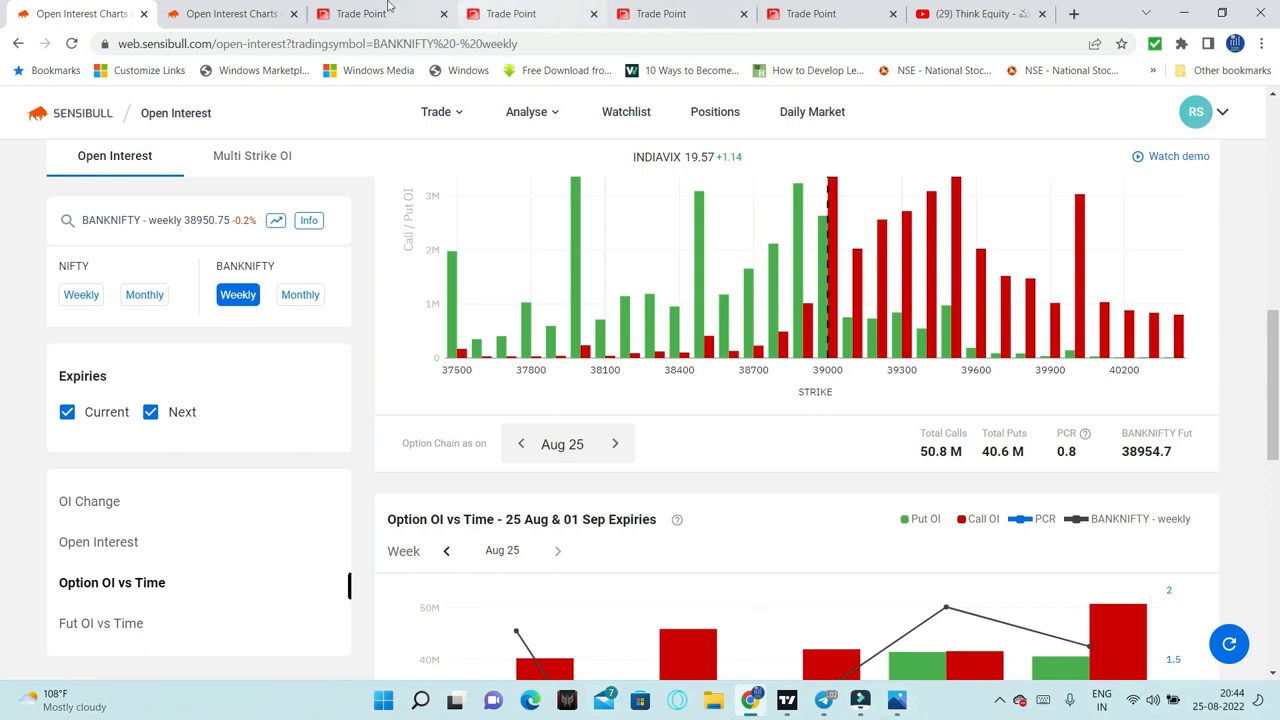
# Switch to the BANKNIFTY 01-Sep-2022 39000 PE point-and-figure chart with three moving averages
pyautogui.click(360, 13)
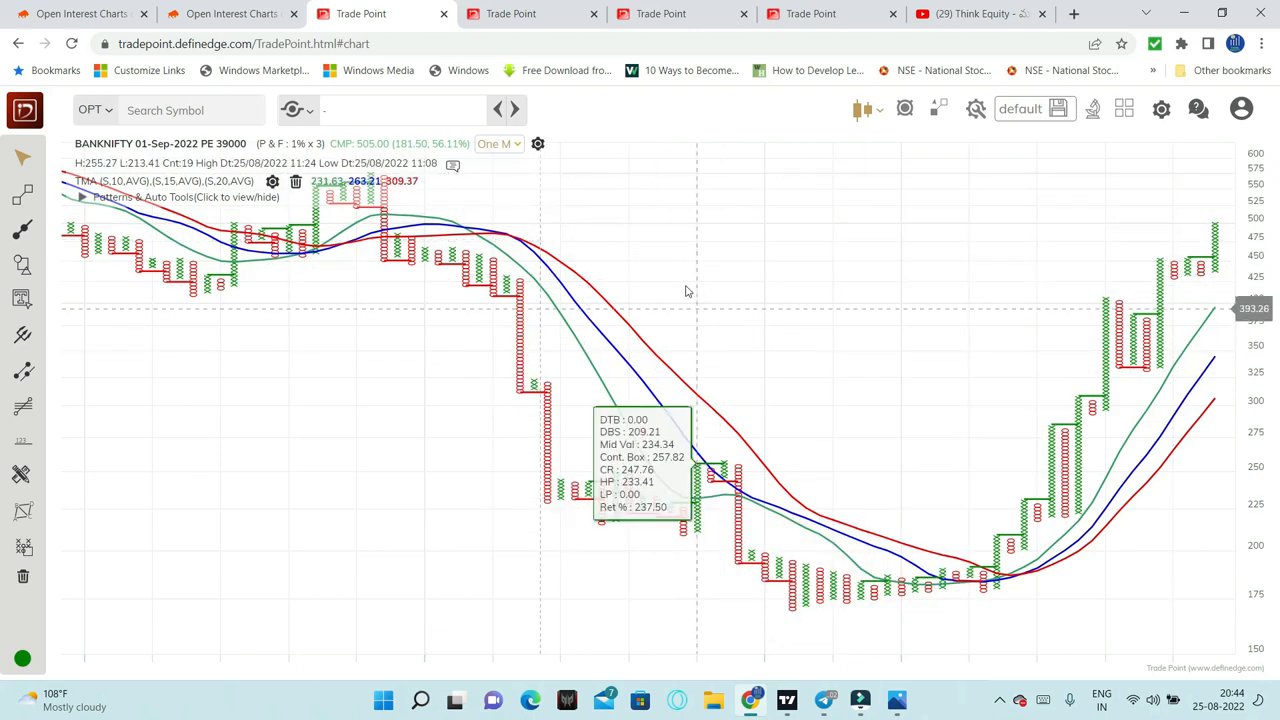
pyautogui.moveTo(1084, 322)
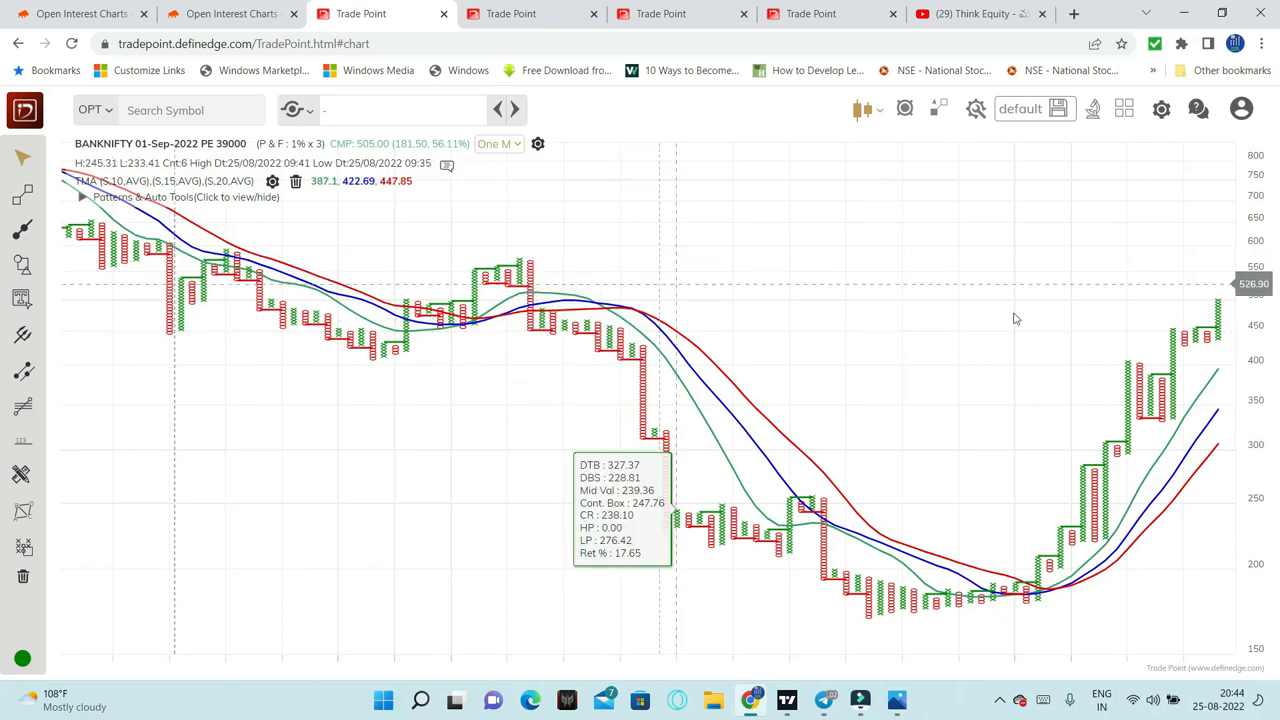
pyautogui.moveTo(1150, 163)
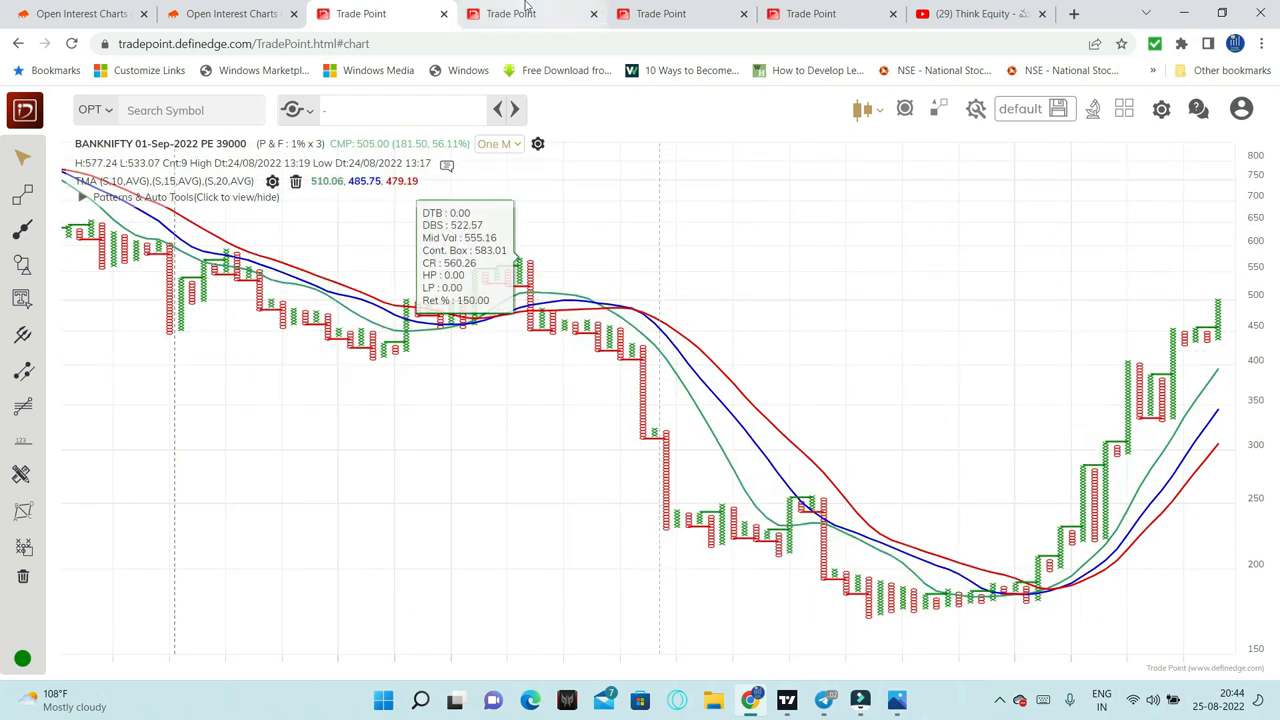
# Switch to the NIFTY 01-Sep-2022 17500 CE point-and-figure chart
pyautogui.click(511, 13)
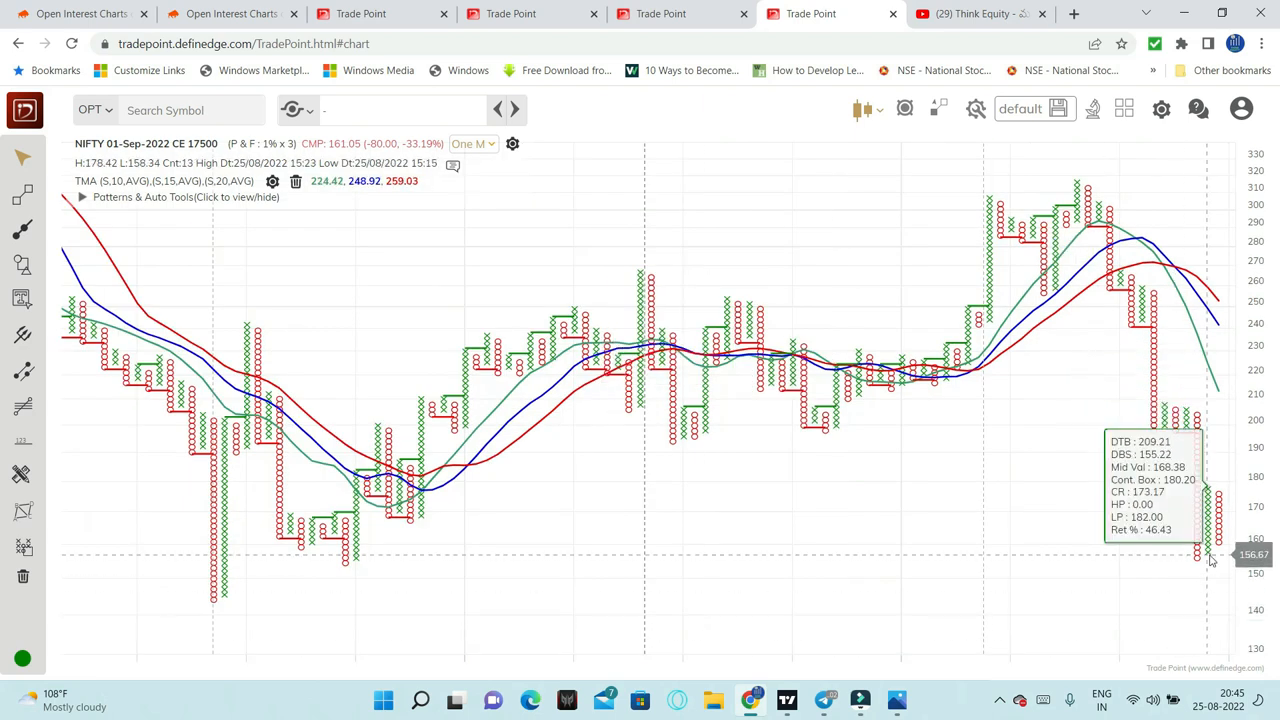
pyautogui.moveTo(618, 576)
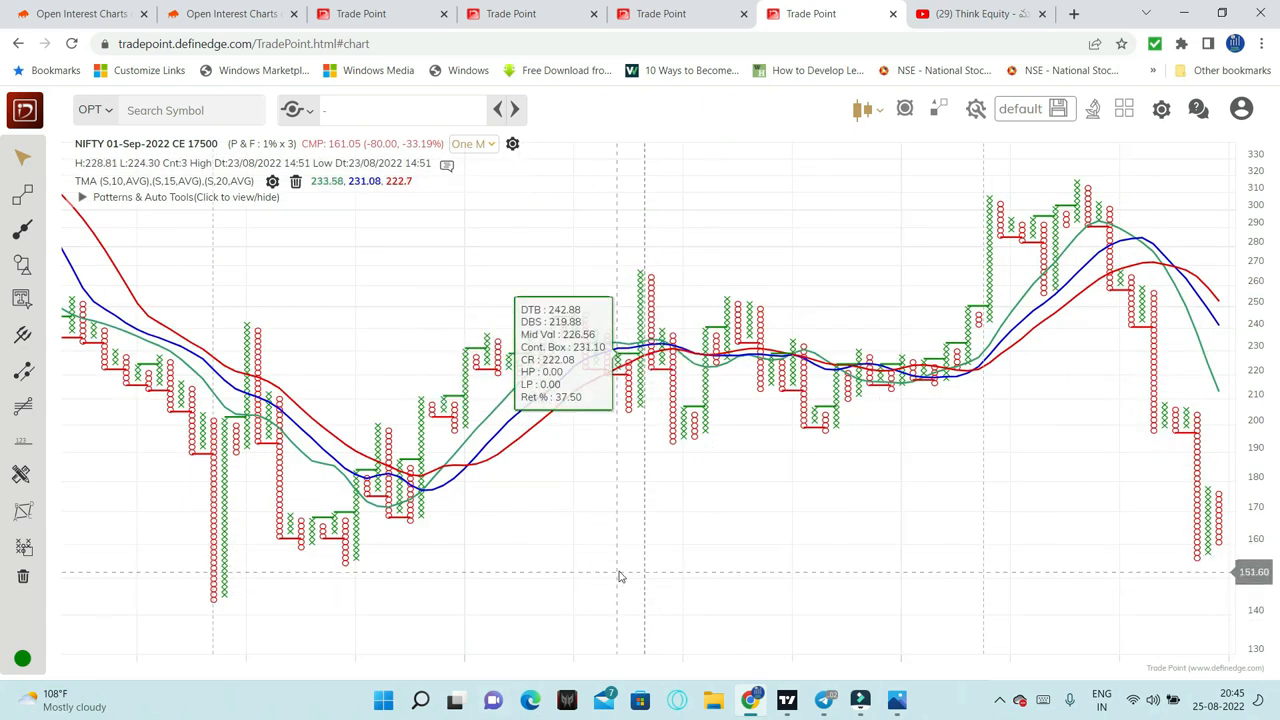
pyautogui.moveTo(460, 558)
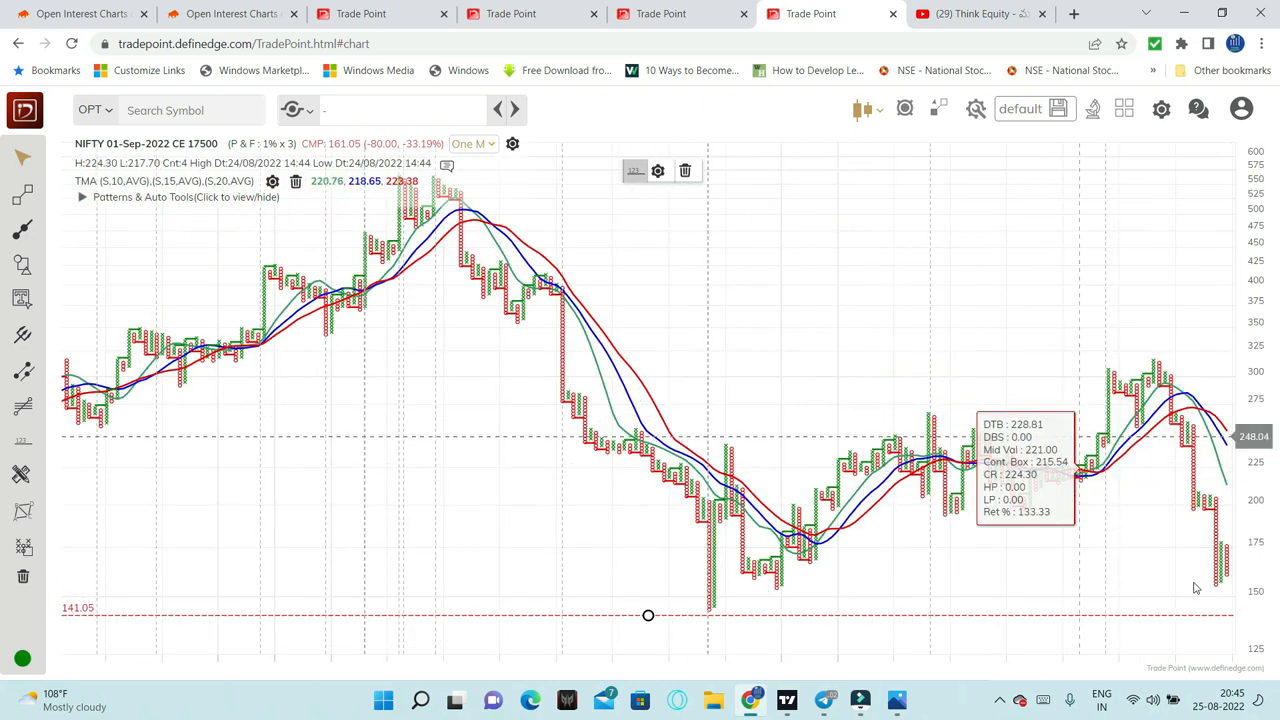
pyautogui.moveTo(707, 405)
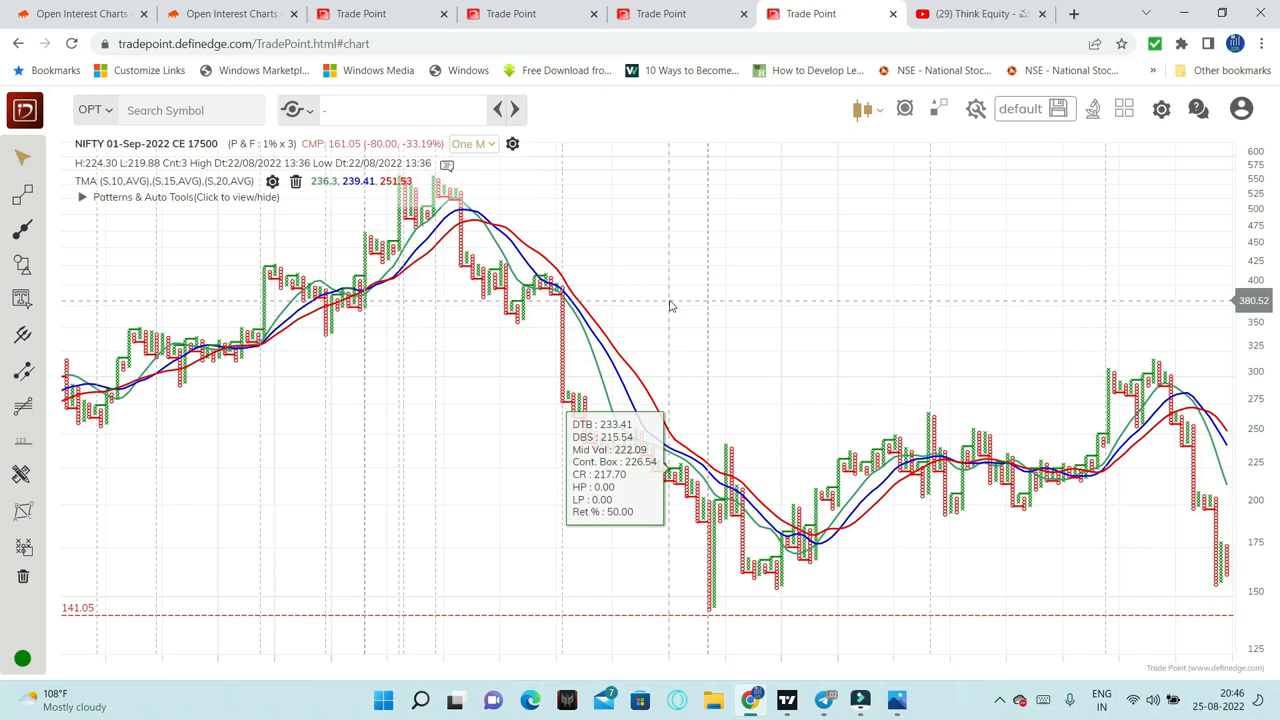
# Return to the Think Equity YouTube channel's Videos page
pyautogui.click(975, 13)
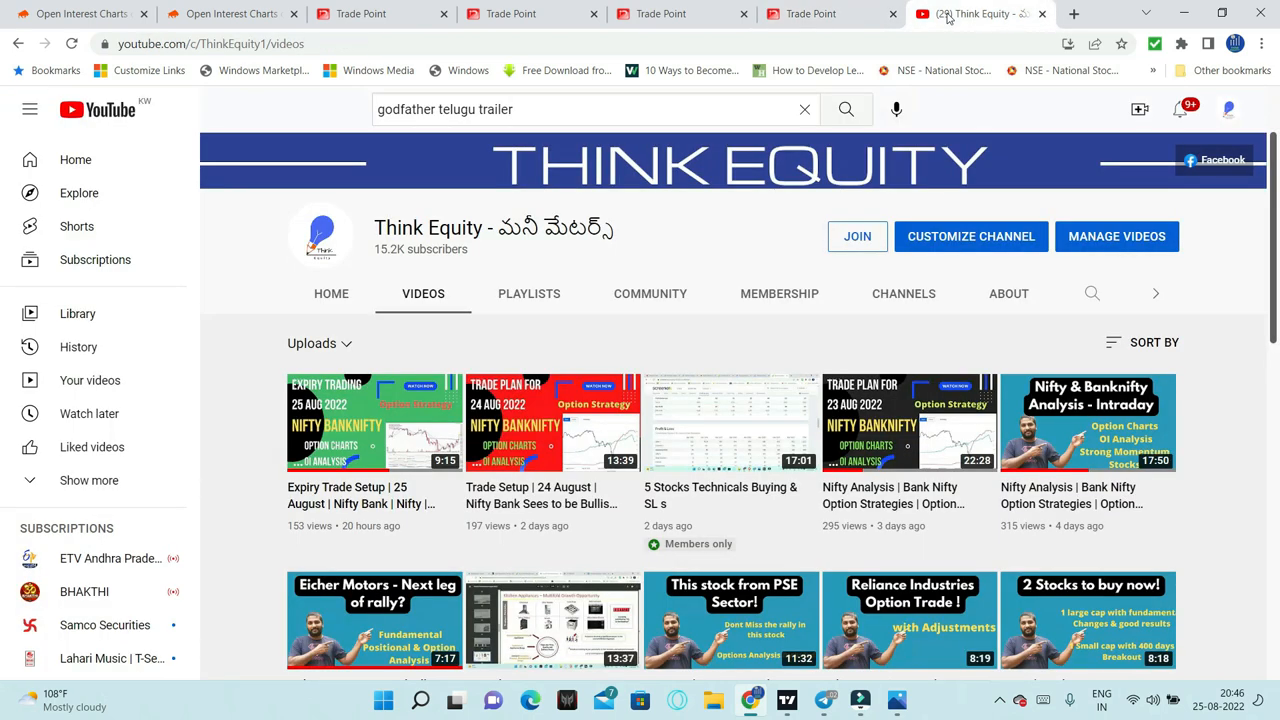
pyautogui.moveTo(1224, 344)
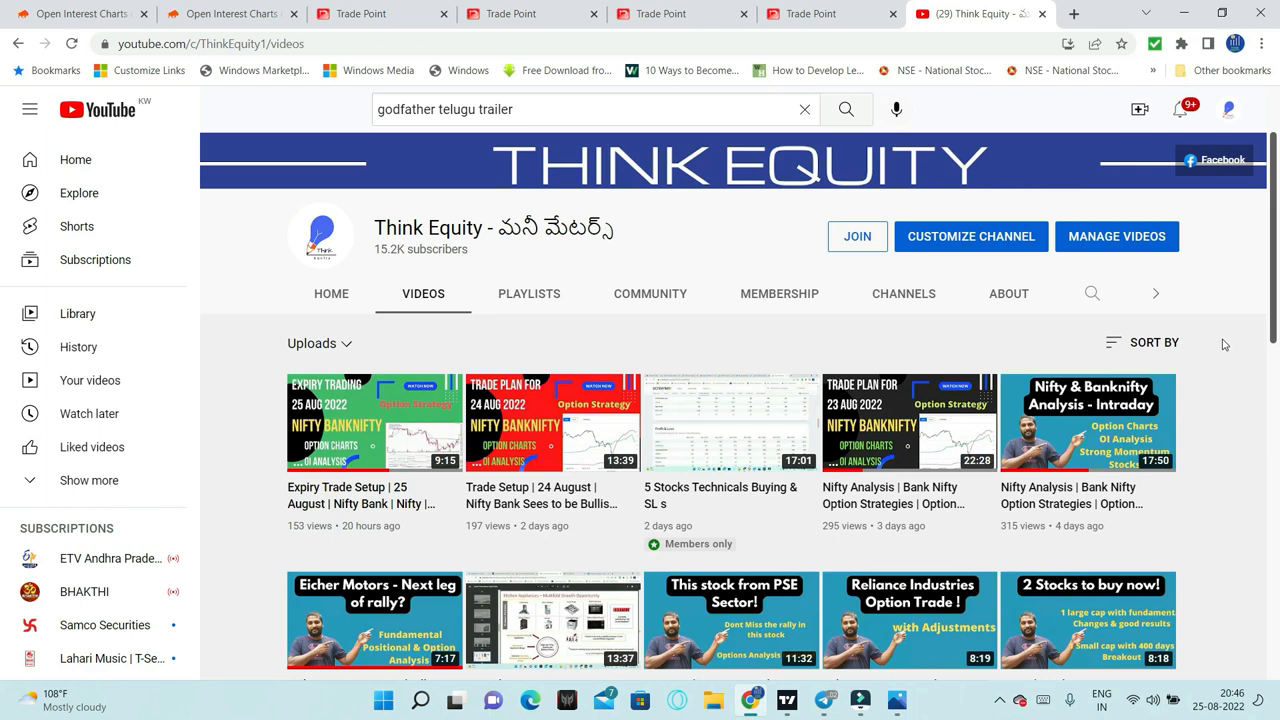
pyautogui.moveTo(1222, 347)
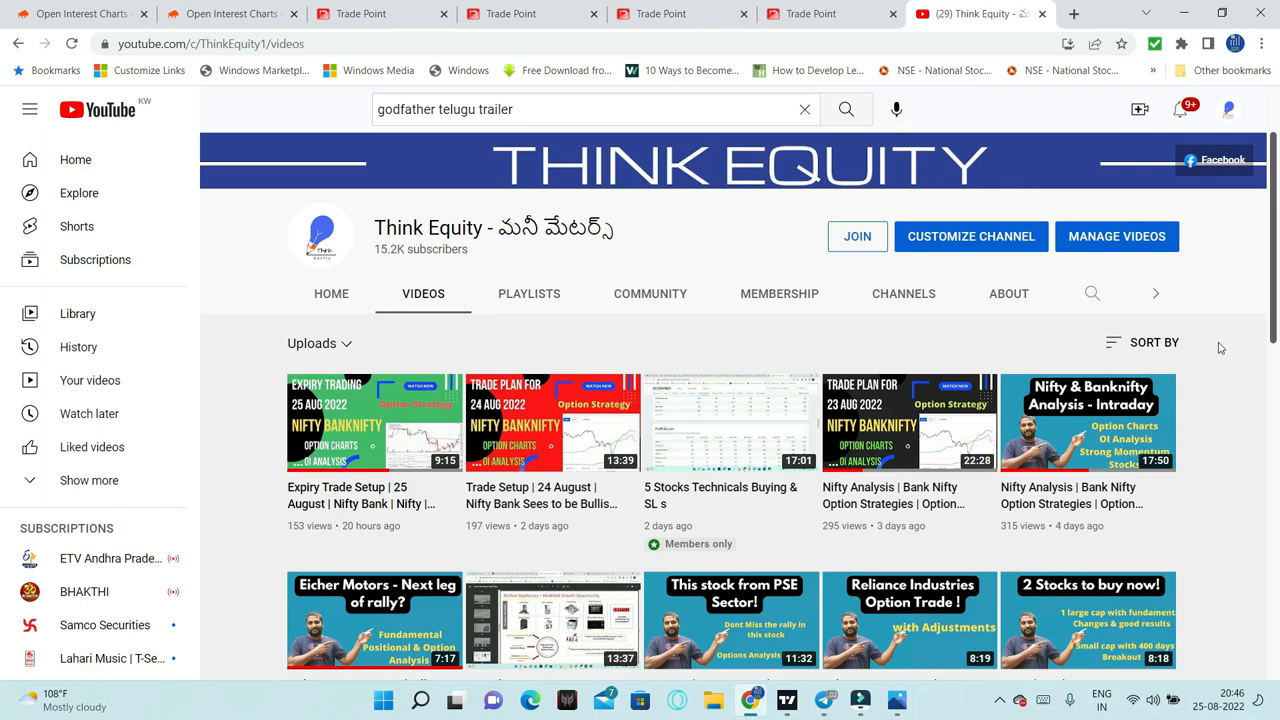